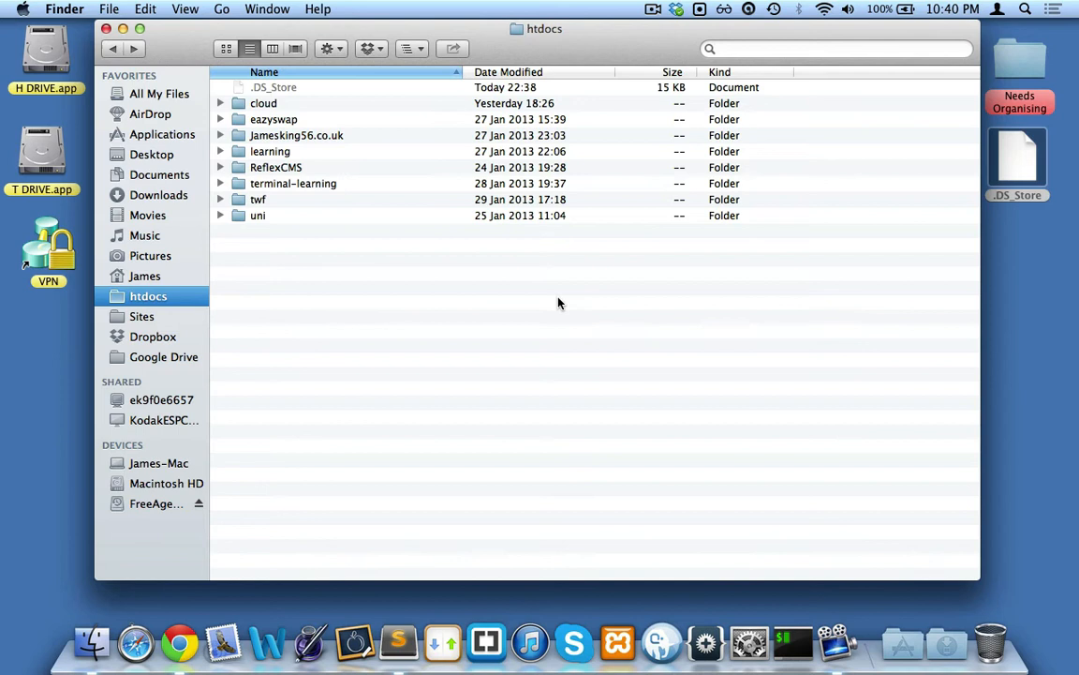
pyautogui.moveTo(550, 295)
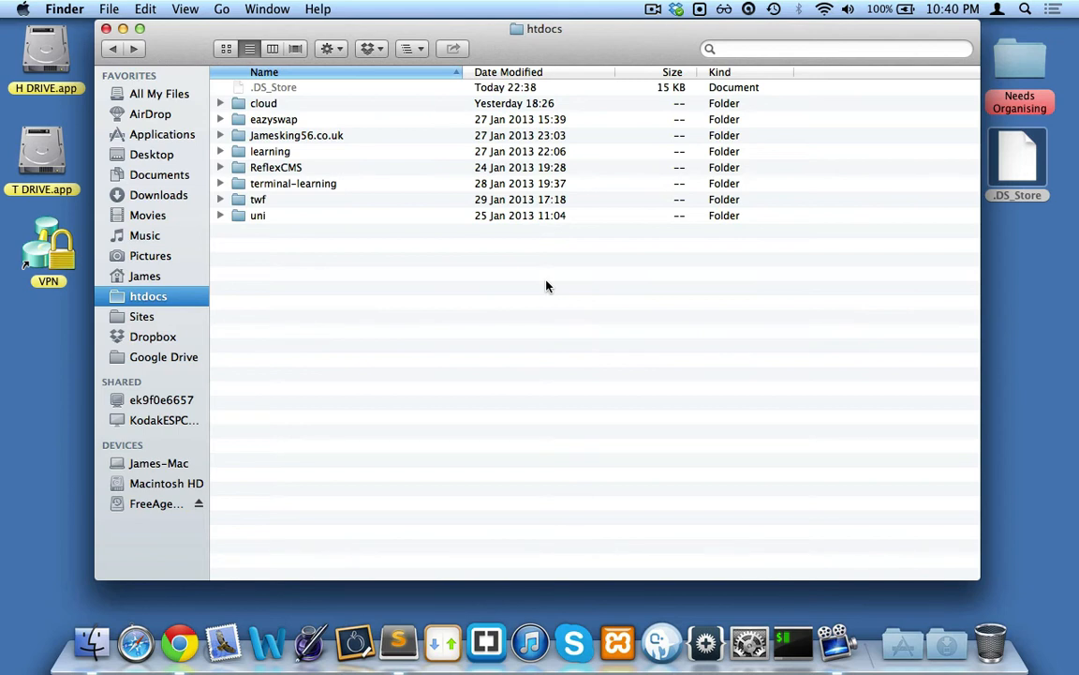
pyautogui.moveTo(445, 278)
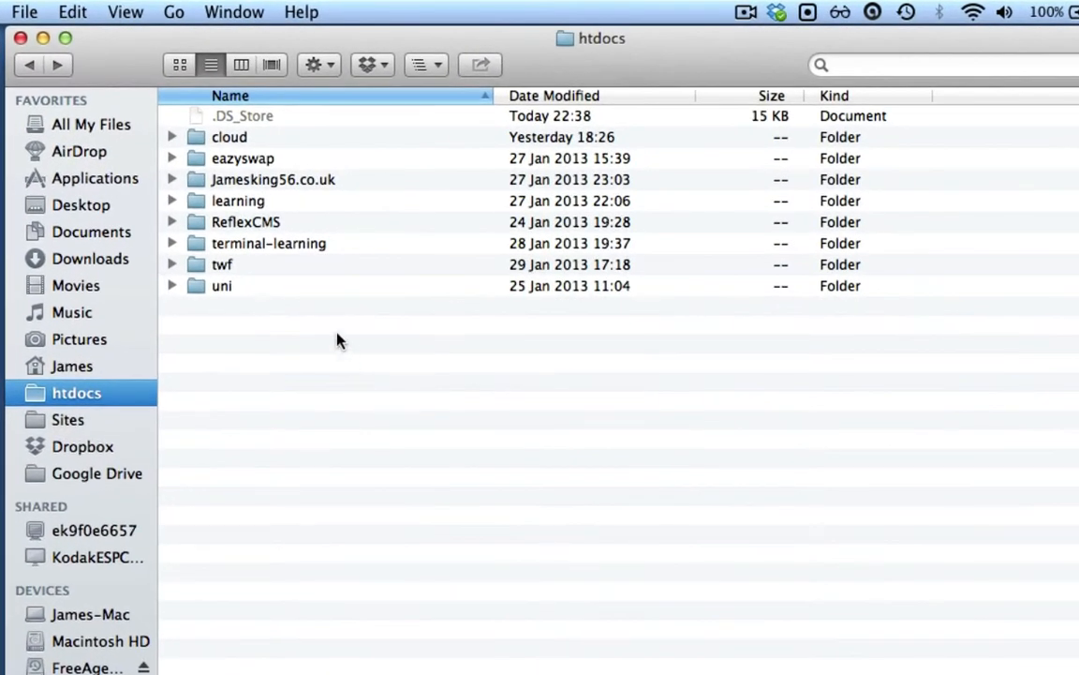
# Step: In Finder, open the twf and then php101 folders on the way to ep4's loops.php
pyautogui.doubleClick(222, 264)
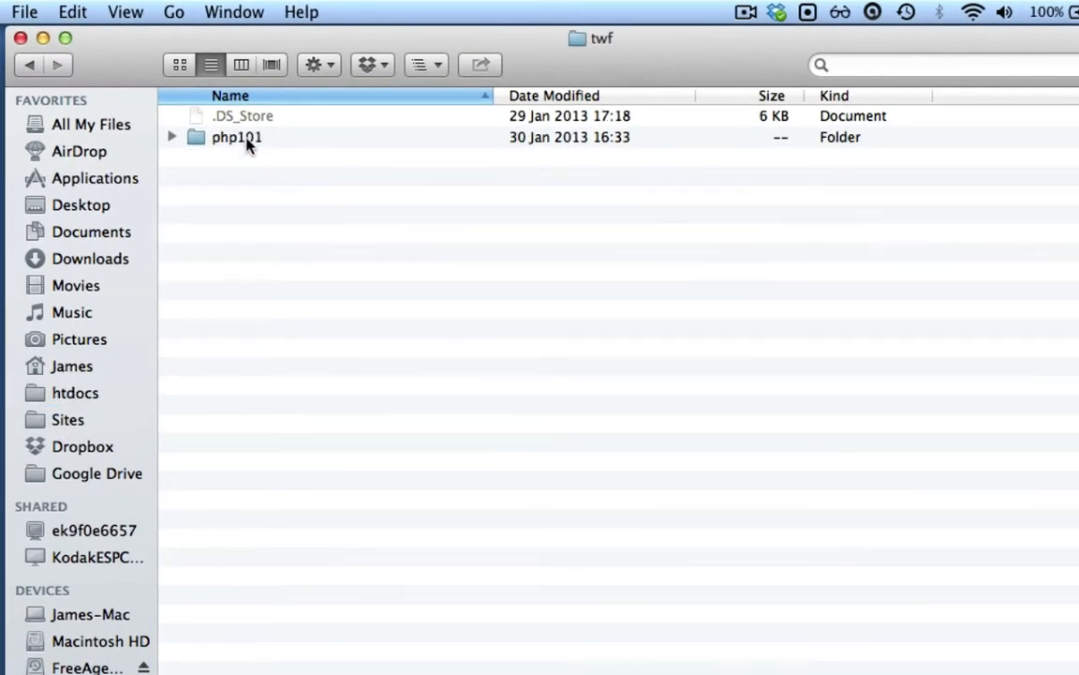
pyautogui.doubleClick(236, 137)
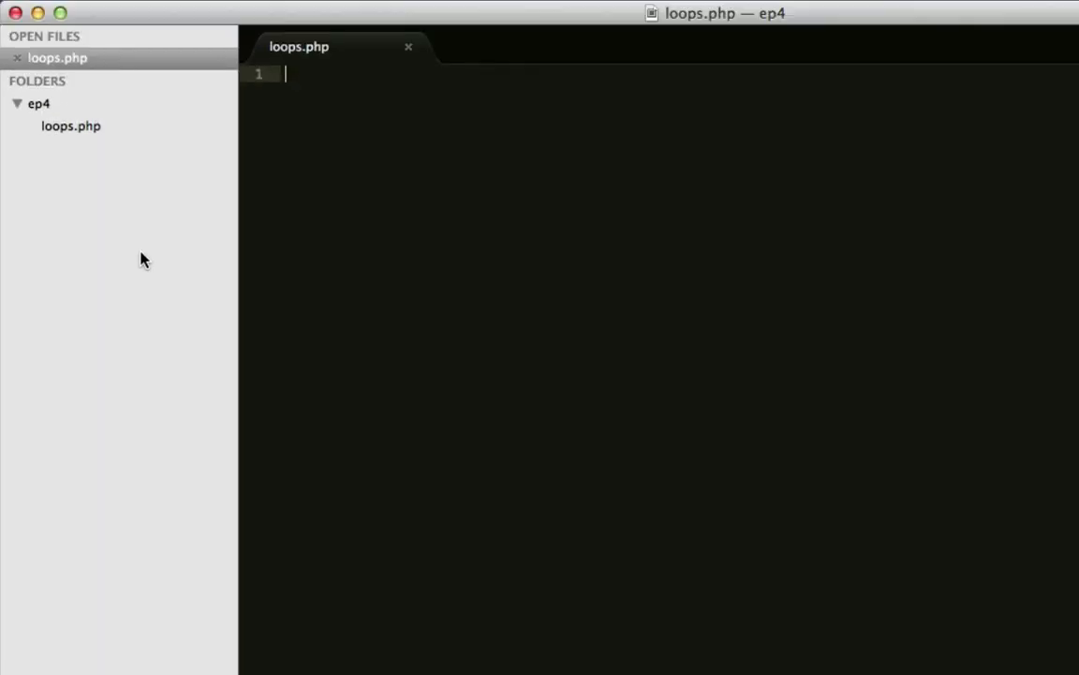
# Step: Write <?php ?> tags enclosing // Loops, FOR, WHILE, FOREACH, DOWHILE comment lines
pyautogui.write('<?php')
pyautogui.write('?>')
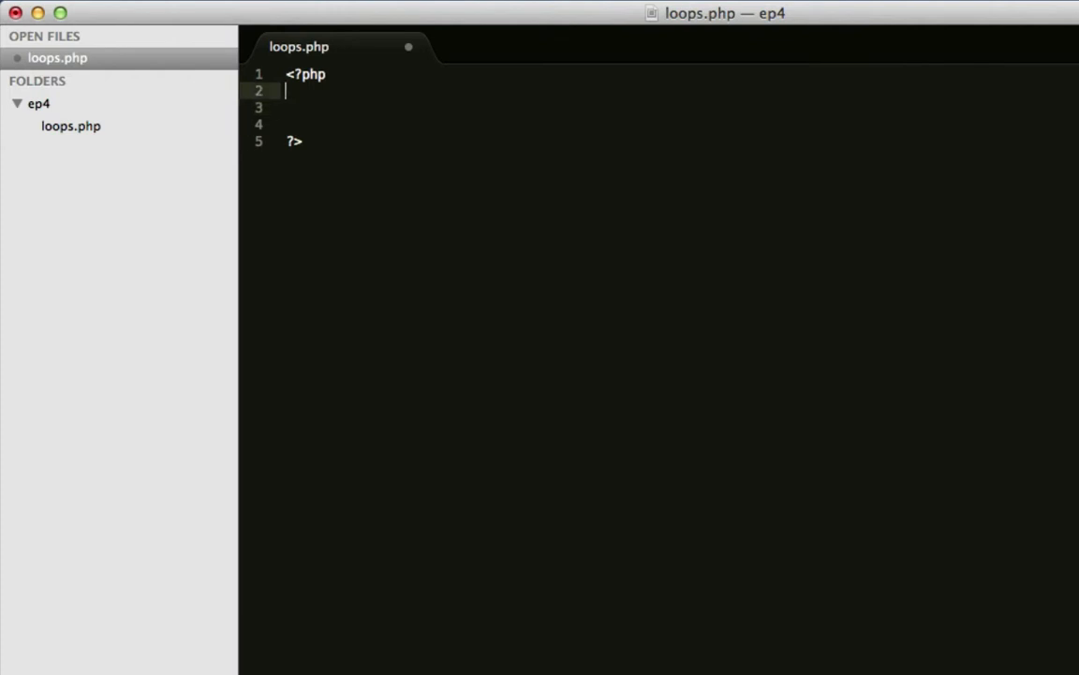
pyautogui.write('// Loops')
pyautogui.write('// FOR')
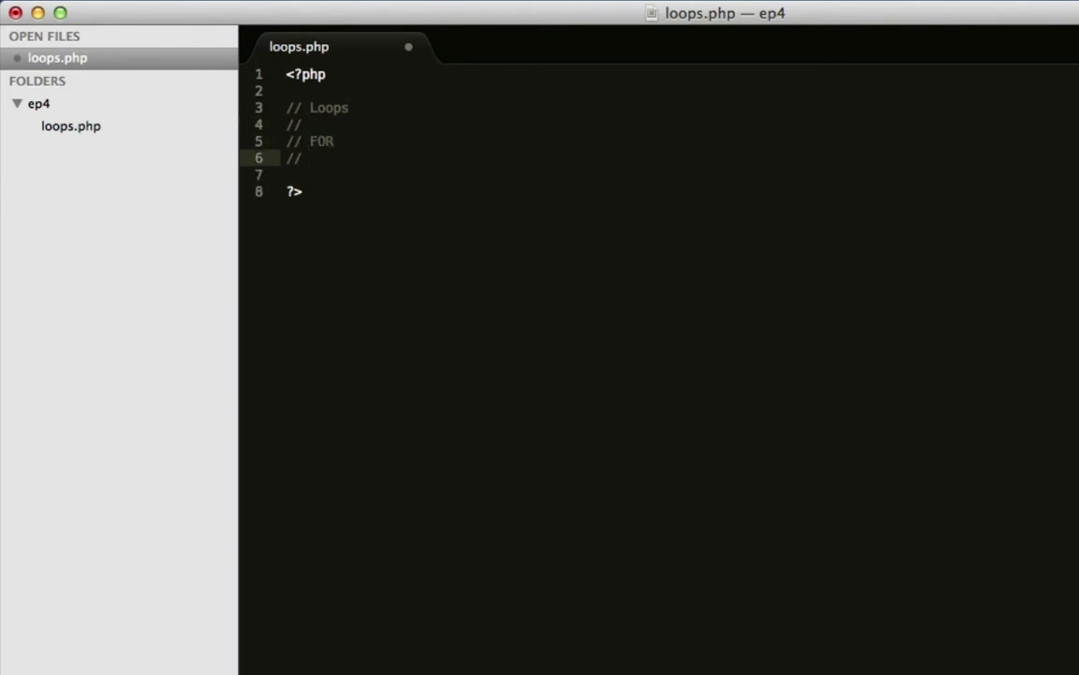
pyautogui.write('WHILE')
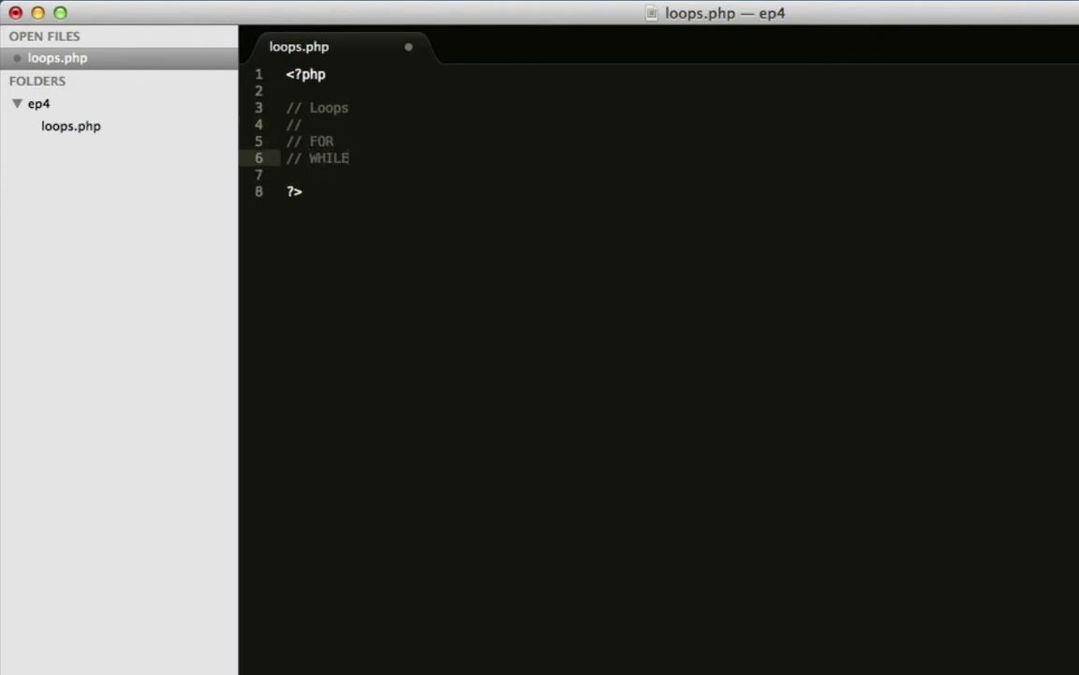
pyautogui.write('// FOREACH')
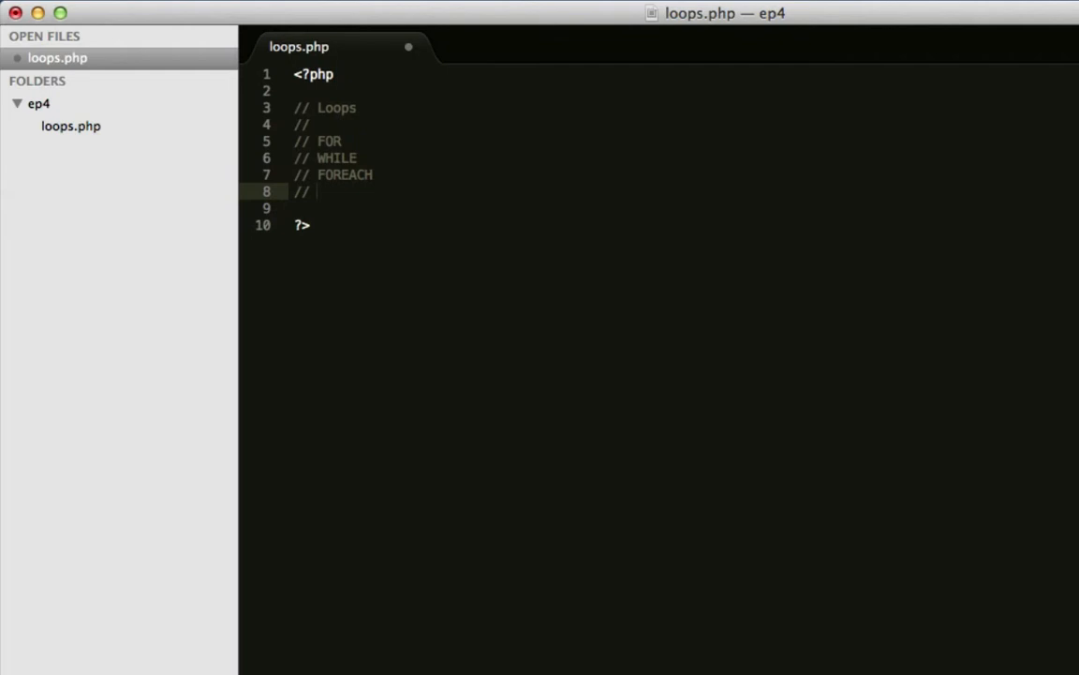
pyautogui.write('DOWN')
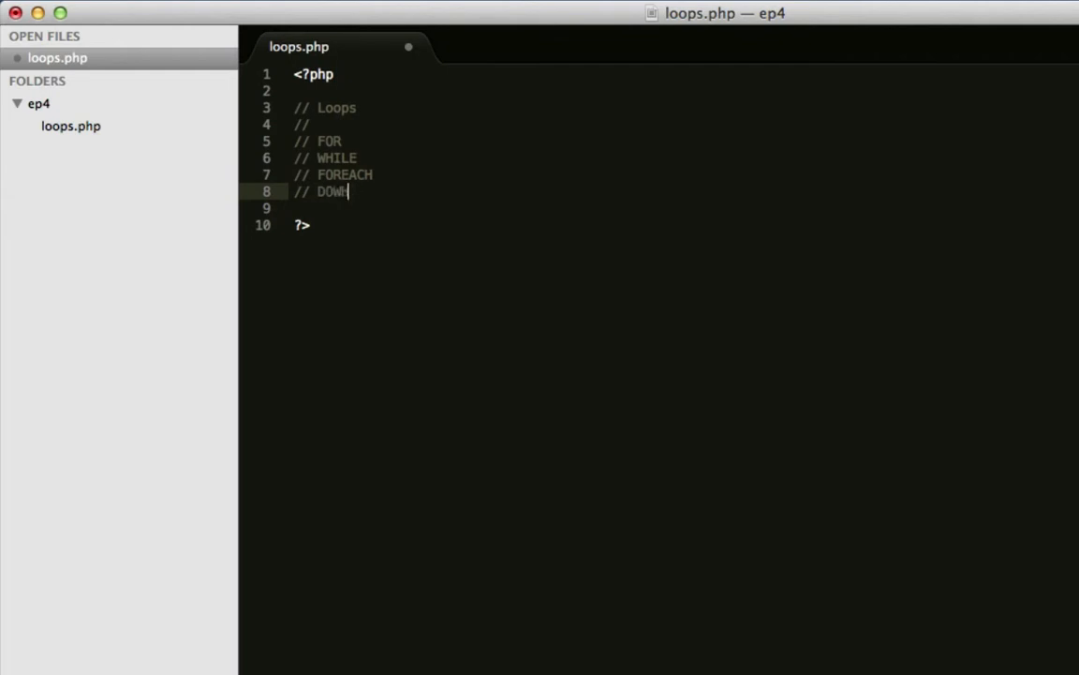
pyautogui.write('HILE')
pyautogui.click(679, 208)
pyautogui.write('//')
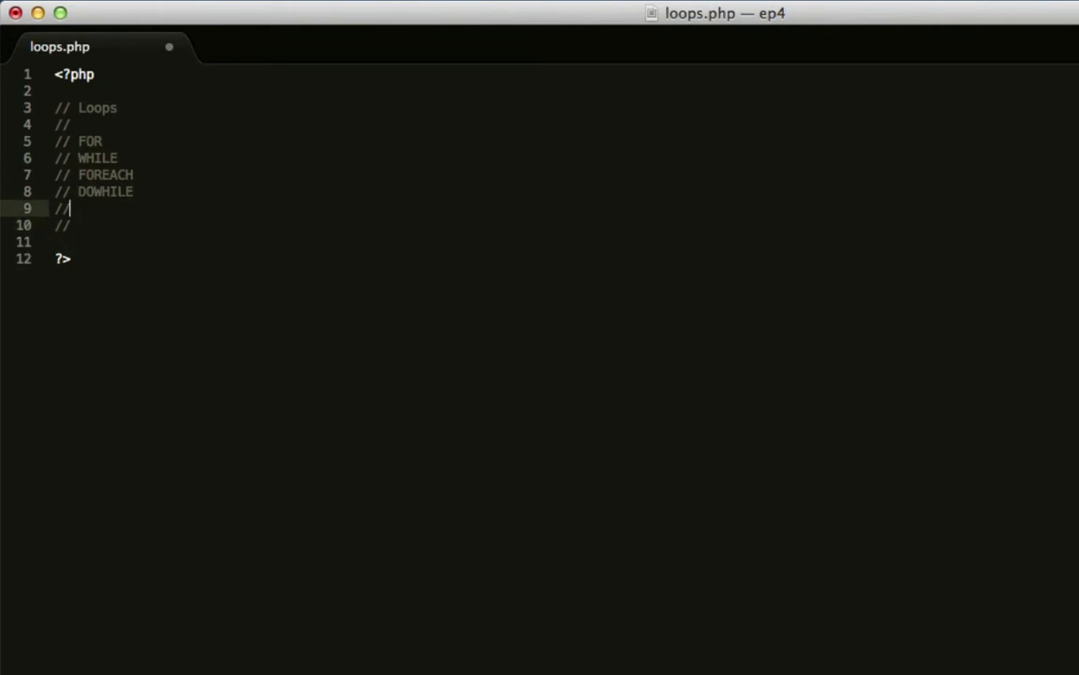
# Step: Add a // FOR LOOP heading, clear the extra slashes, and start a $ variable
pyautogui.write('FOR LOOP')
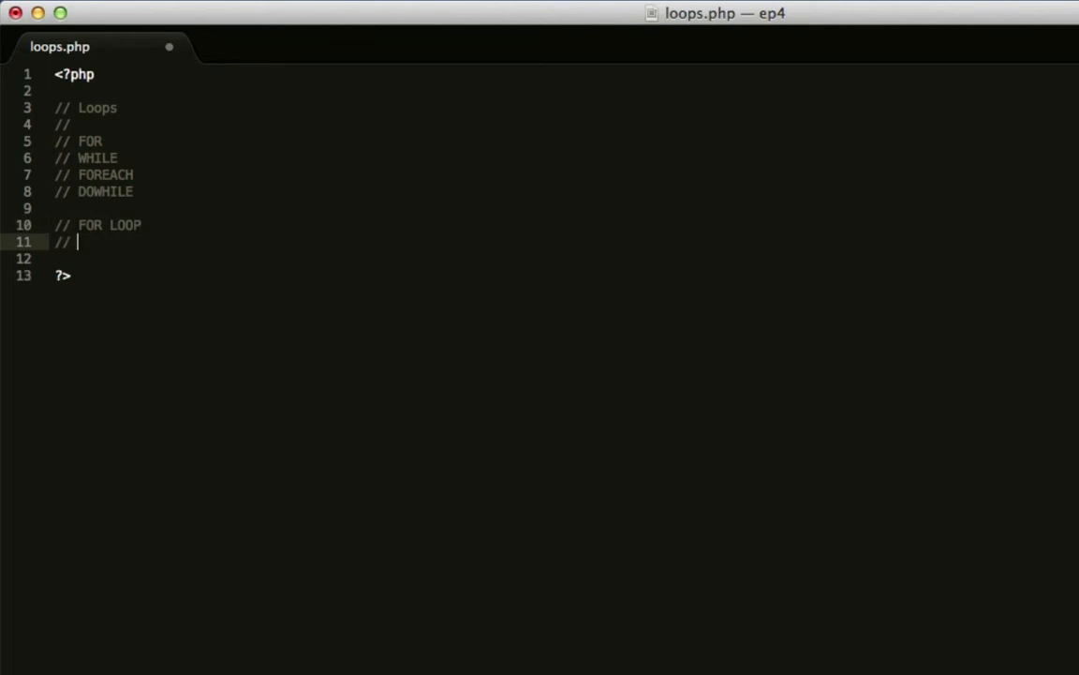
pyautogui.press('Backspace')
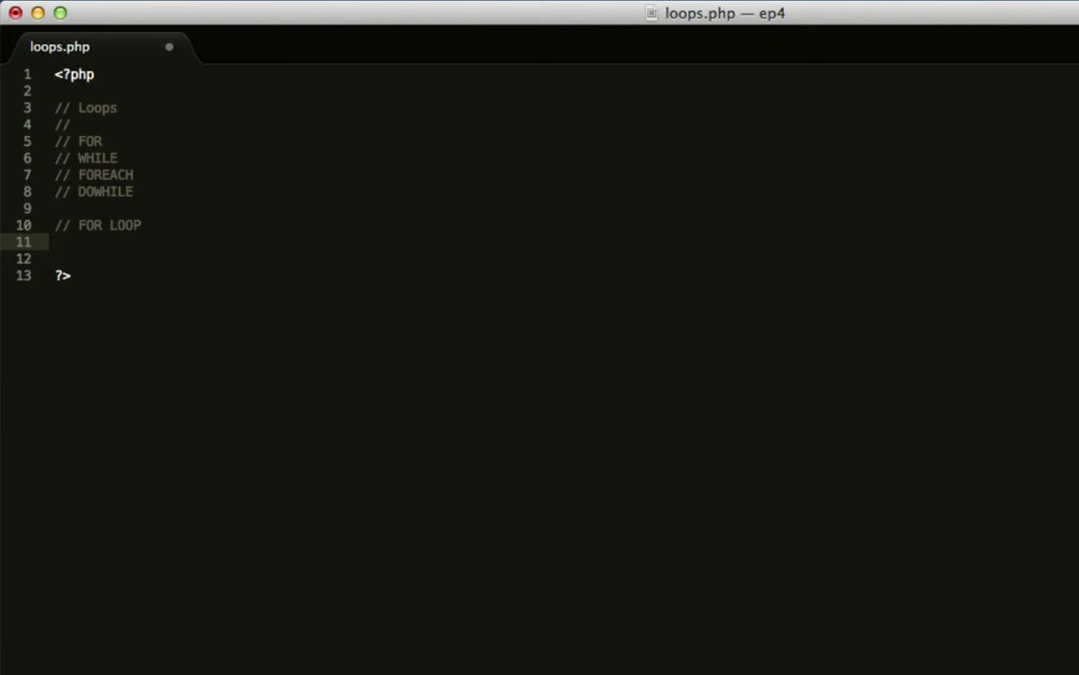
pyautogui.write('$')
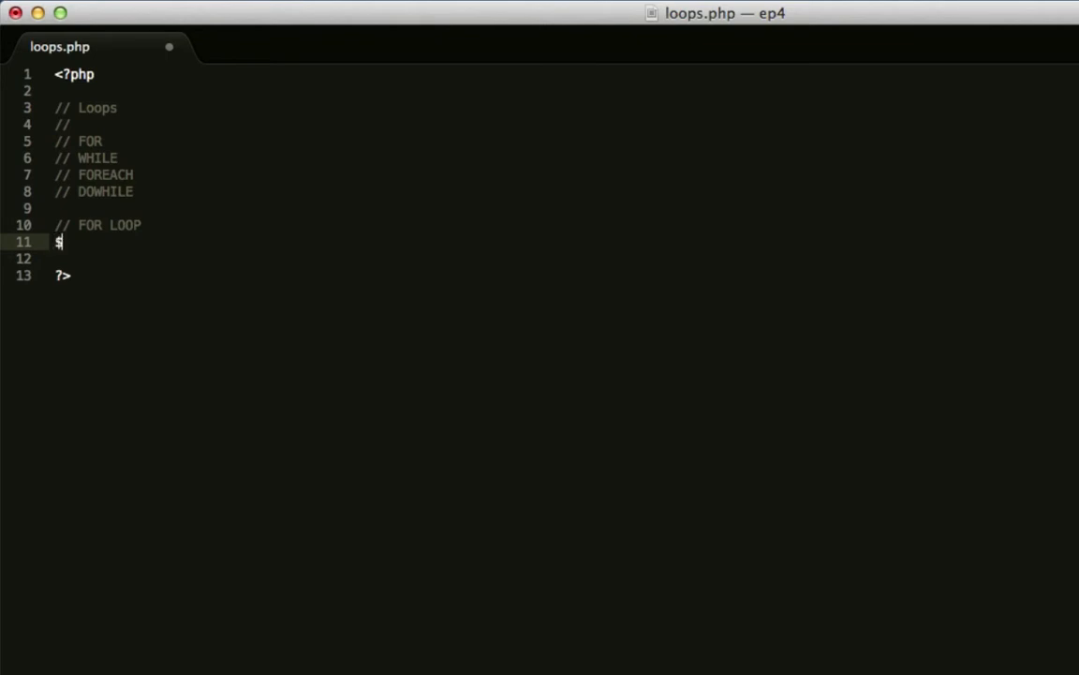
# Step: Define $array = array("Dog", "Cat", "Fish"); and dismiss autocomplete
pyautogui.write('array')
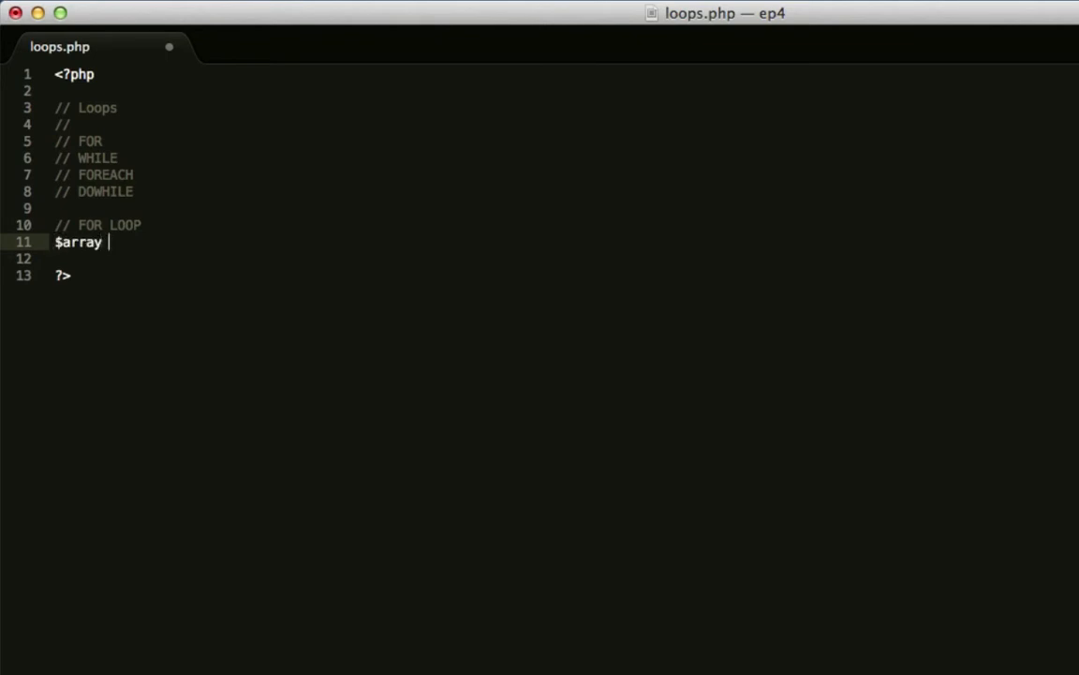
pyautogui.write('= array("')
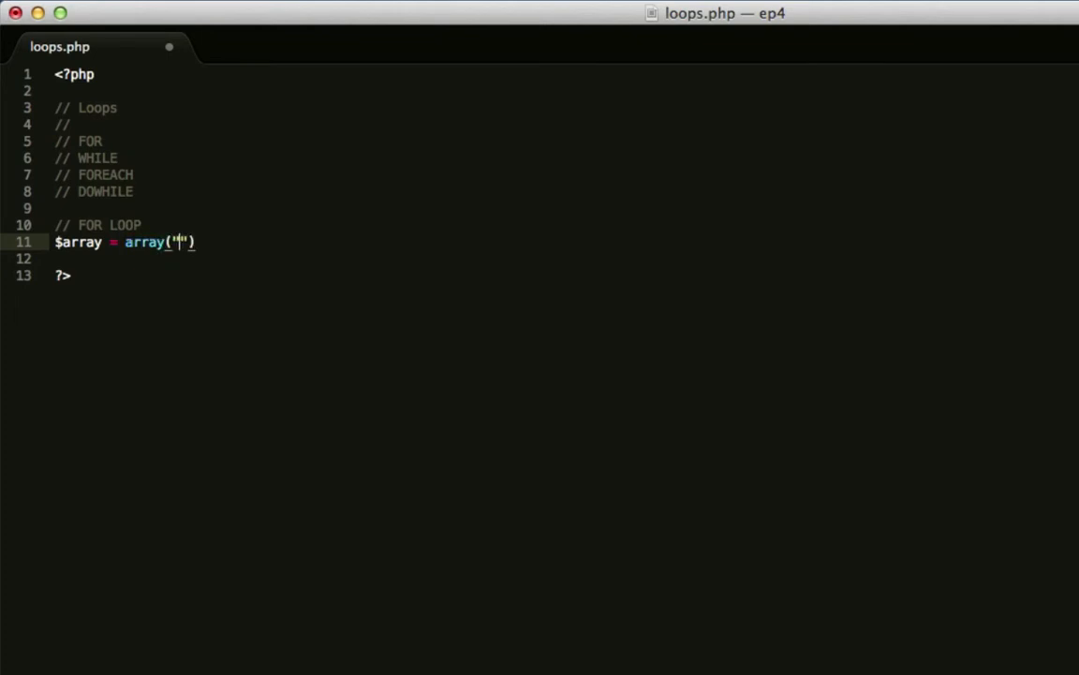
pyautogui.write(', ""')
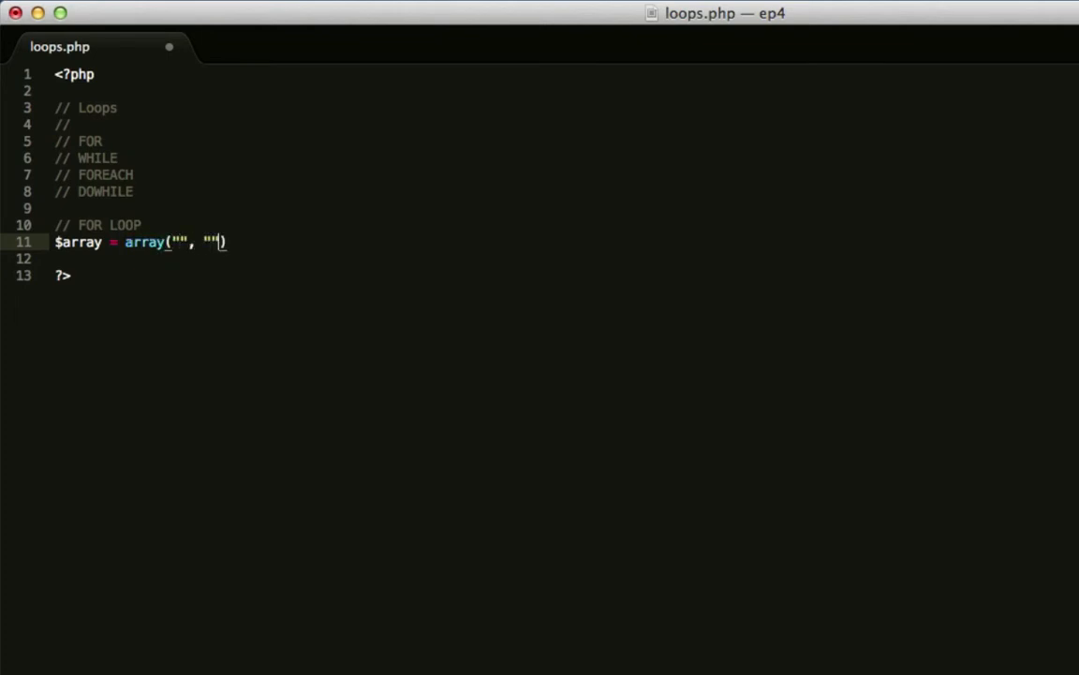
pyautogui.write(', "";')
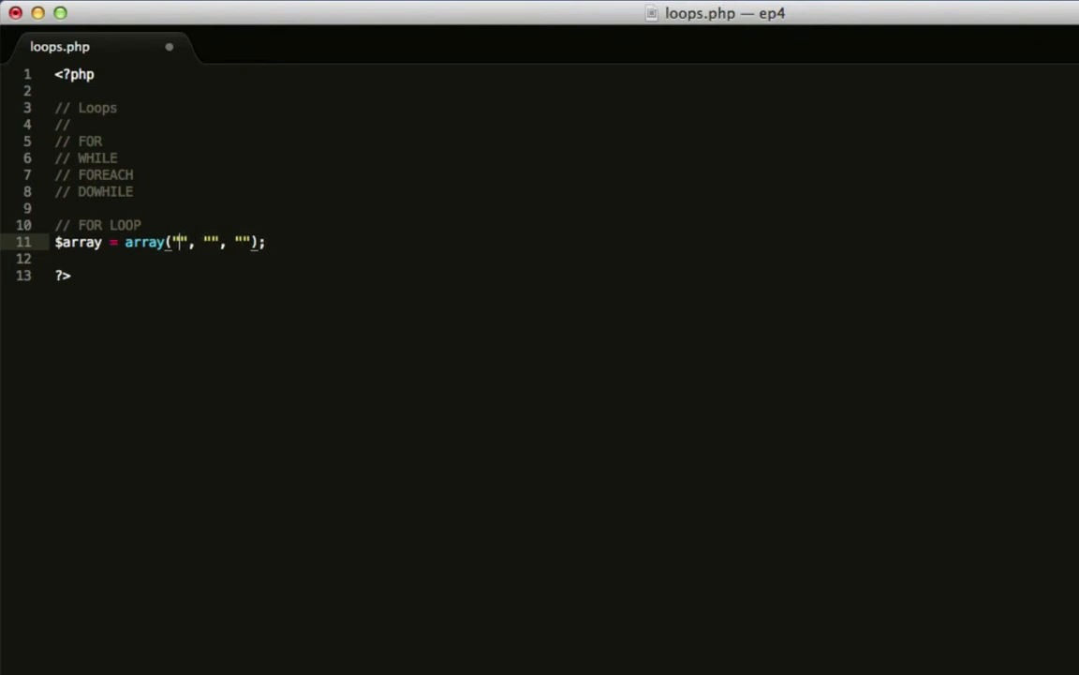
pyautogui.write('Dog')
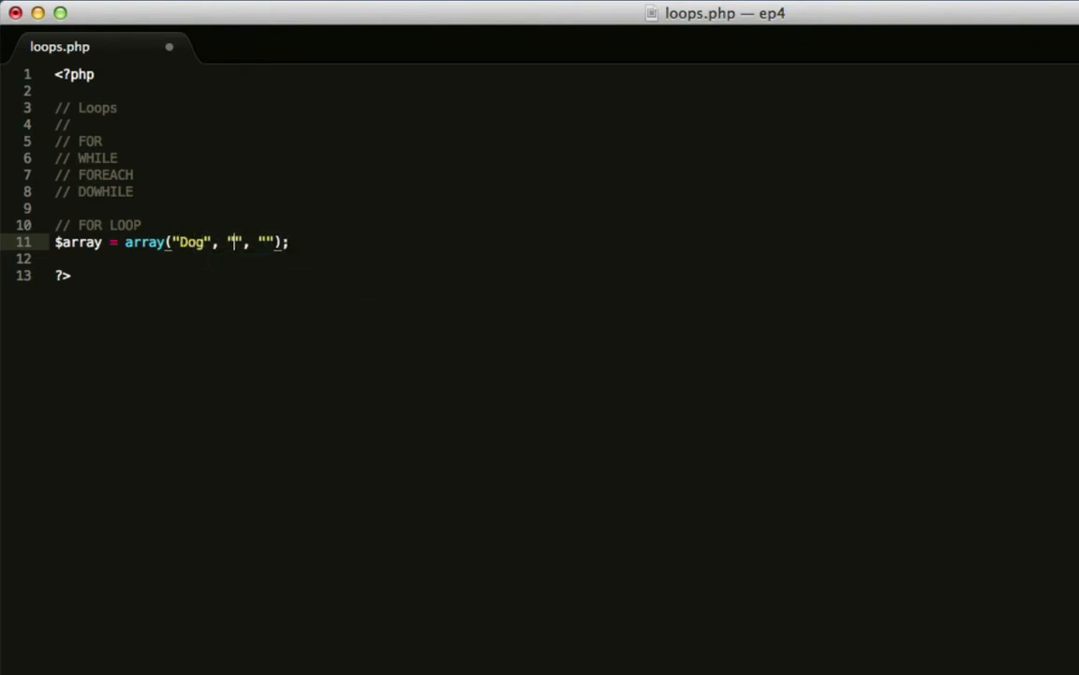
pyautogui.write('Cat')
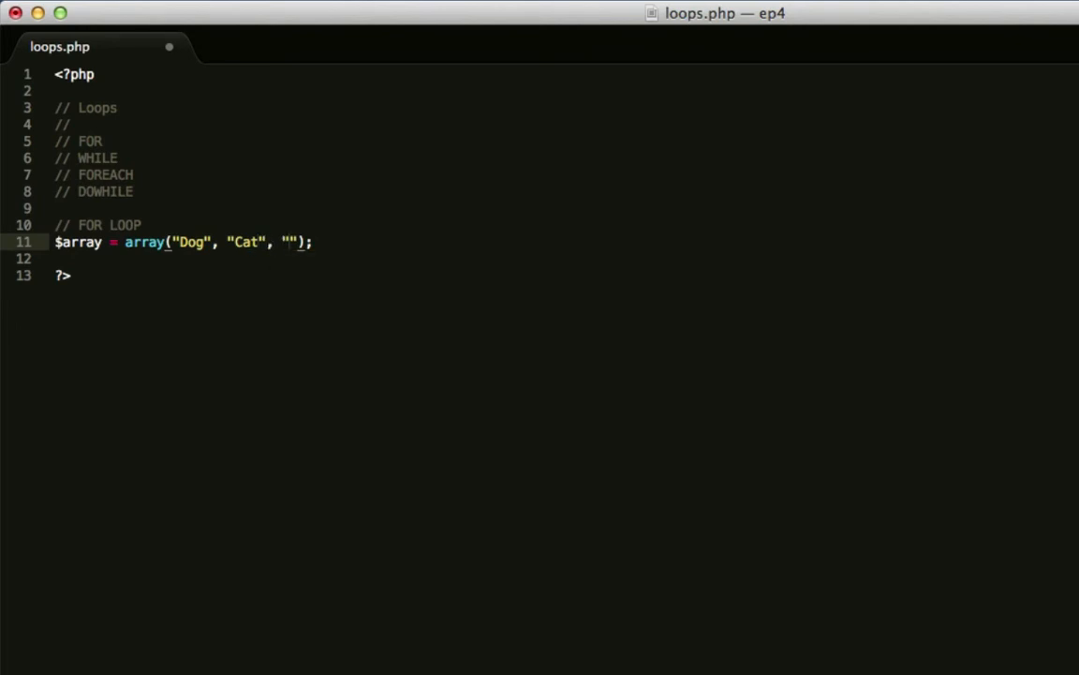
pyautogui.write('Fish')
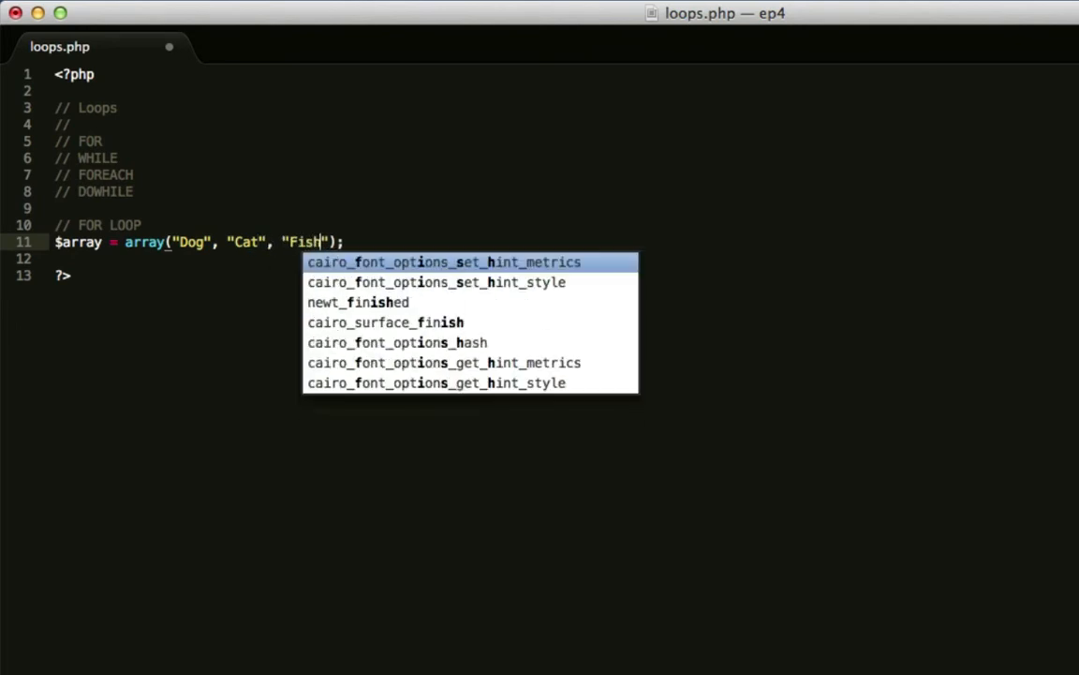
pyautogui.press('Escape')
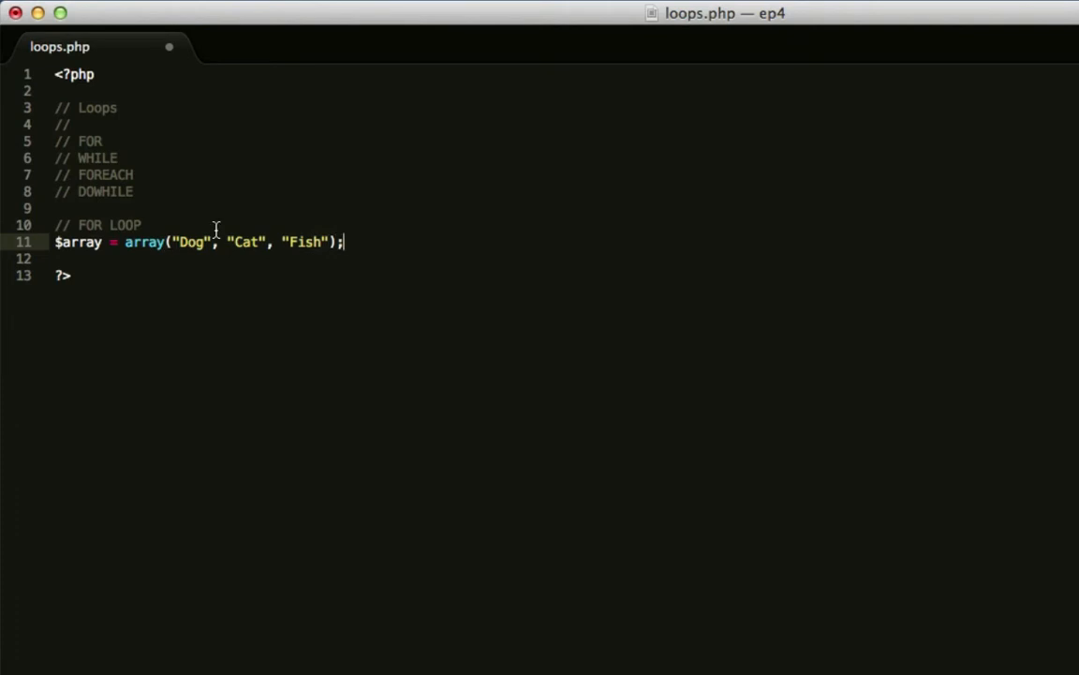
# Step: Start a for keyword on line 13, two lines below the array
pyautogui.doubleClick(191, 241)
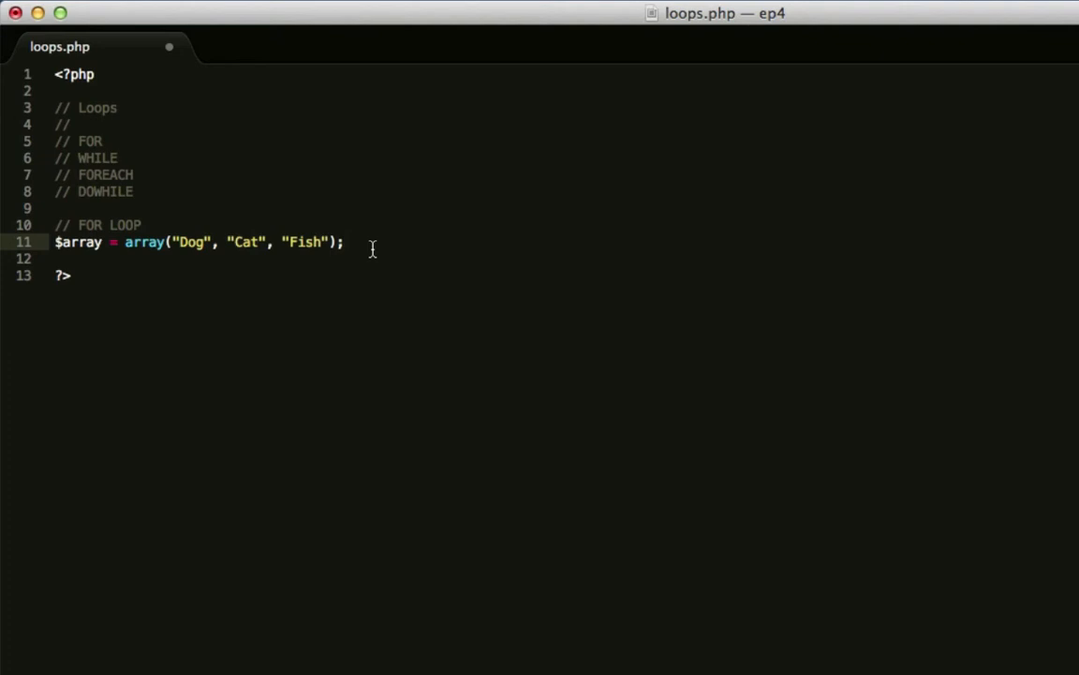
pyautogui.write('for')
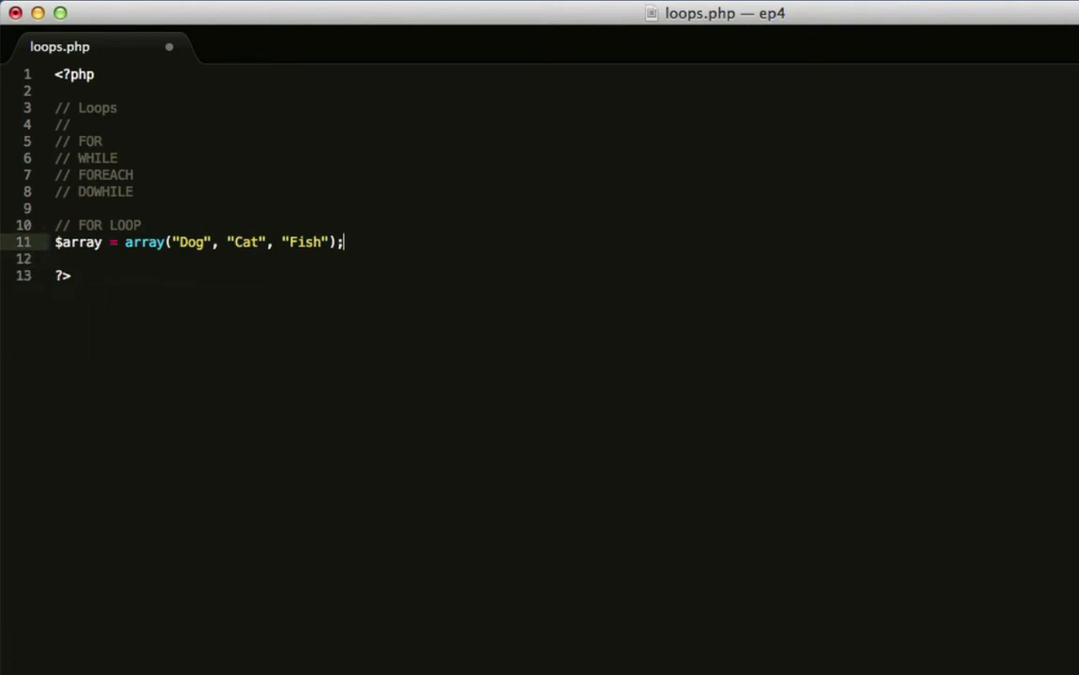
pyautogui.write('for')
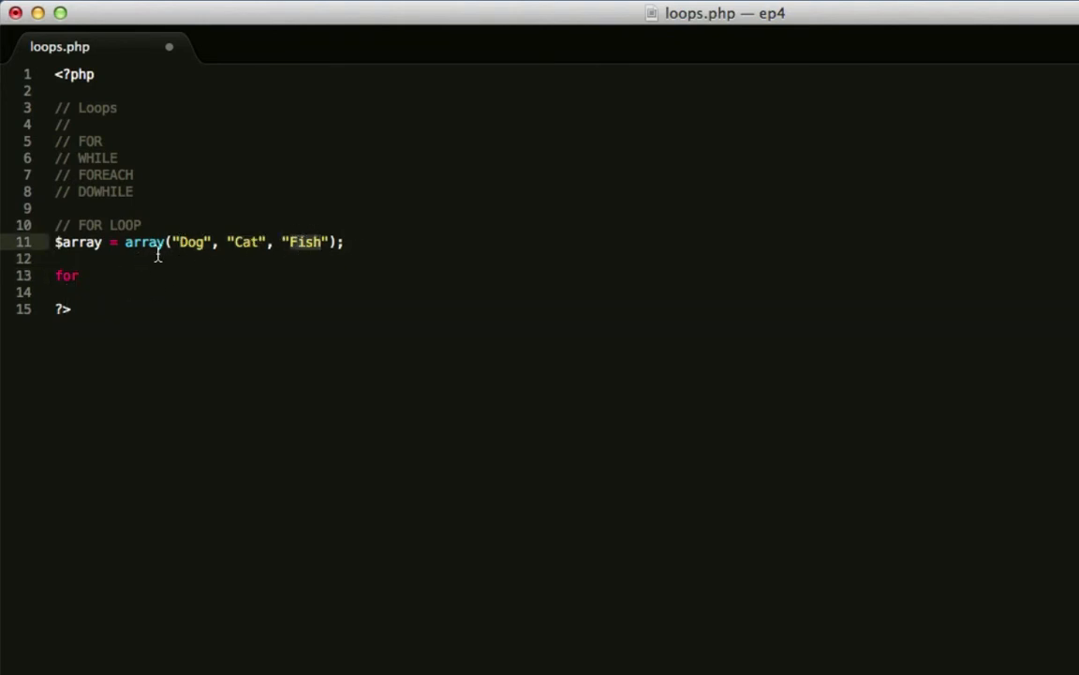
# Step: Add the for parentheses and braces, initialising counter $i=0 after briefly trying $k
pyautogui.click(354, 242)
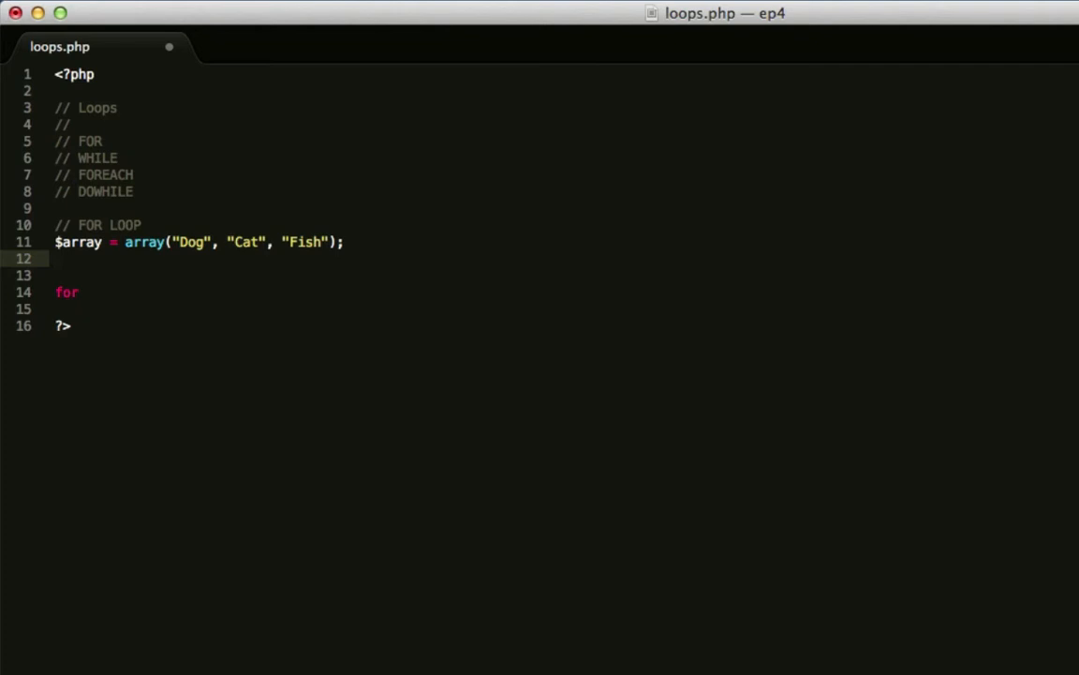
pyautogui.press('backspace')
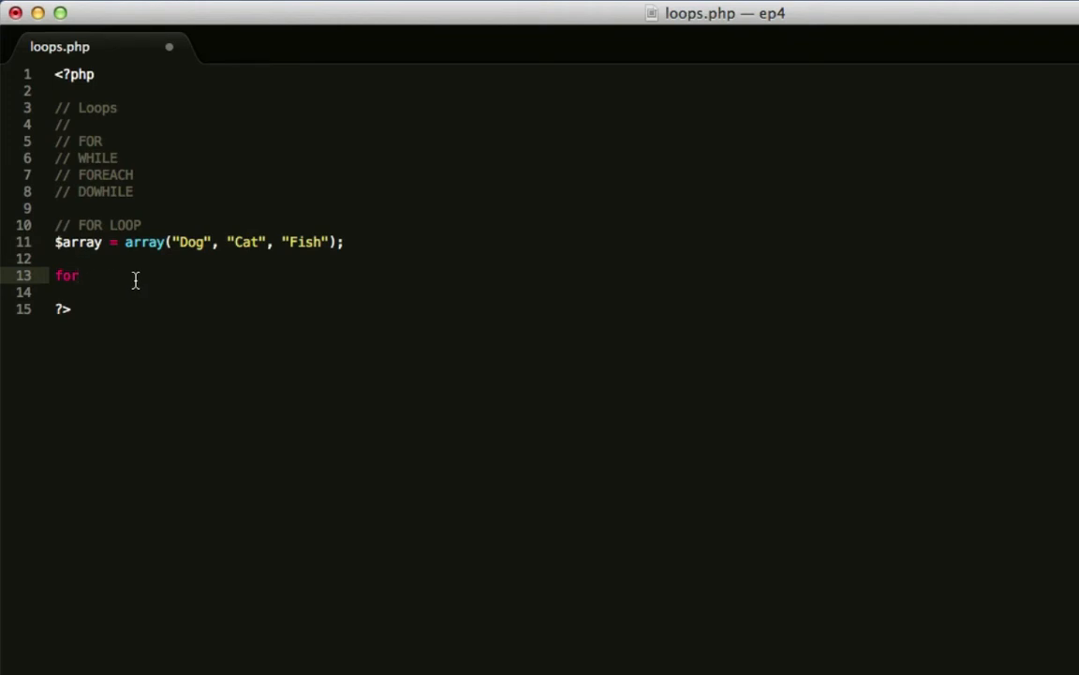
pyautogui.write('(){')
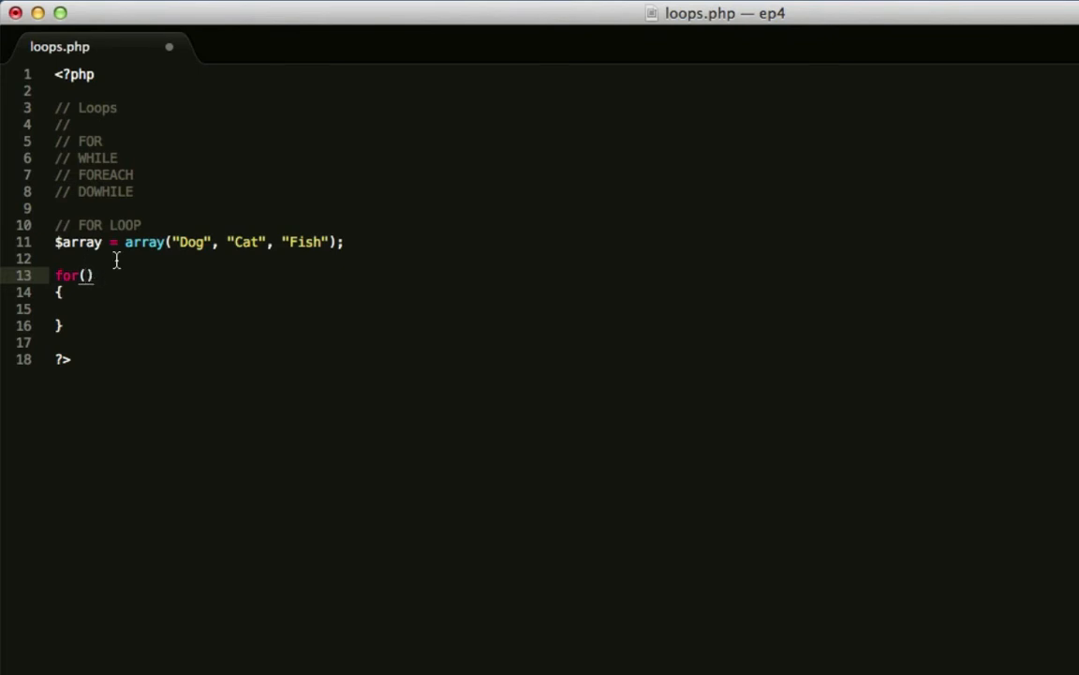
pyautogui.write('$i')
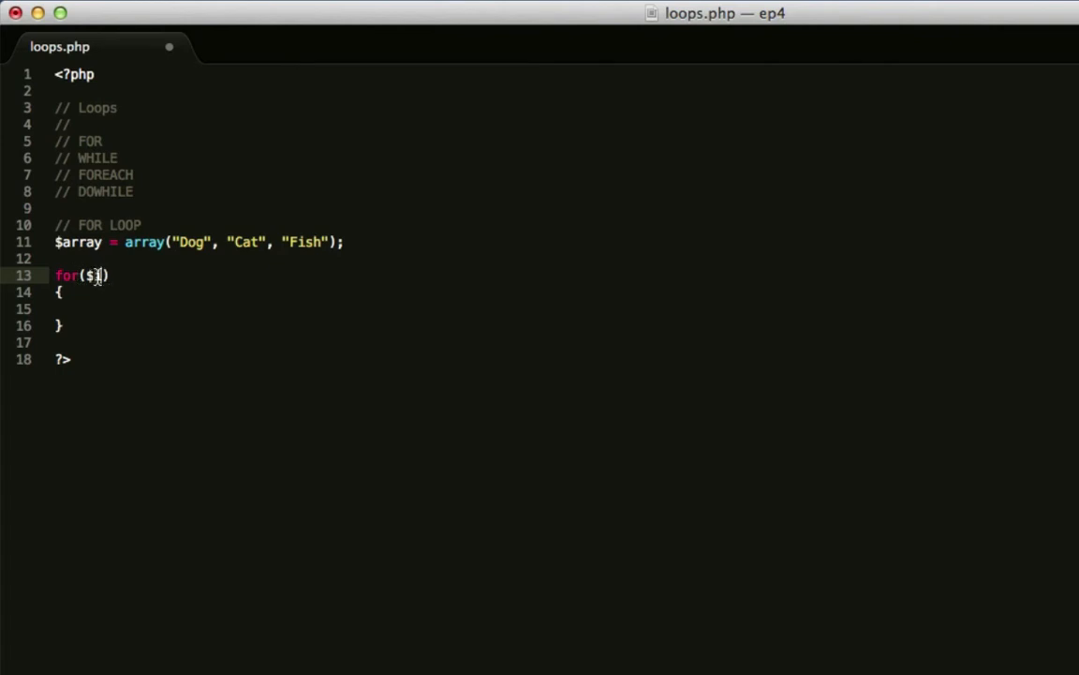
pyautogui.write('i')
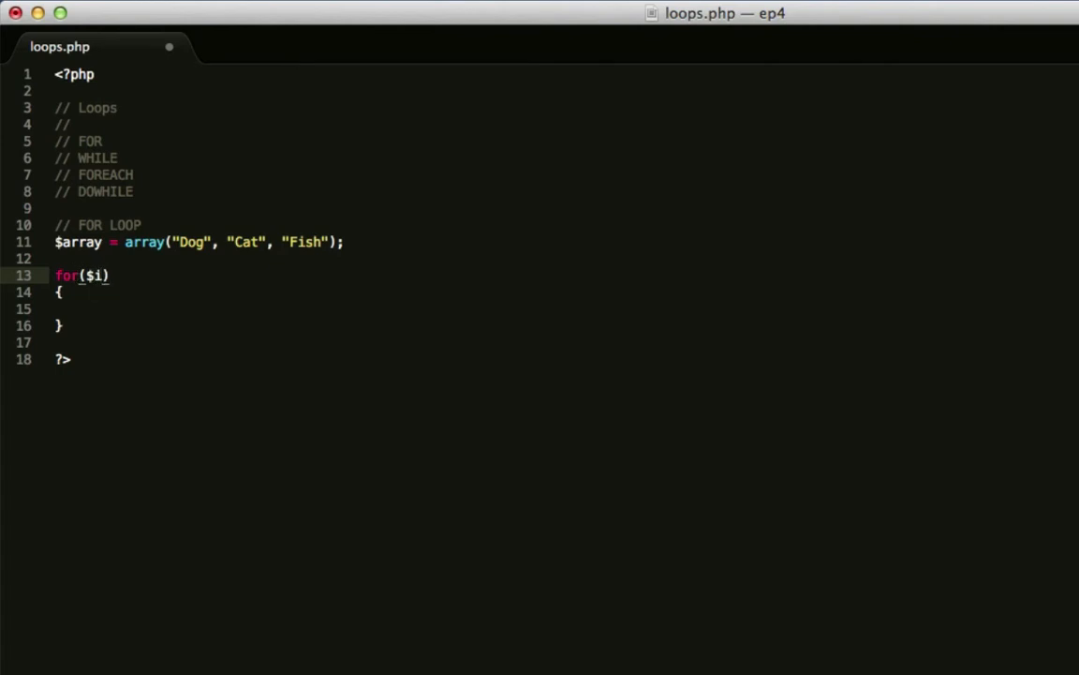
pyautogui.write('k')
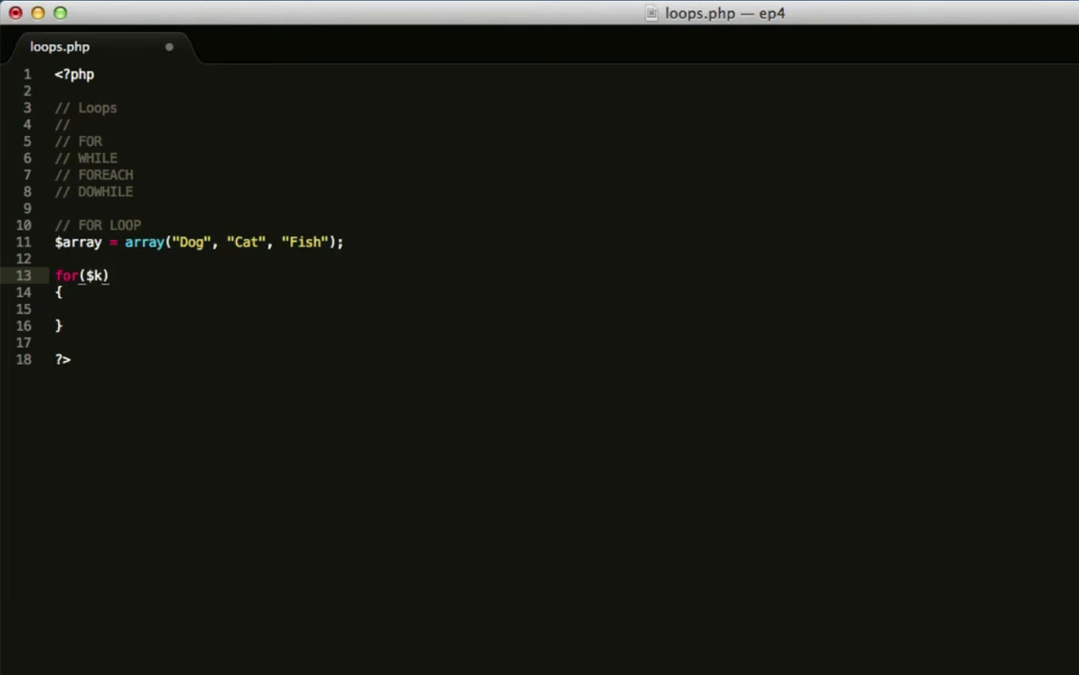
pyautogui.press('Backspace')
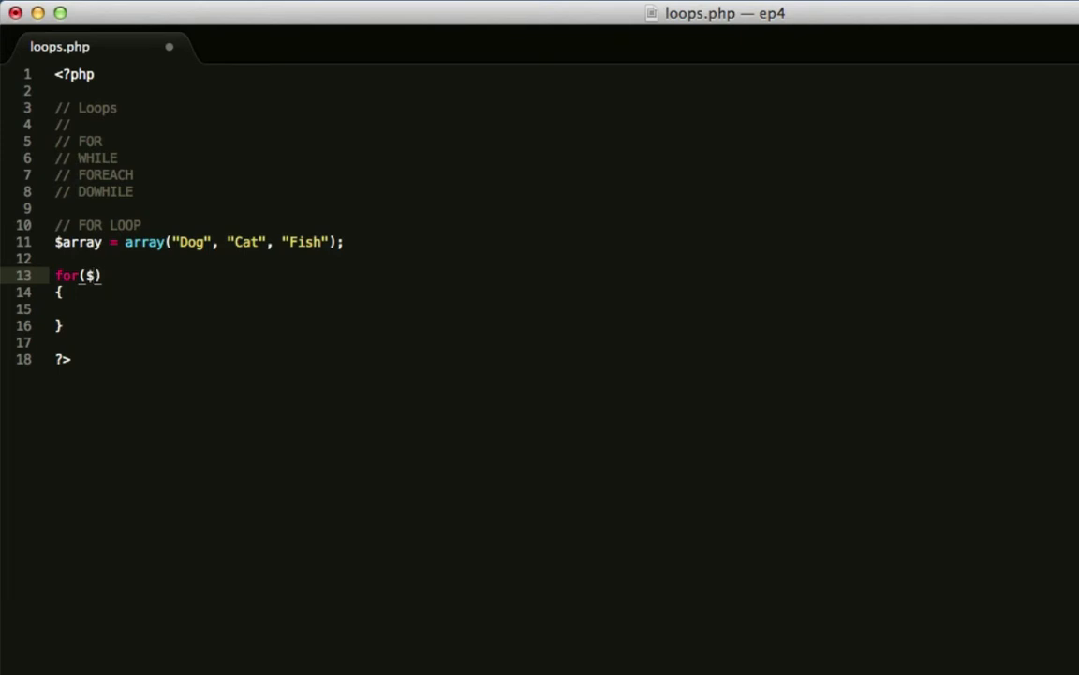
pyautogui.write('i')
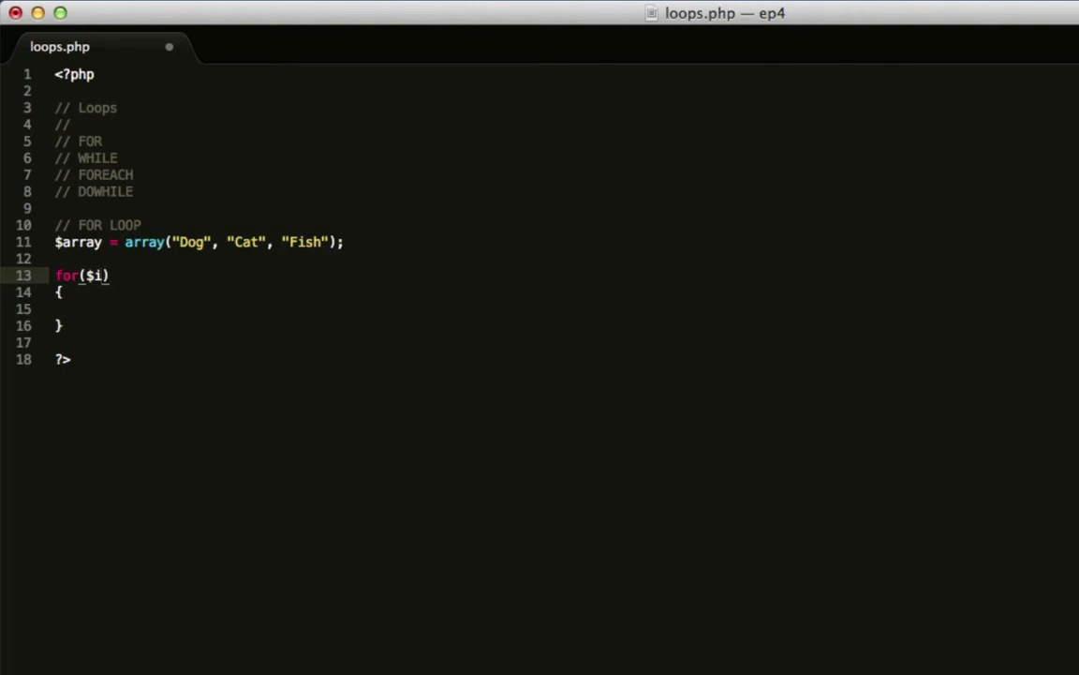
pyautogui.write('=0;')
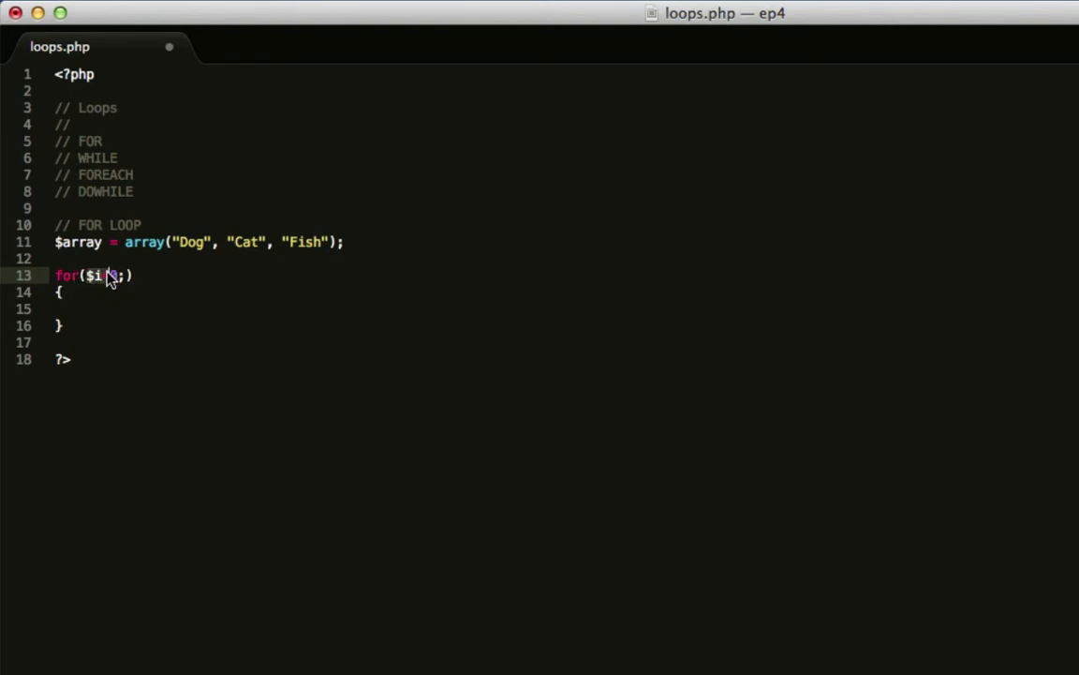
# Step: Complete the header as for($i=0;$i < count($array);$i++) with a blank line above
pyautogui.write('= 0')
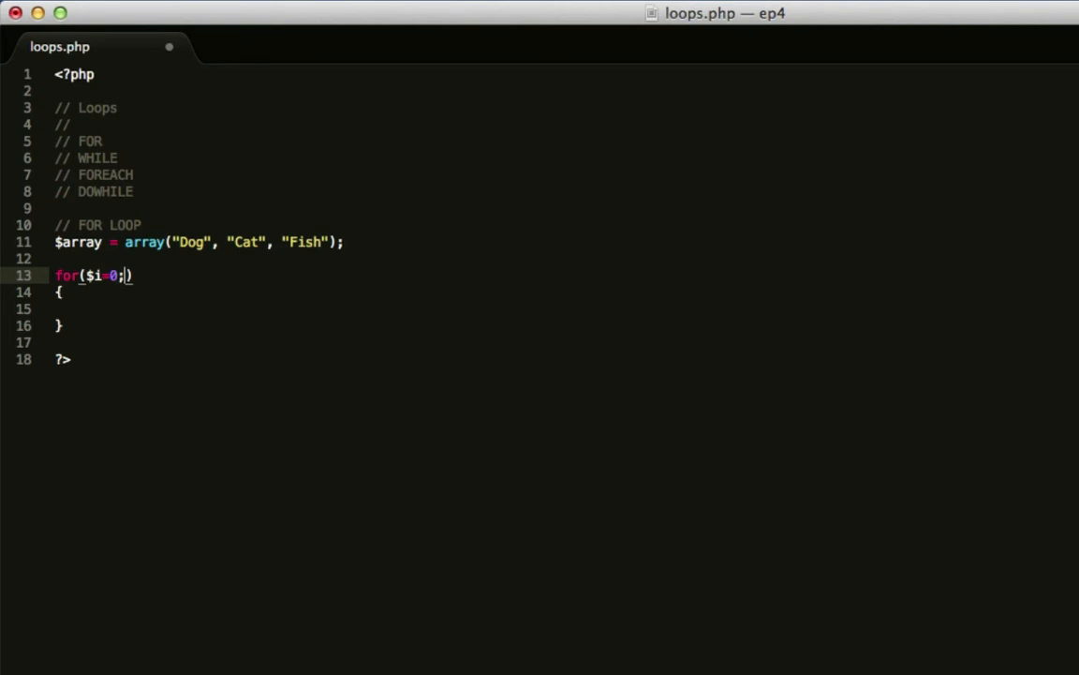
pyautogui.write('$i <')
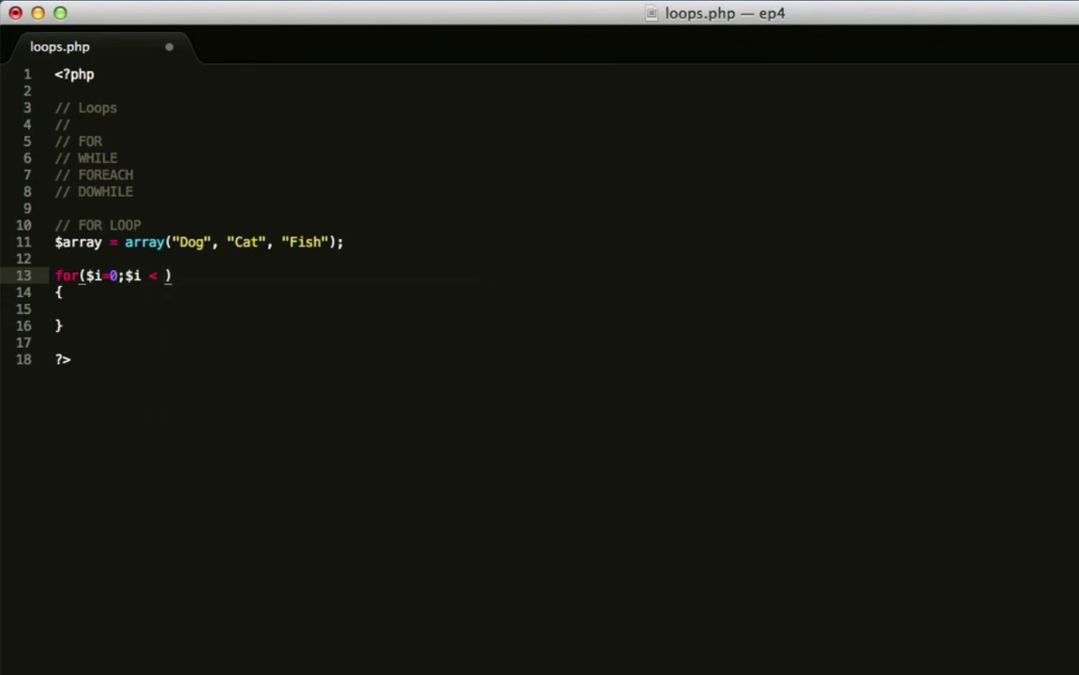
pyautogui.write('$array')
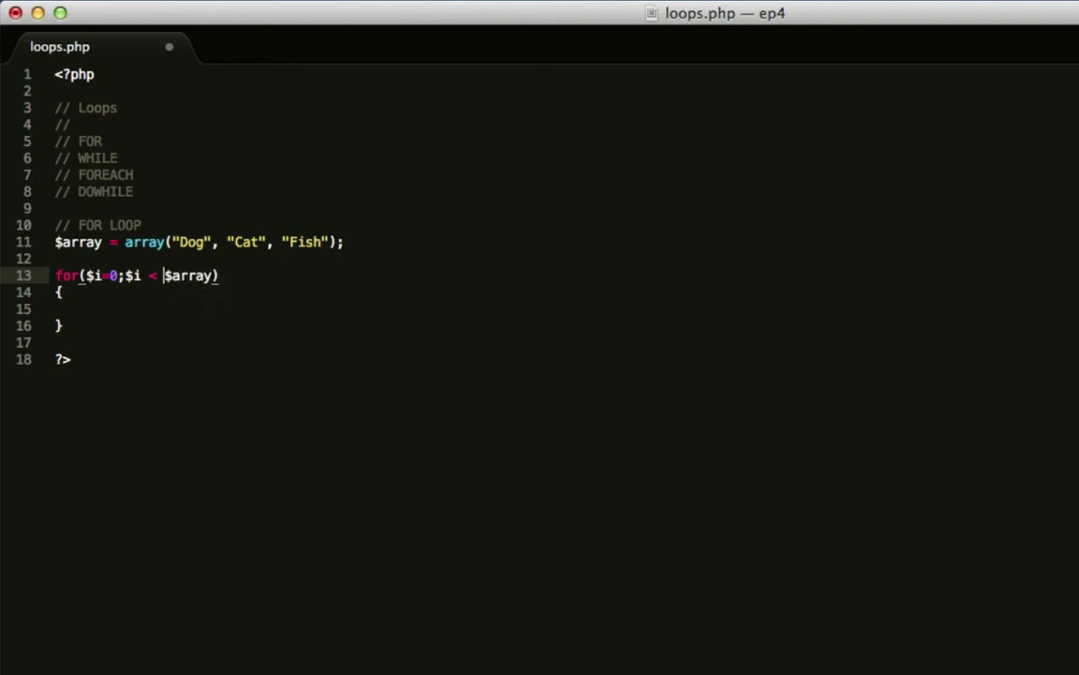
pyautogui.write('count(')
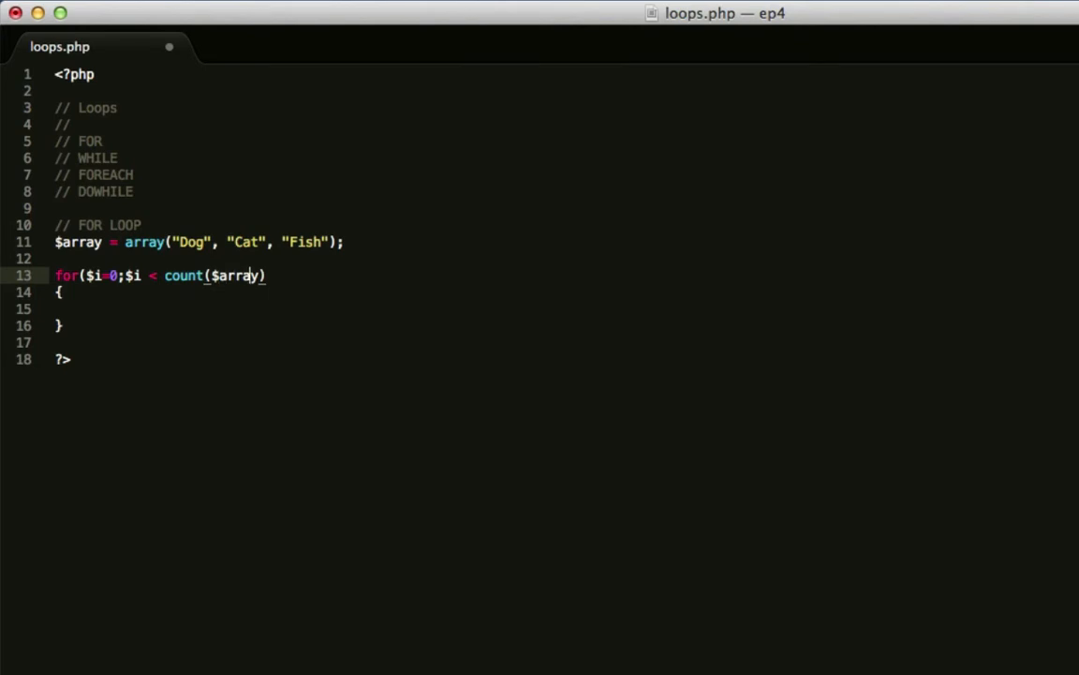
pyautogui.write(')')
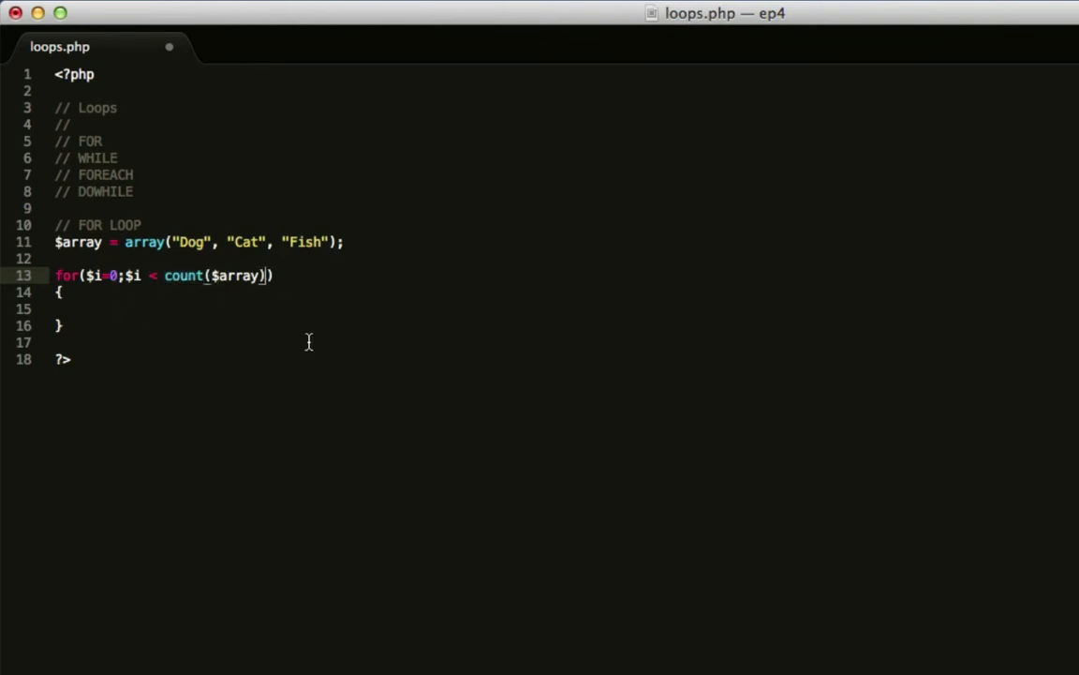
pyautogui.write(';$i')
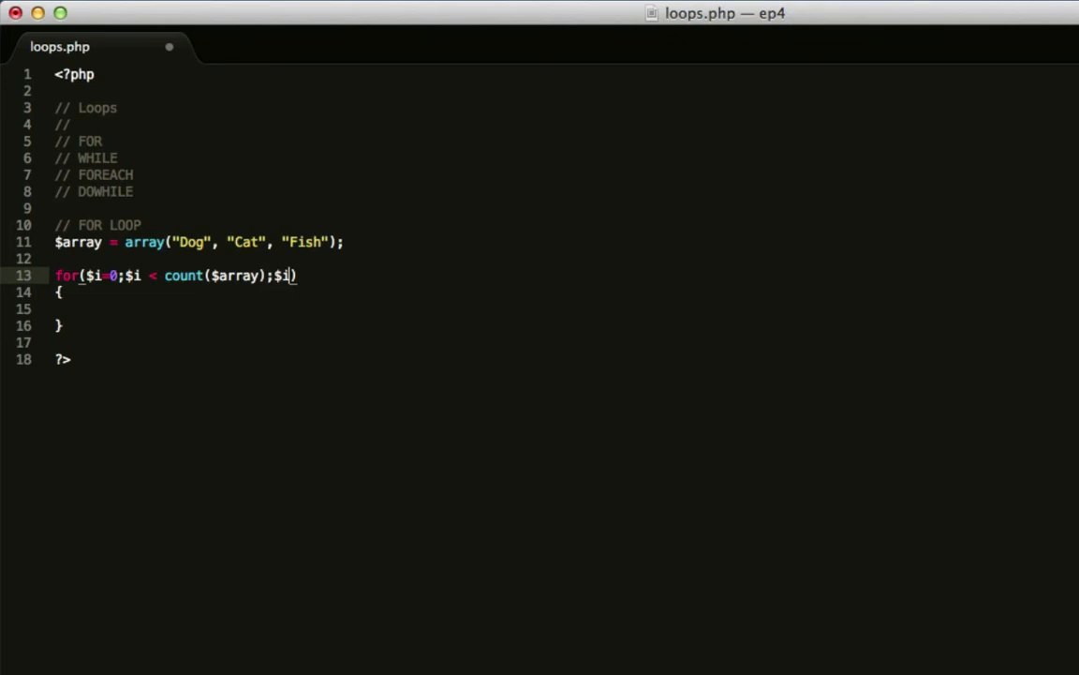
pyautogui.write('++')
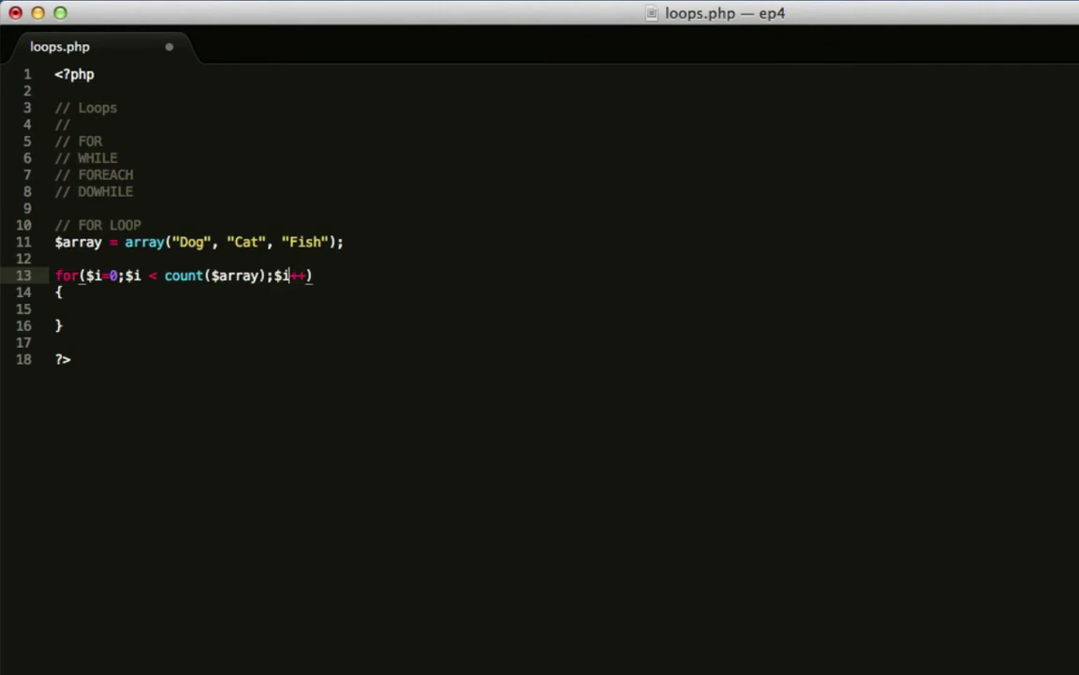
pyautogui.press('enter')
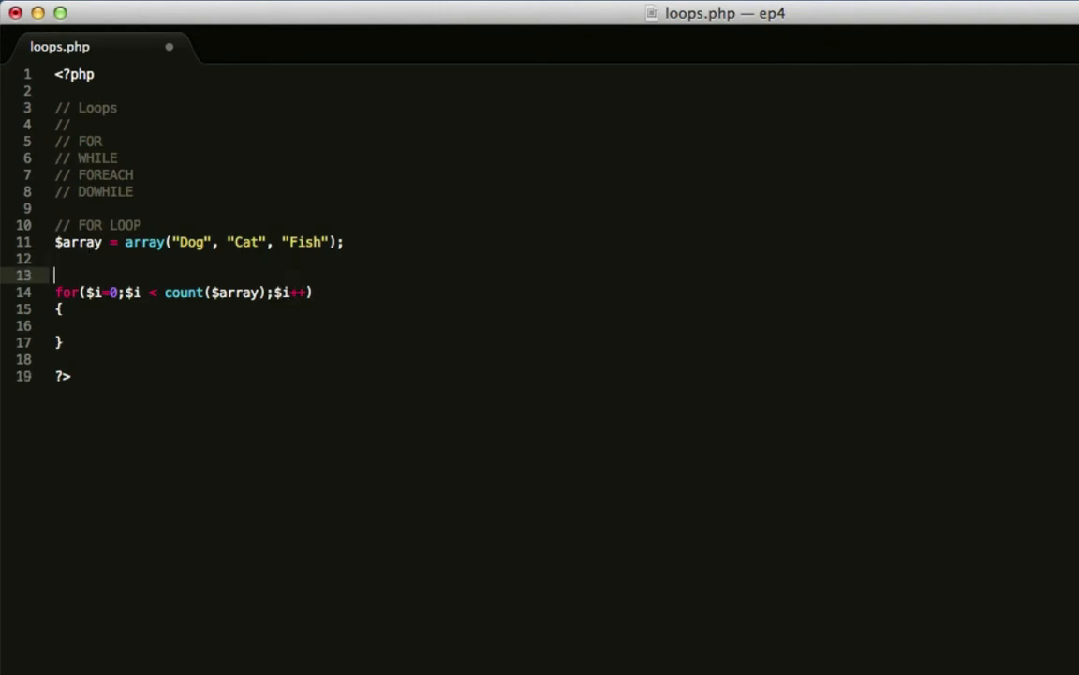
# Step: Comment '1st Time: $i: 0', '2nd Time: $i: 1', '..', 'Until $i == How many items (count)'
pyautogui.write('// is')
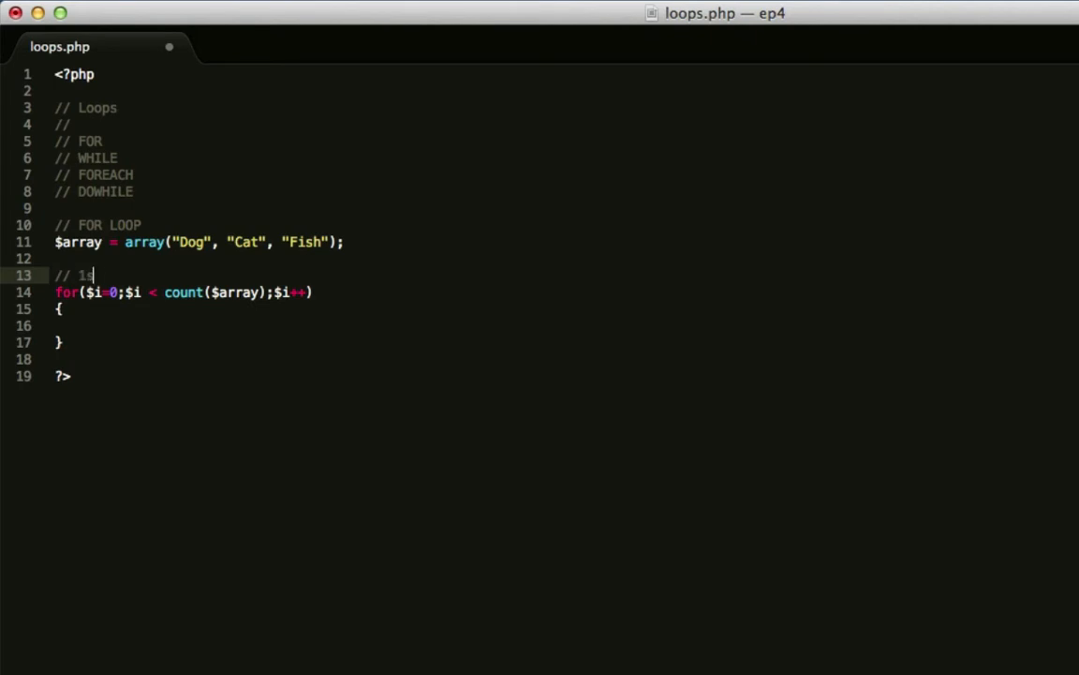
pyautogui.write('t Time:')
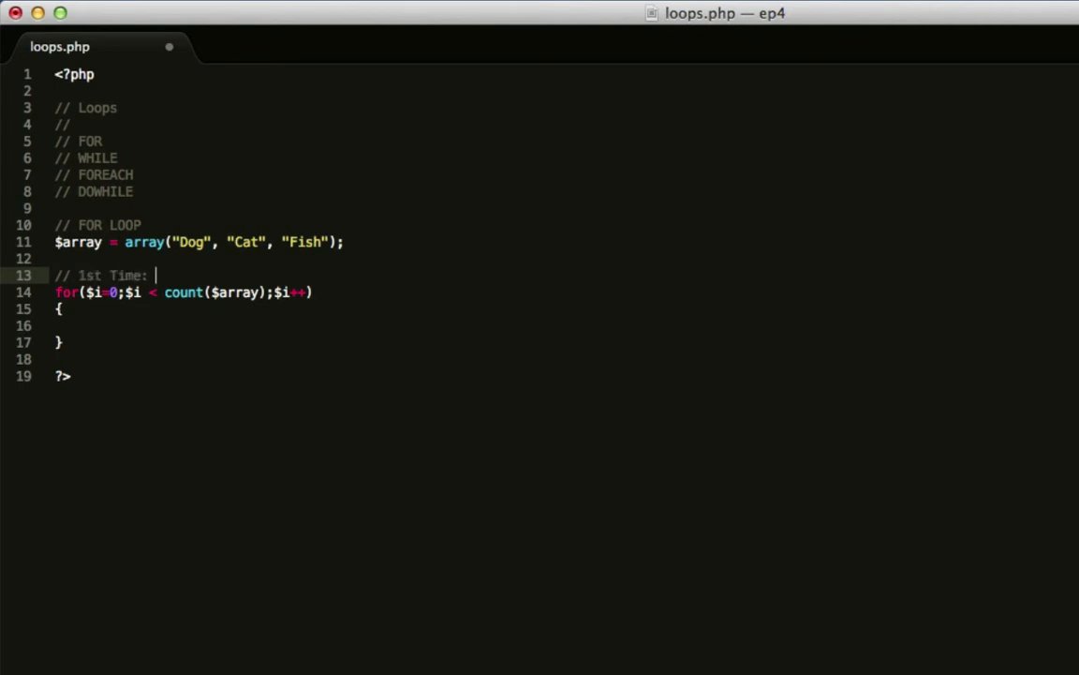
pyautogui.write('$i: 0')
pyautogui.write('//')
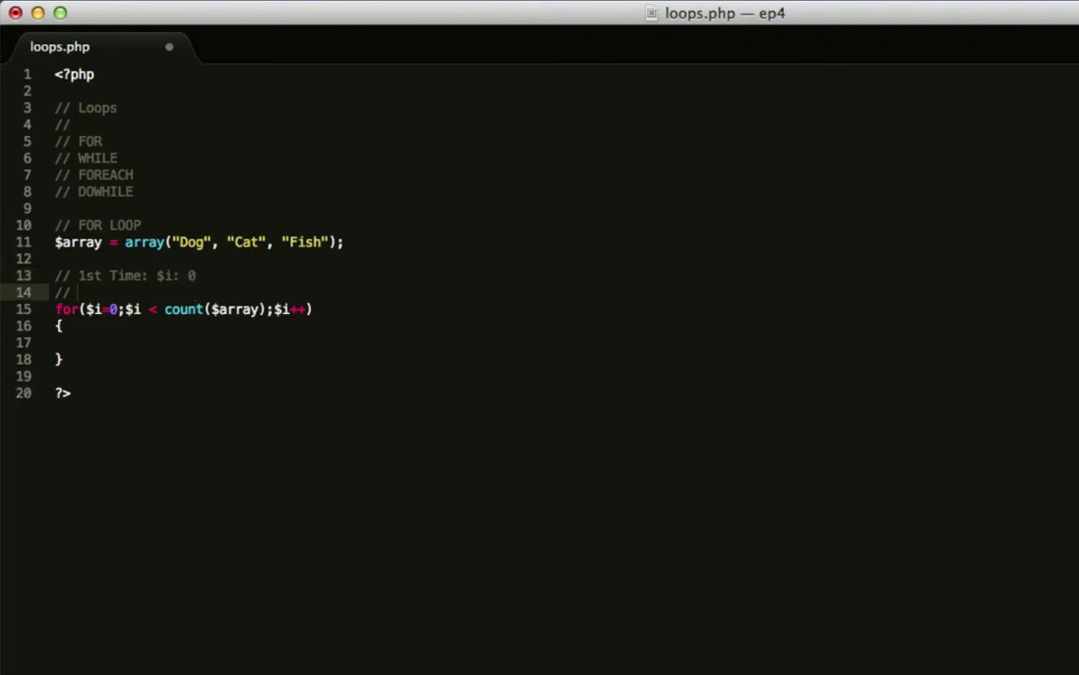
pyautogui.write('2nd Time: $i: 1')
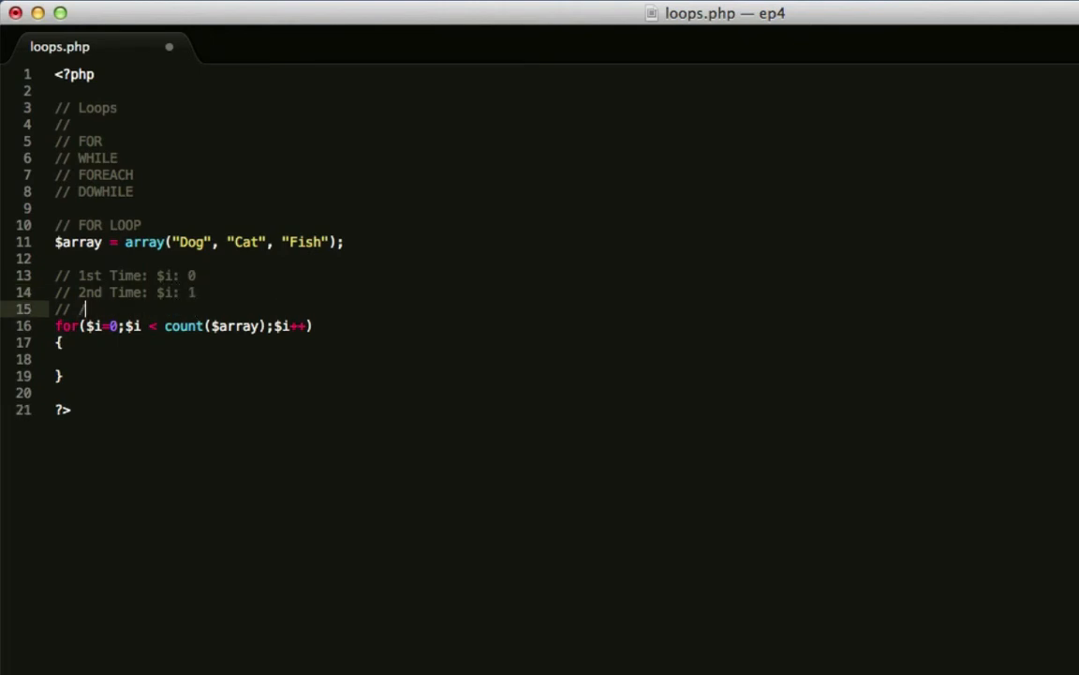
pyautogui.write('..')
pyautogui.write('//')
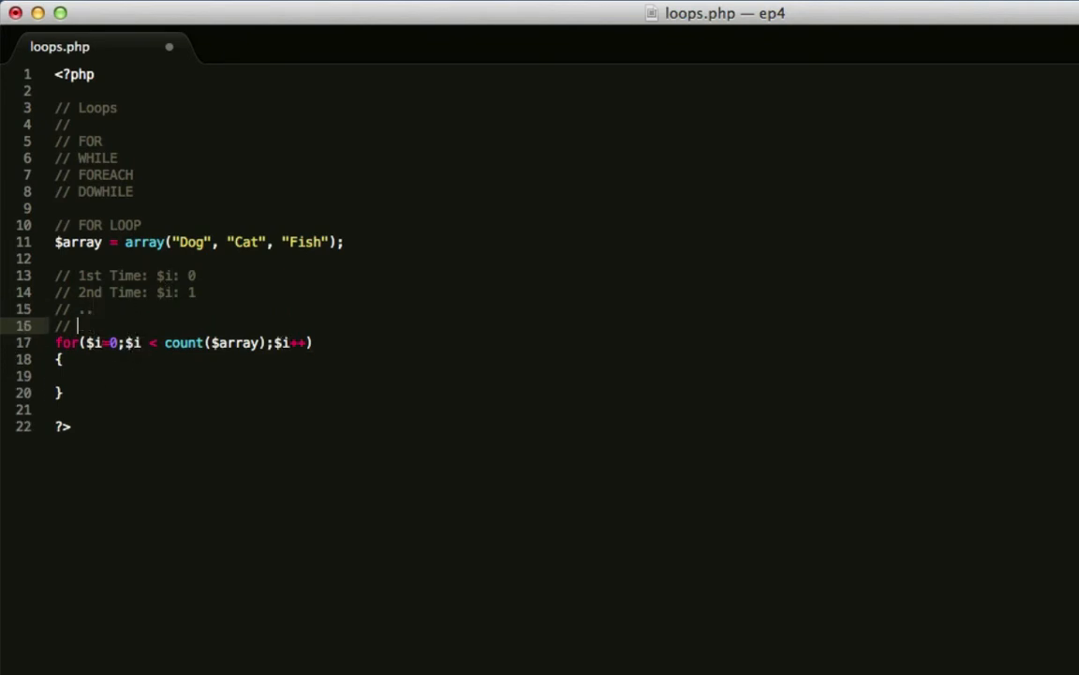
pyautogui.write('Until')
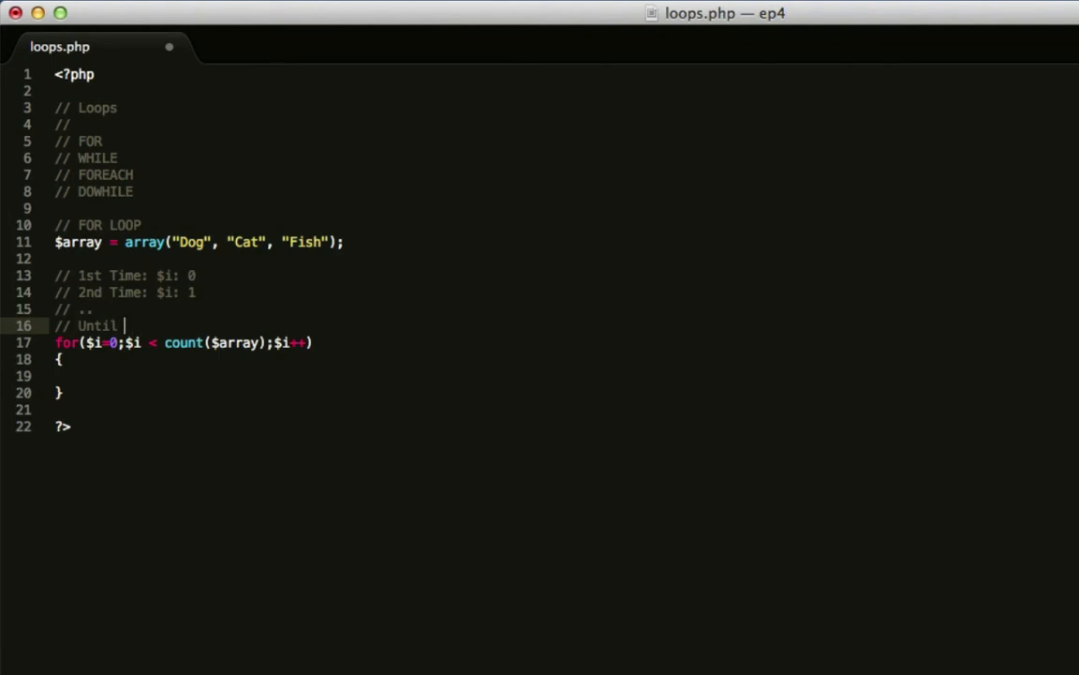
pyautogui.write('$i =')
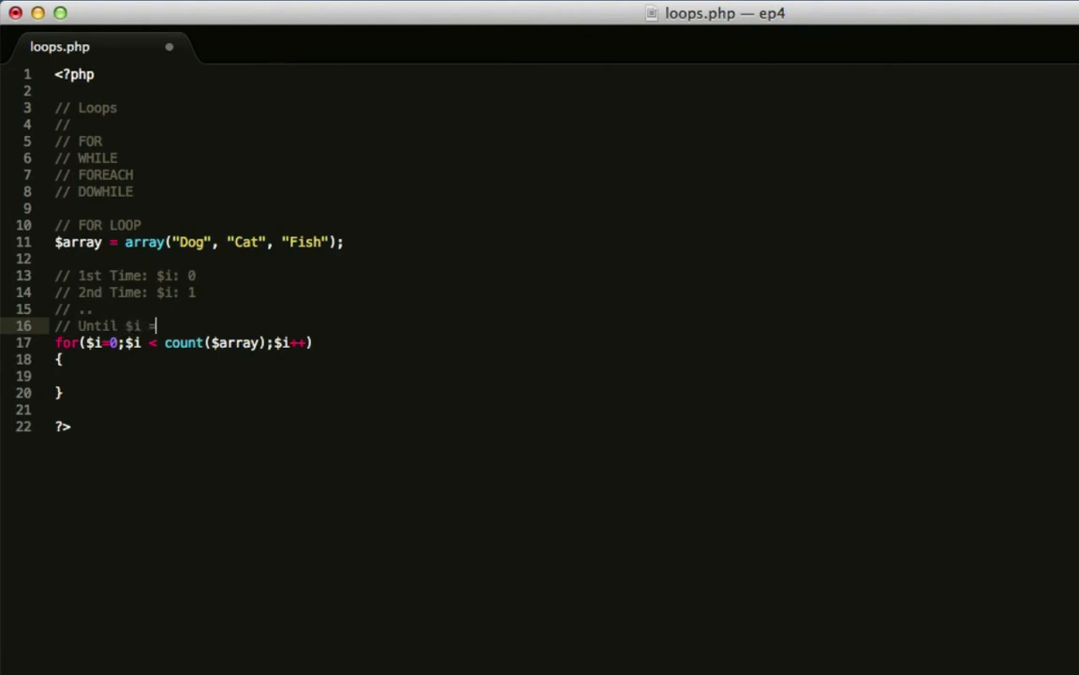
pyautogui.write('=')
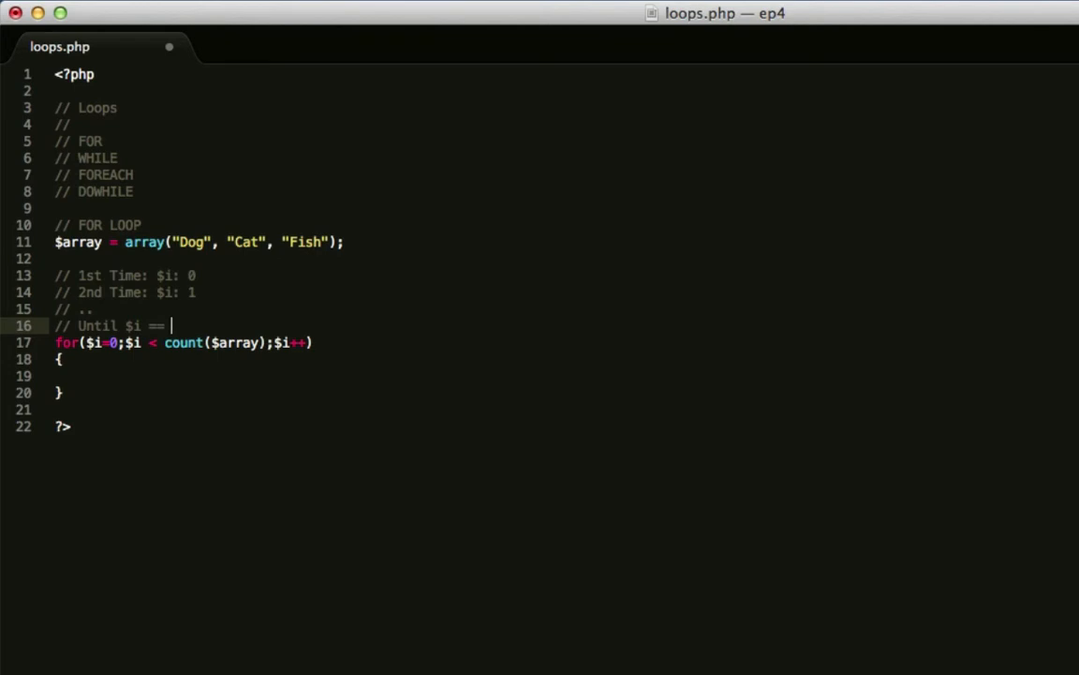
pyautogui.write('How many items in arr')
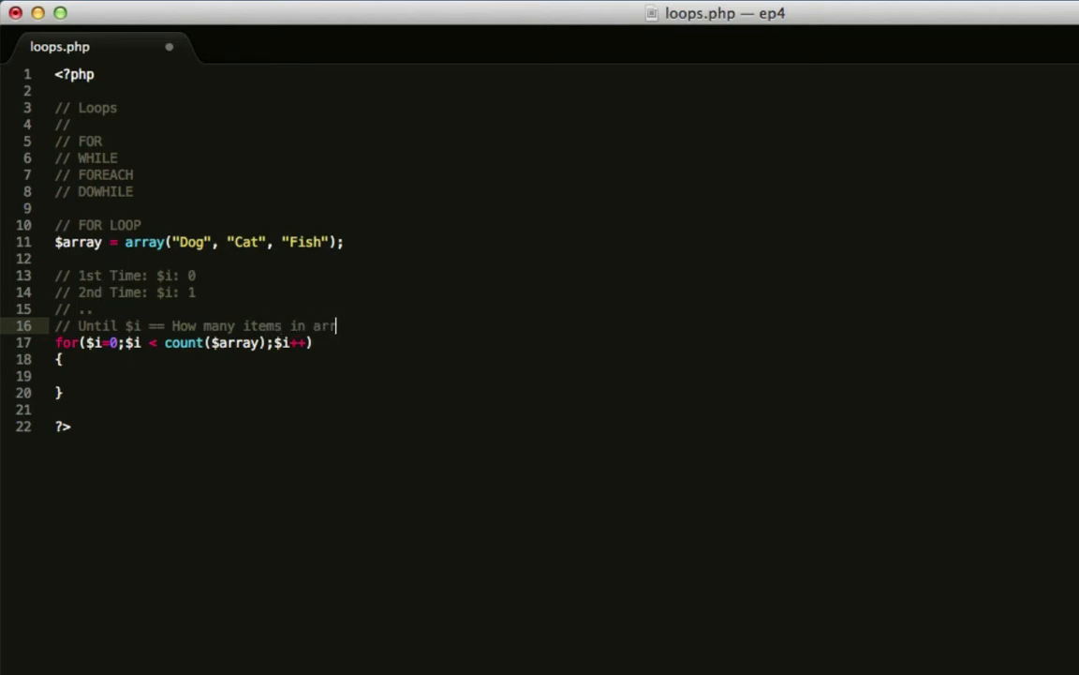
pyautogui.write('(cunt())')
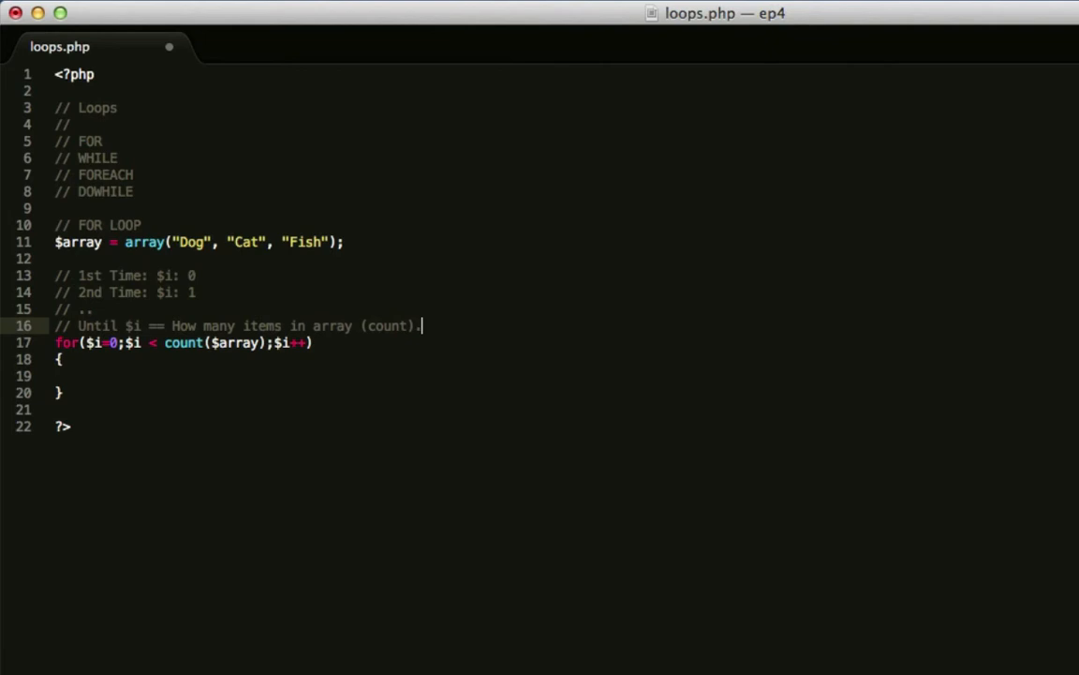
pyautogui.press('Backspace')
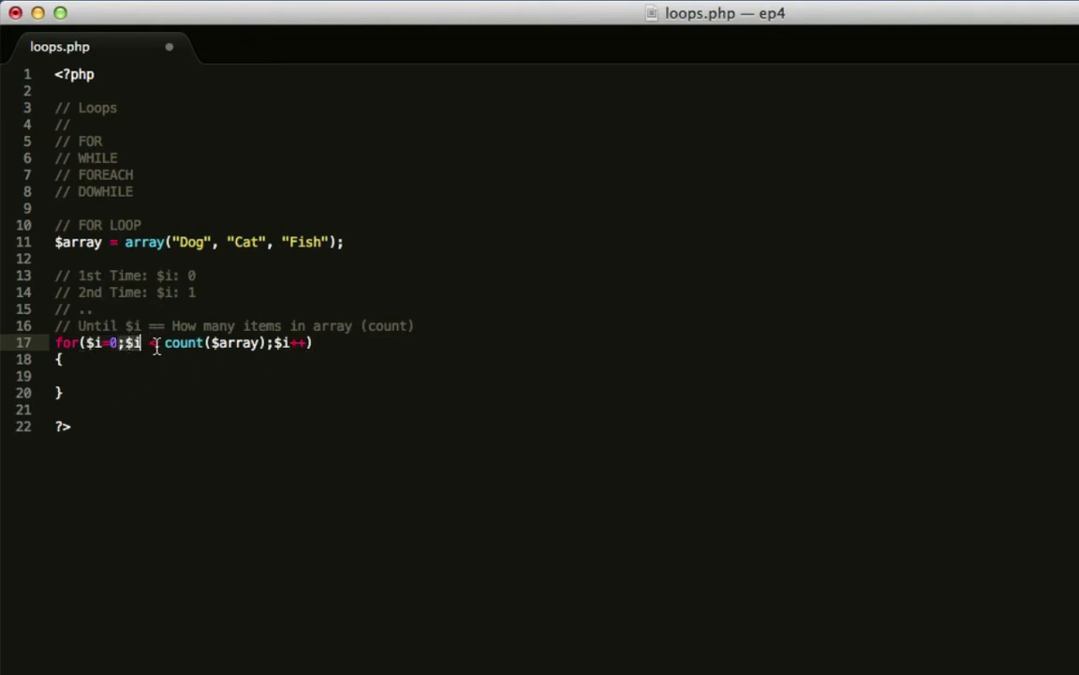
pyautogui.write('<')
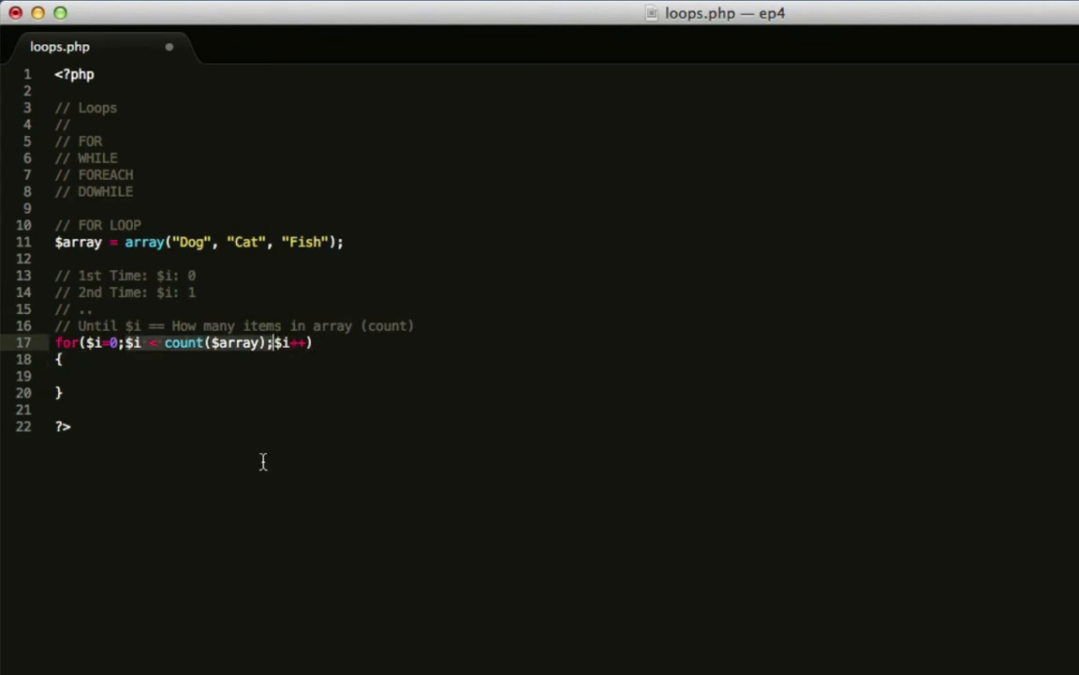
pyautogui.moveTo(117, 342)
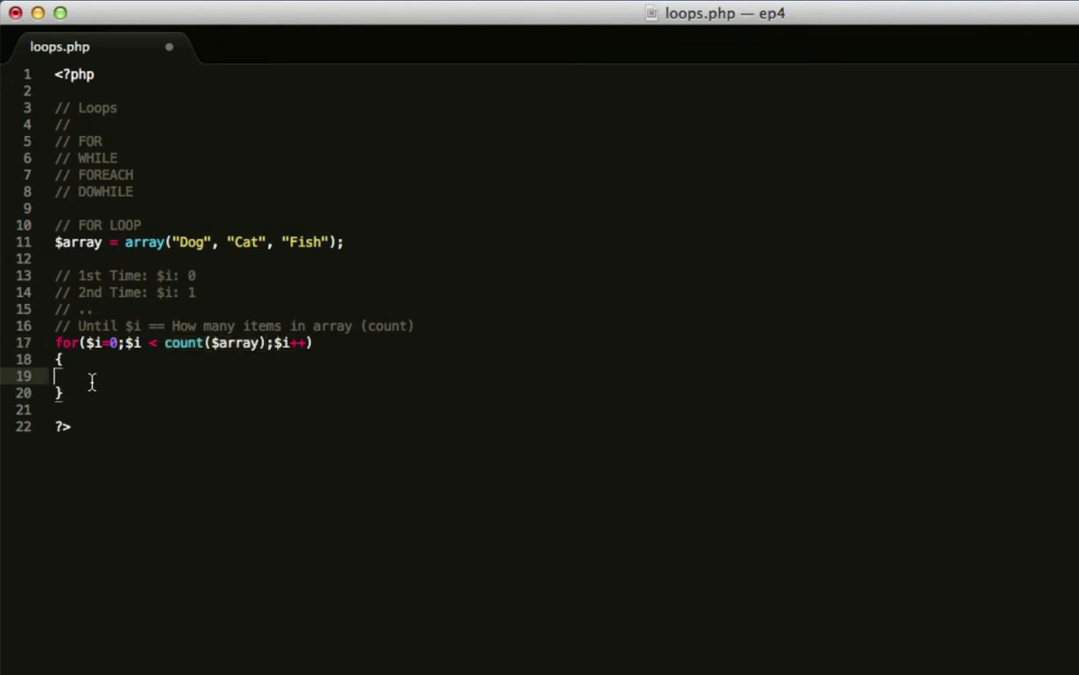
# Step: Add a '// Run whatever is in here' comment inside the for loop body
pyautogui.write('// Run')
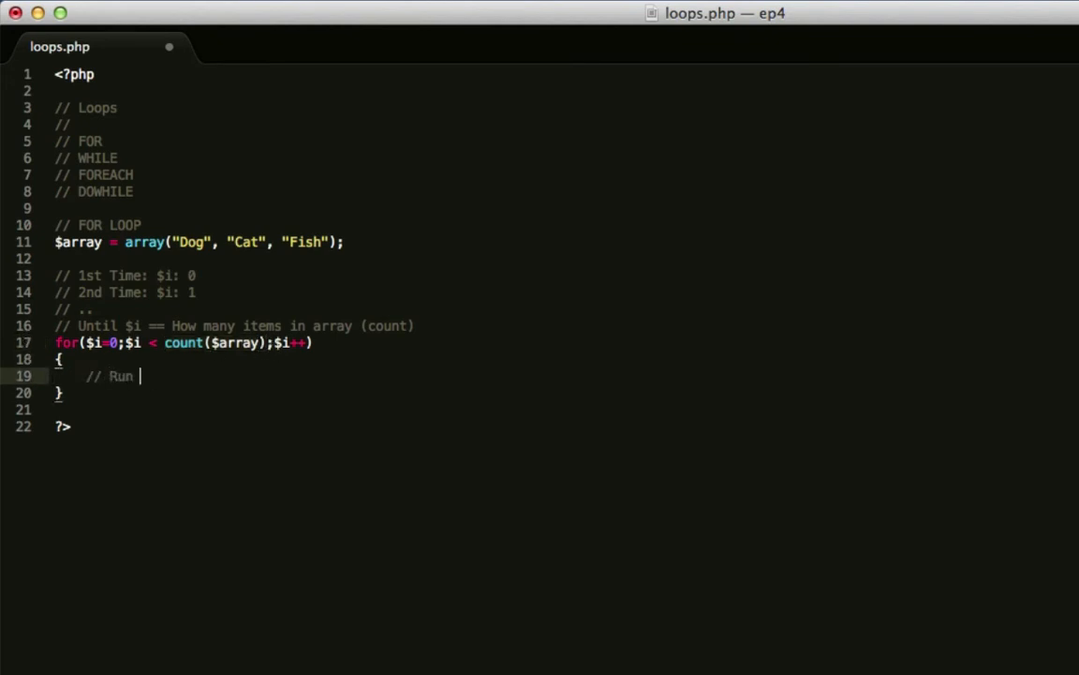
pyautogui.write('whatever is in her')
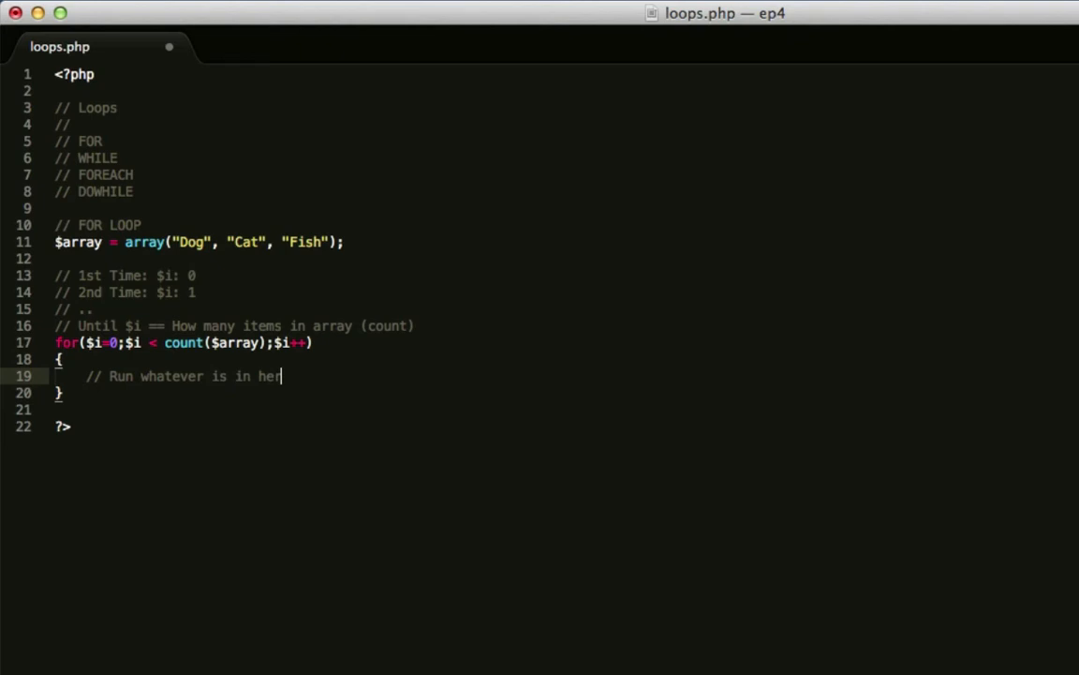
pyautogui.write('e')
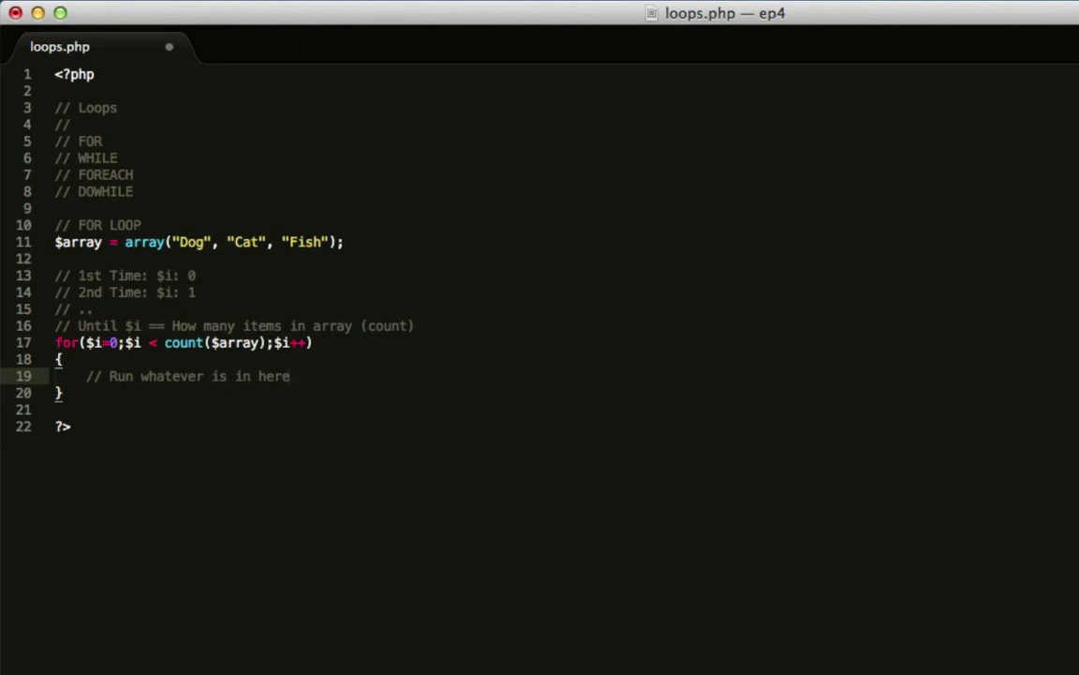
# Step: Write echo "Loop " . $i+1; in the loop body
pyautogui.write('echo')
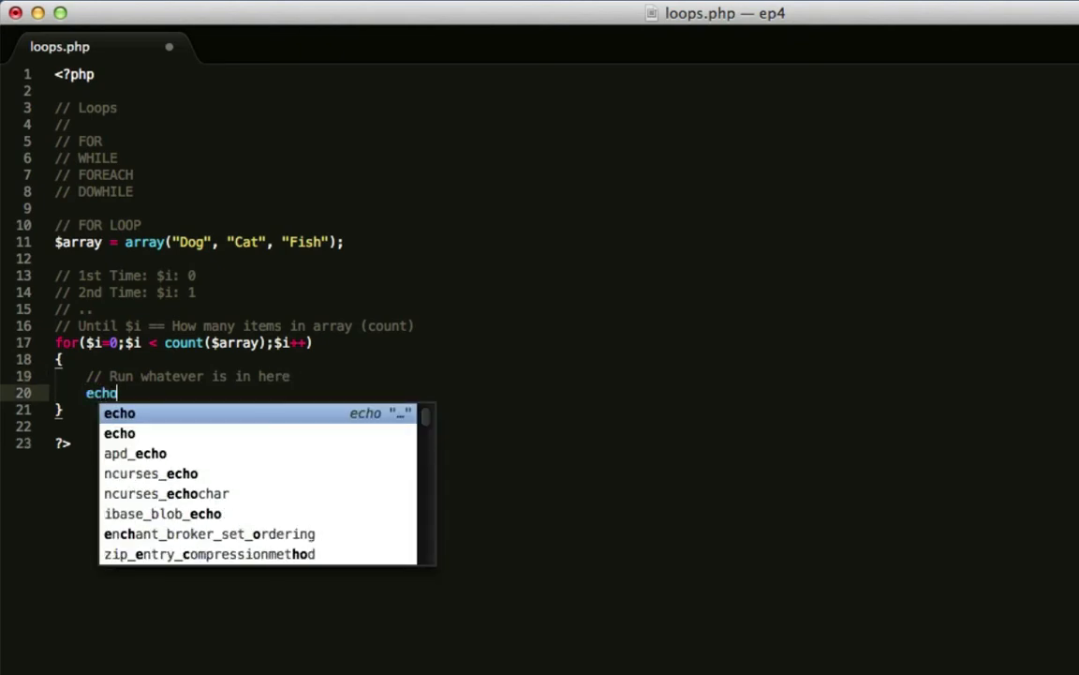
pyautogui.write('""')
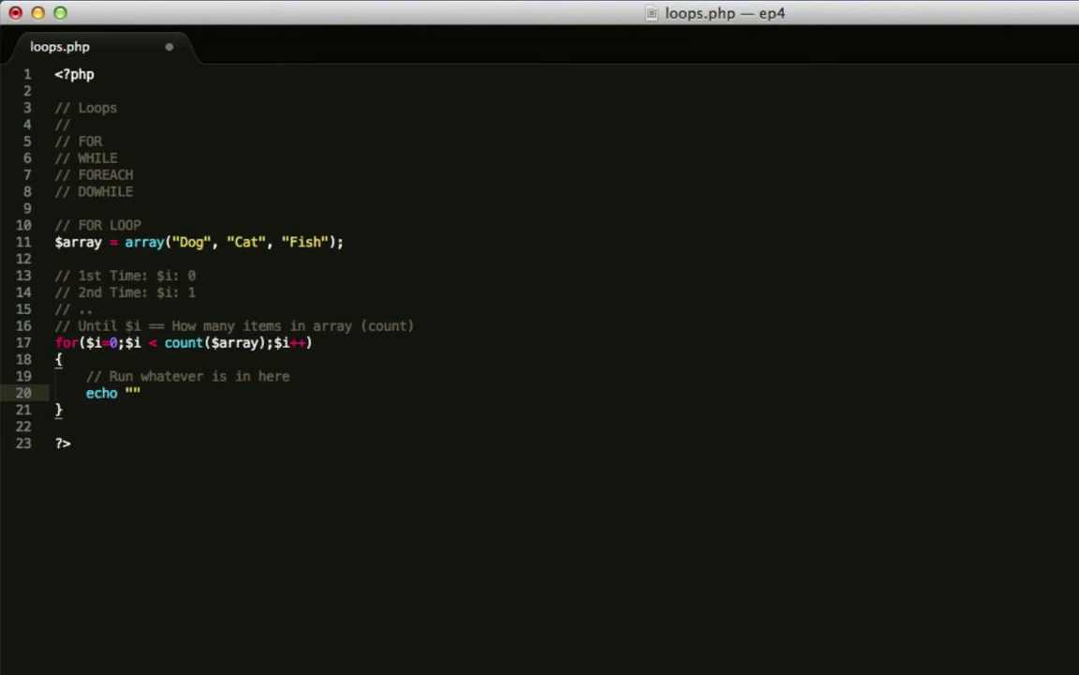
pyautogui.write('$i')
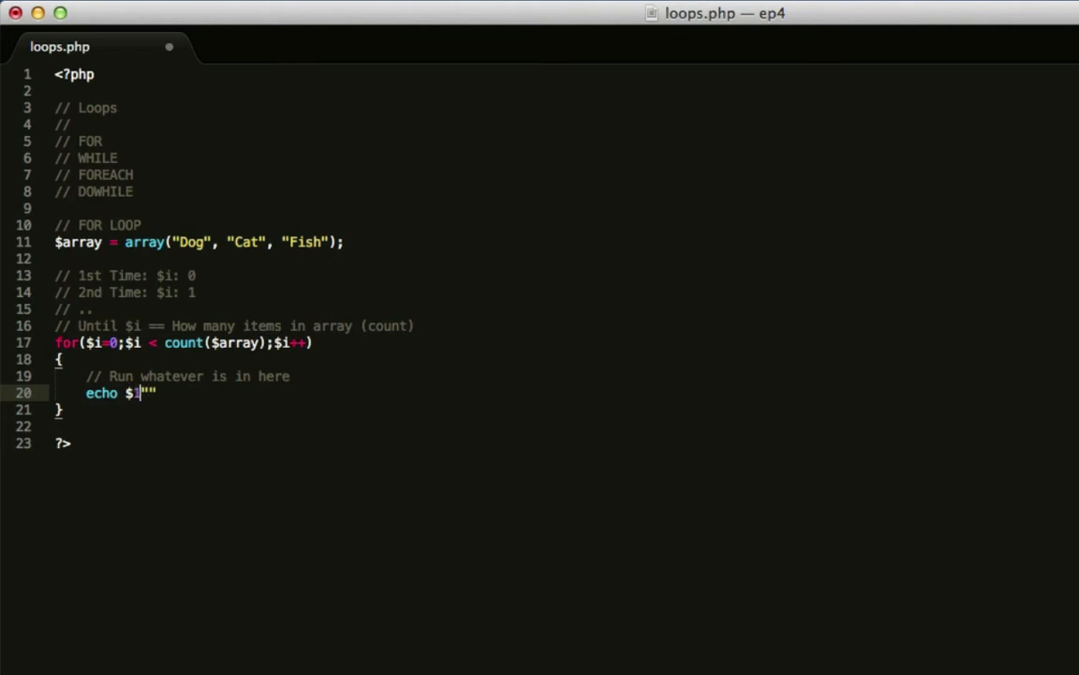
pyautogui.write('.')
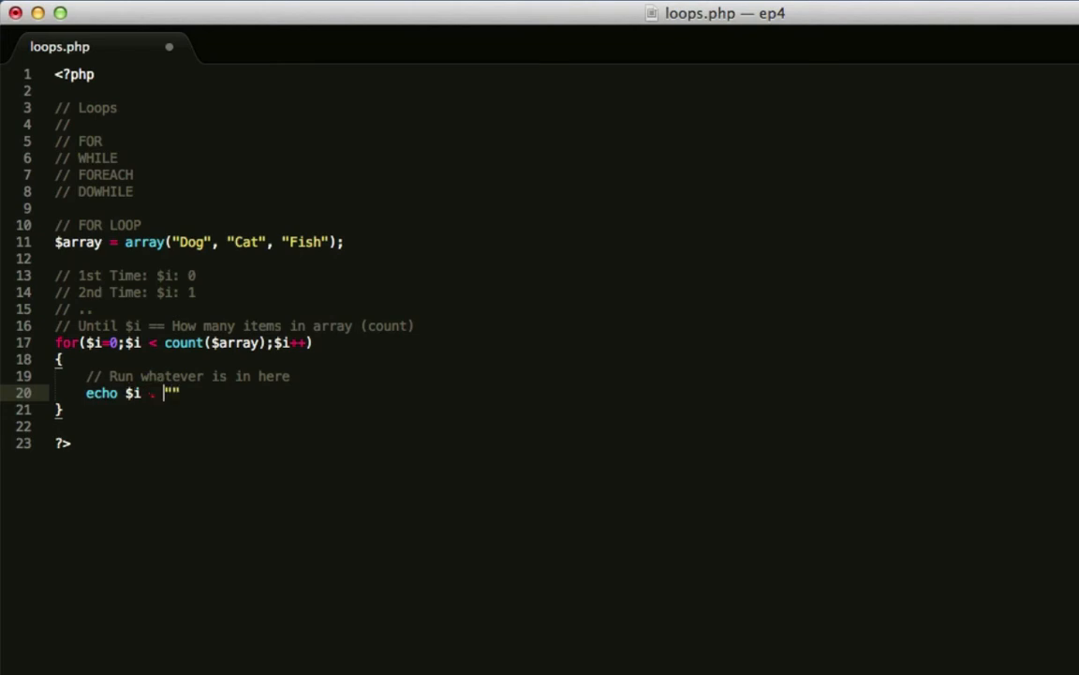
pyautogui.press('Backspace')
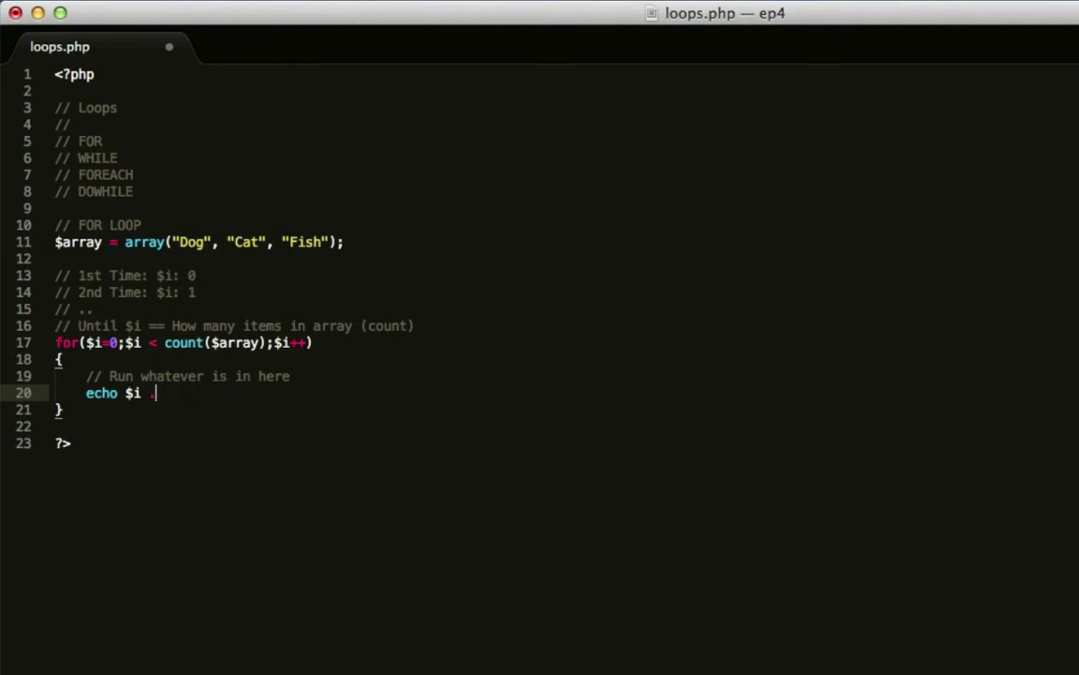
pyautogui.write('"')
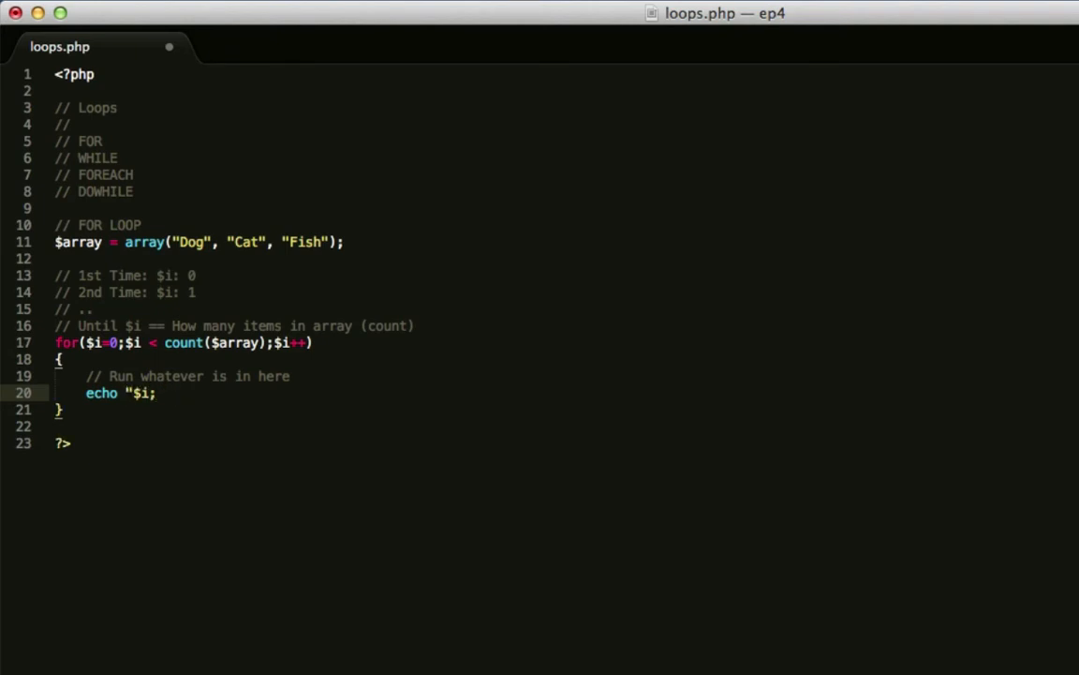
pyautogui.write('Loop " .')
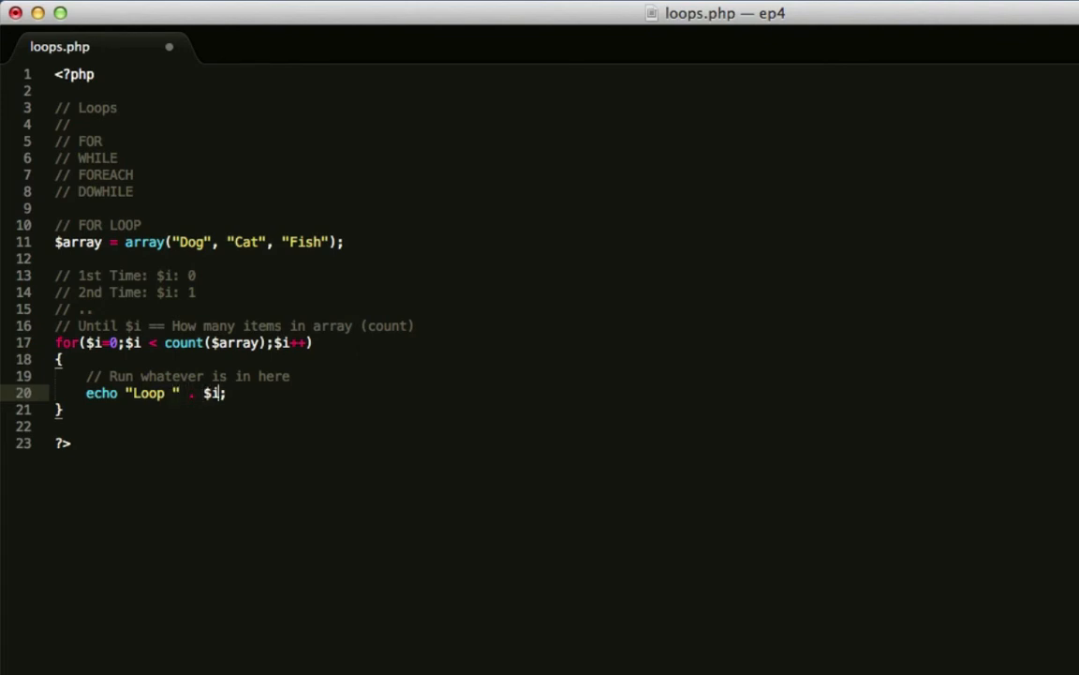
pyautogui.write('+1')
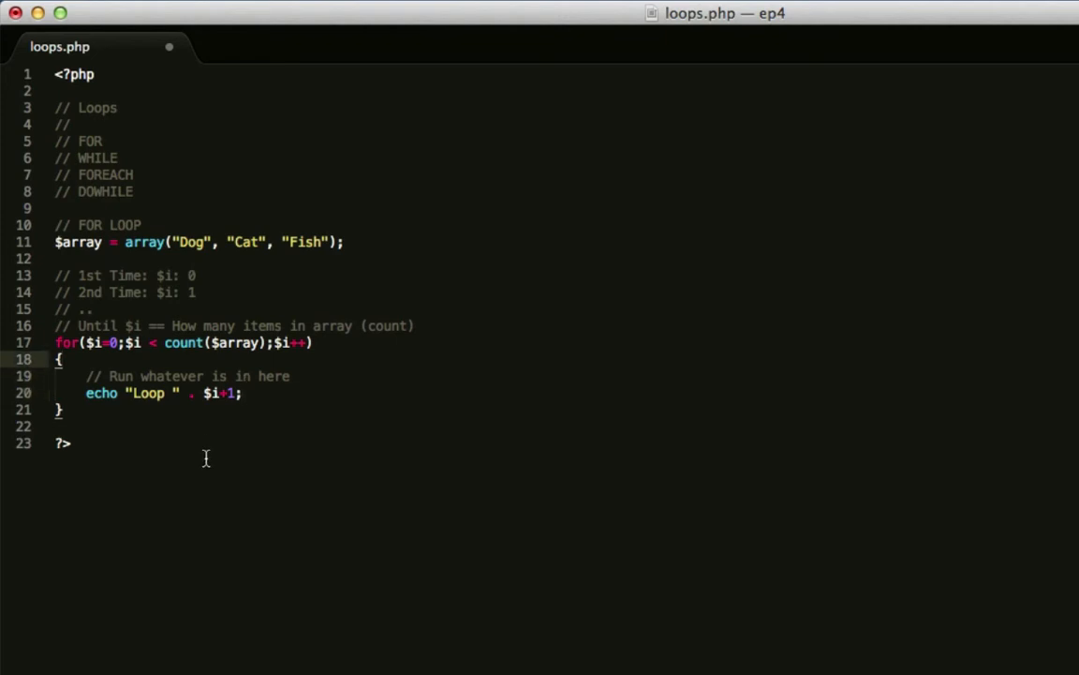
pyautogui.click(141, 342)
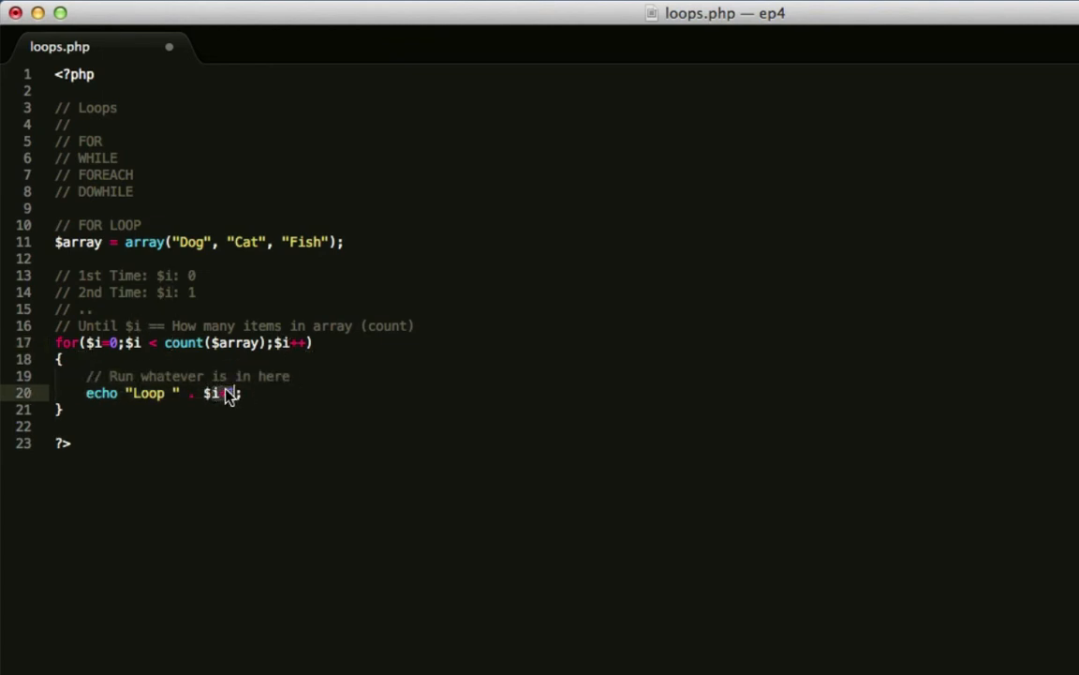
pyautogui.write('+1')
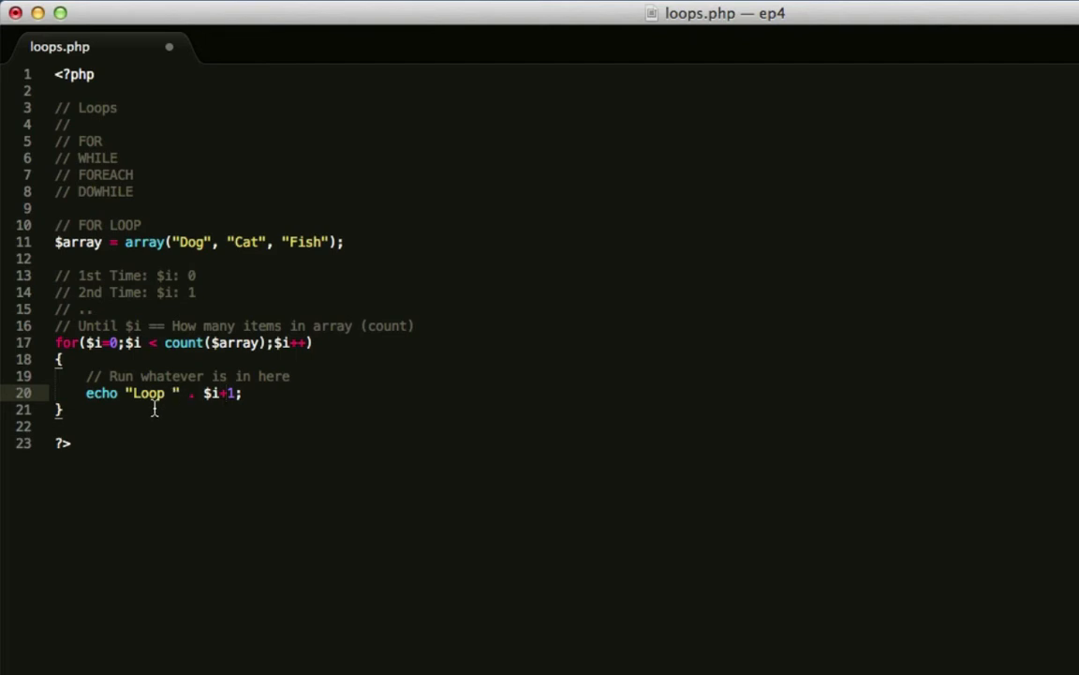
pyautogui.moveTo(200, 429)
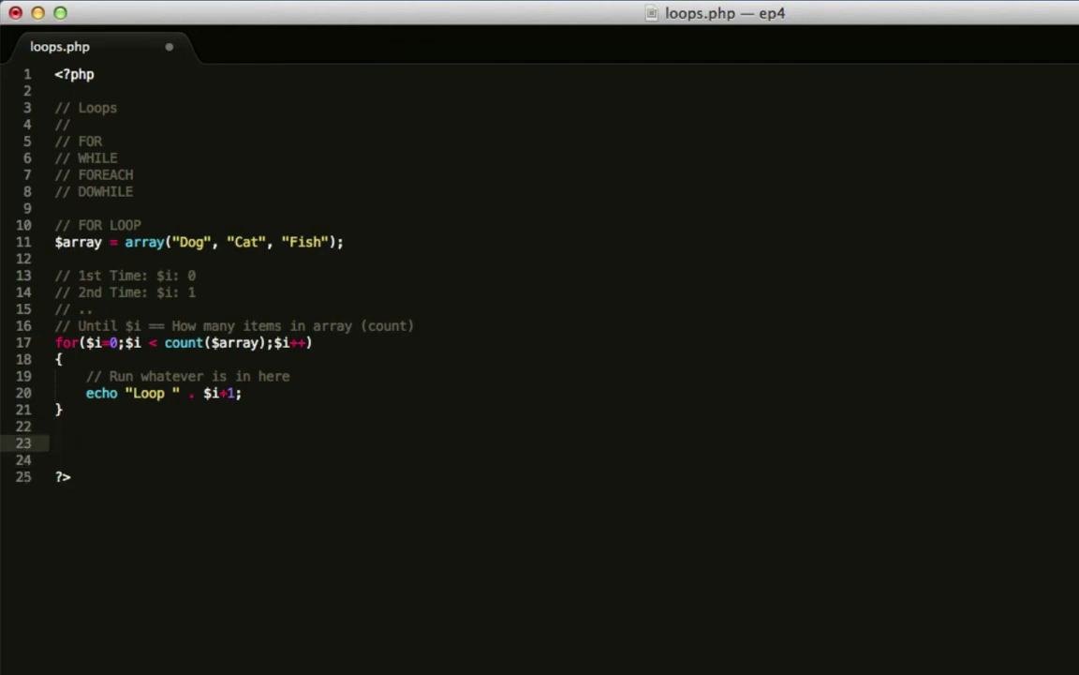
# Step: Add the comment '// Continue when $i is less than 3' below the for loop
pyautogui.write('// Co')
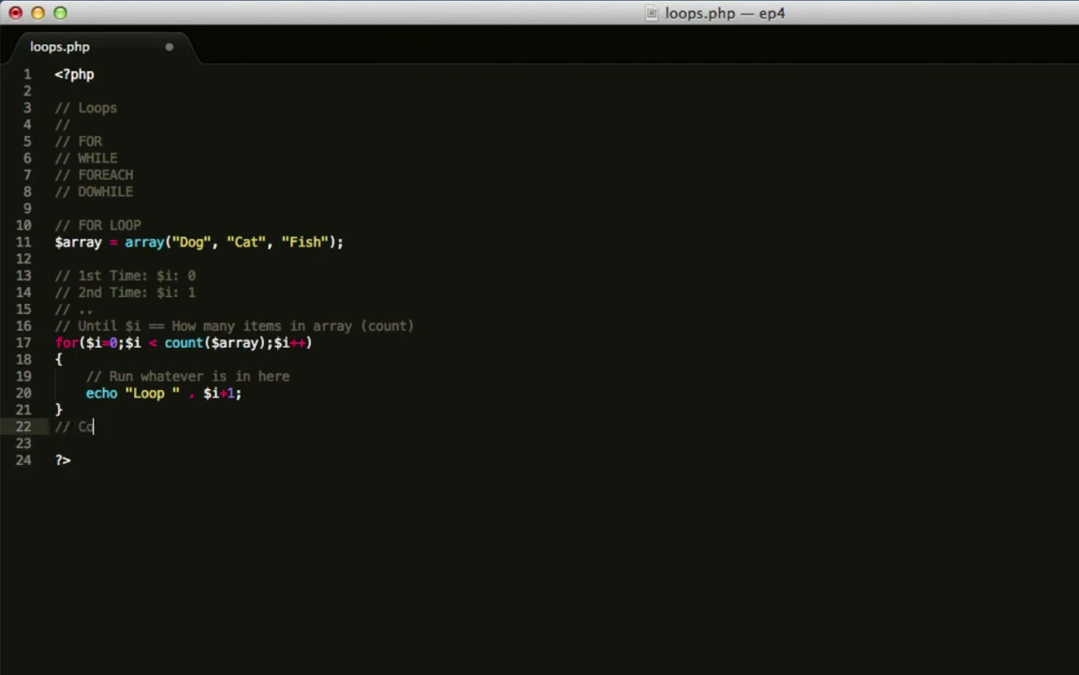
pyautogui.write('ntinue whe')
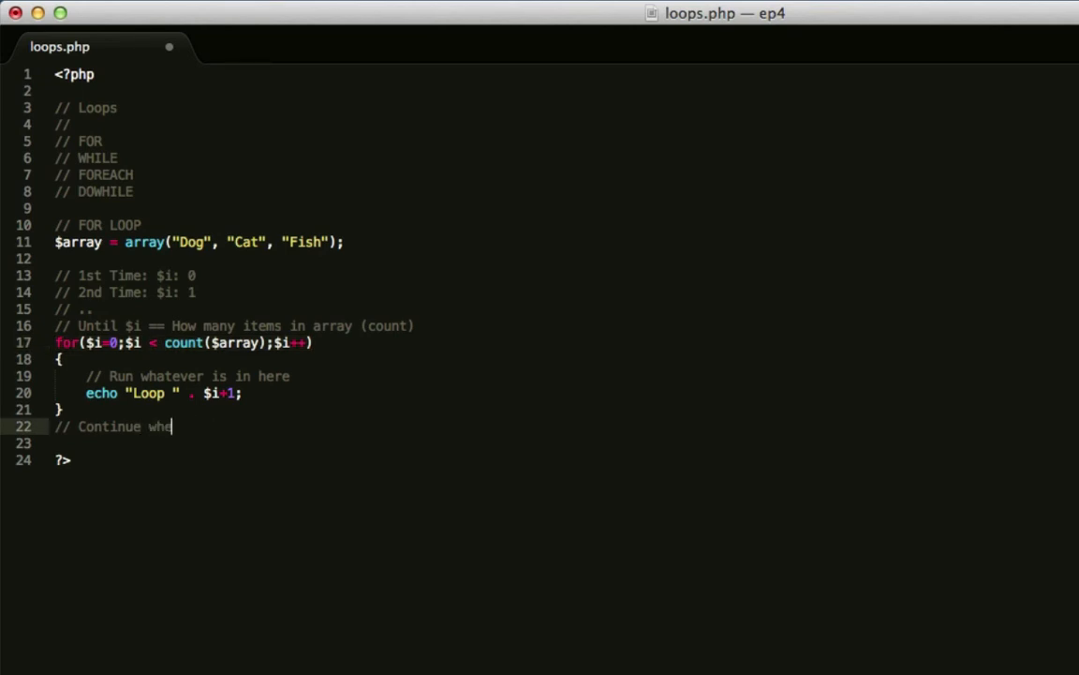
pyautogui.write('n cour')
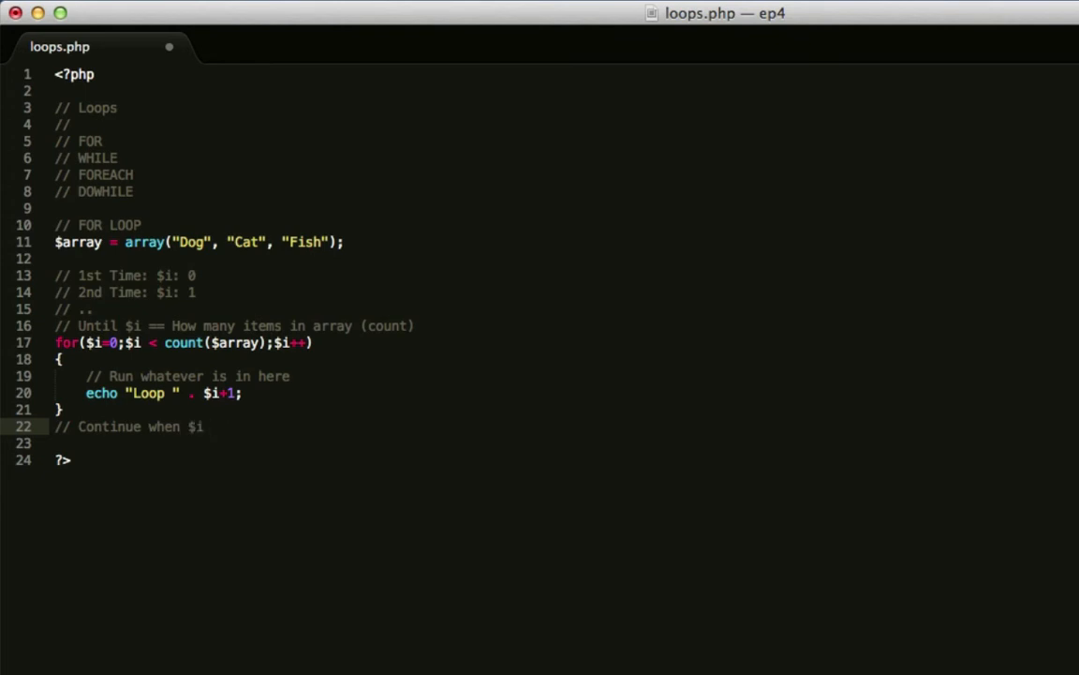
pyautogui.write('is less than')
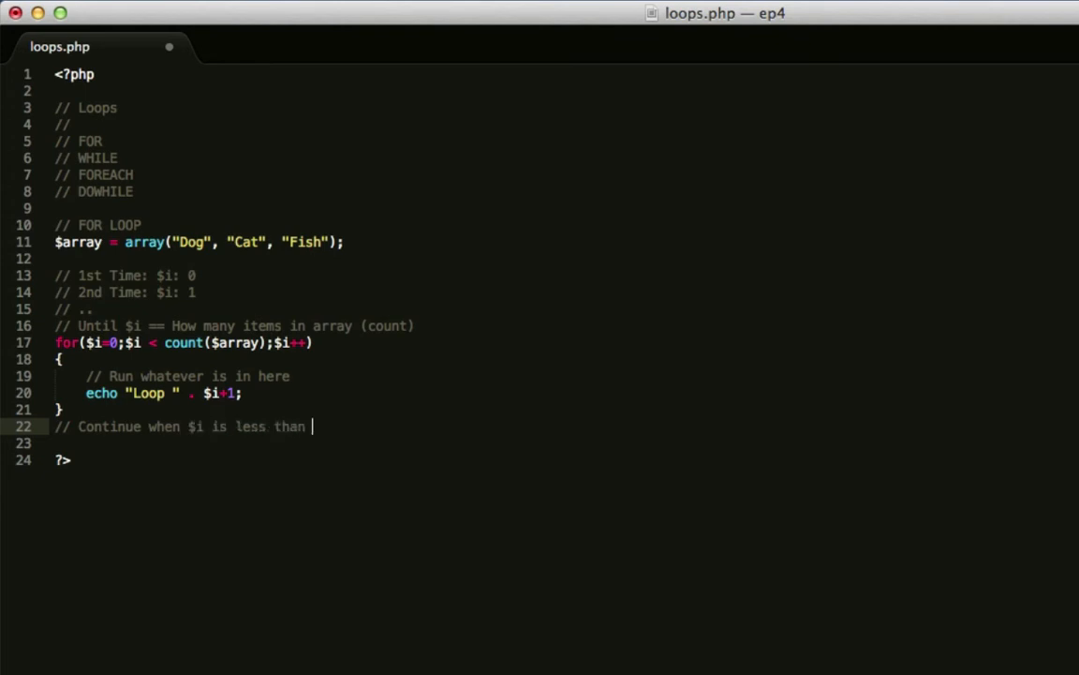
pyautogui.write('3')
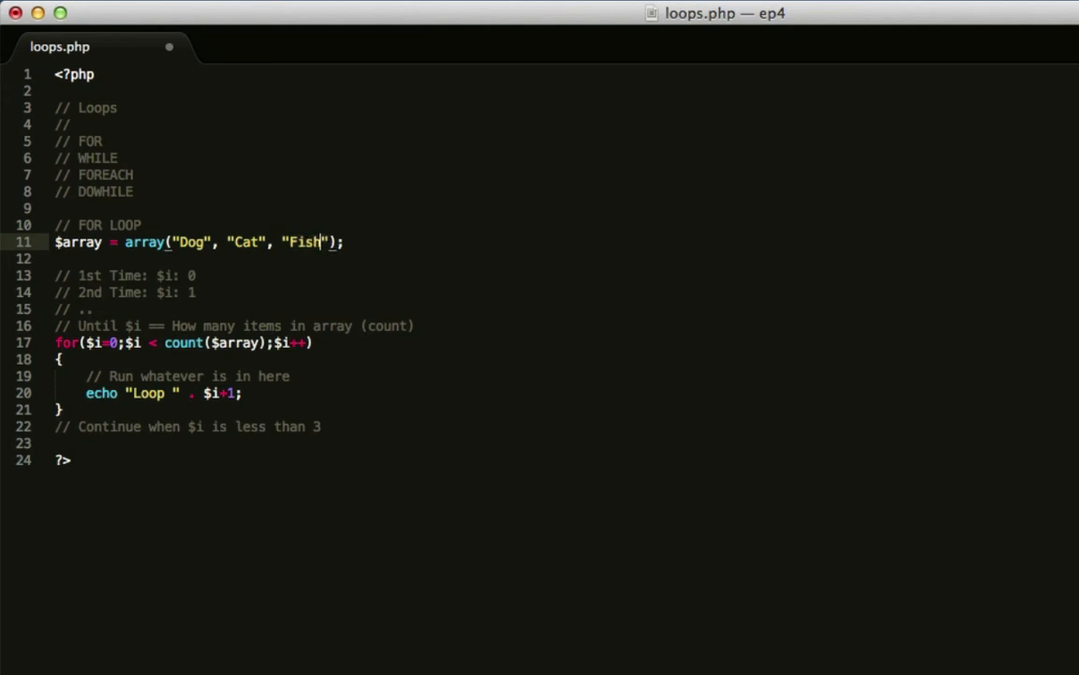
# Step: Temporarily add "Lion" to the array, then remove it again
pyautogui.write(', ""')
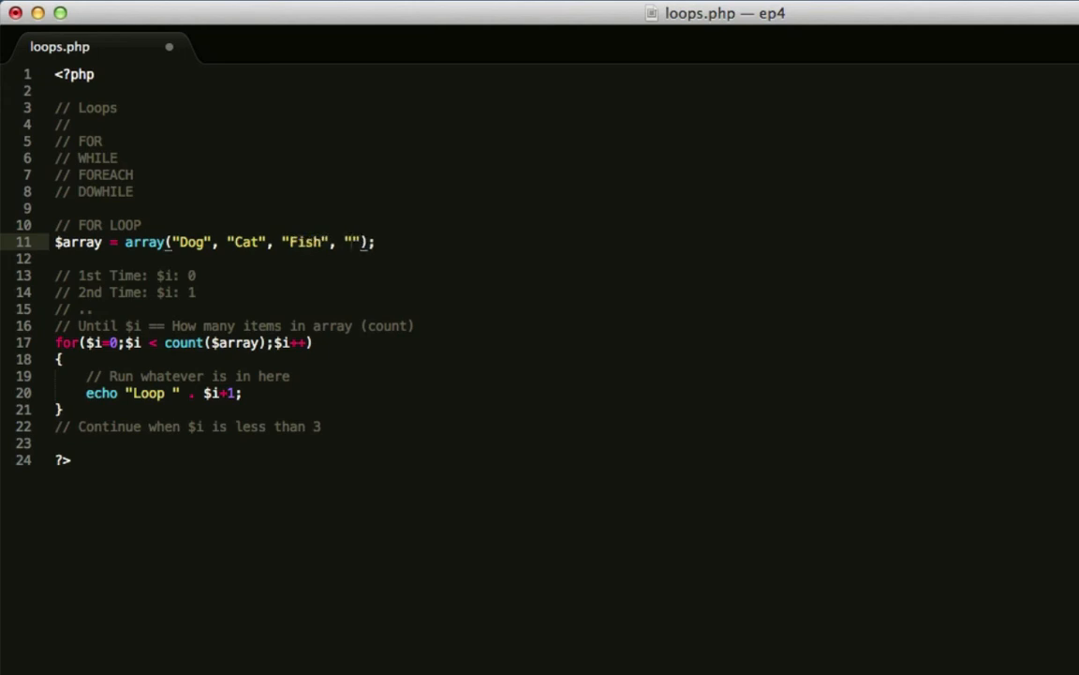
pyautogui.write('Lion')
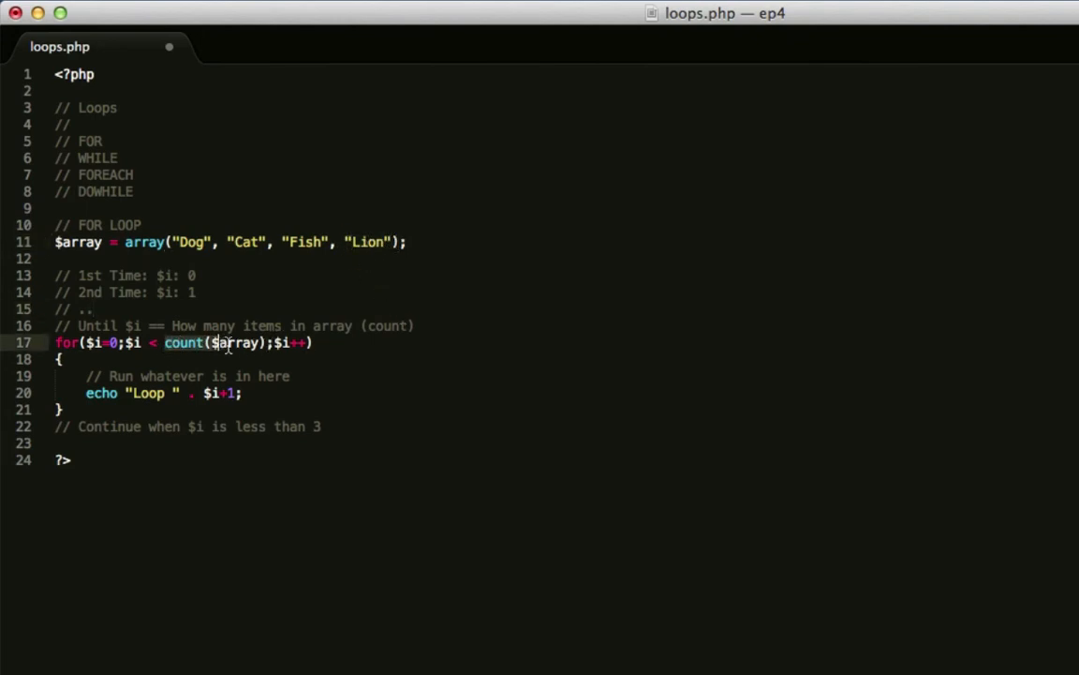
pyautogui.moveTo(361, 242)
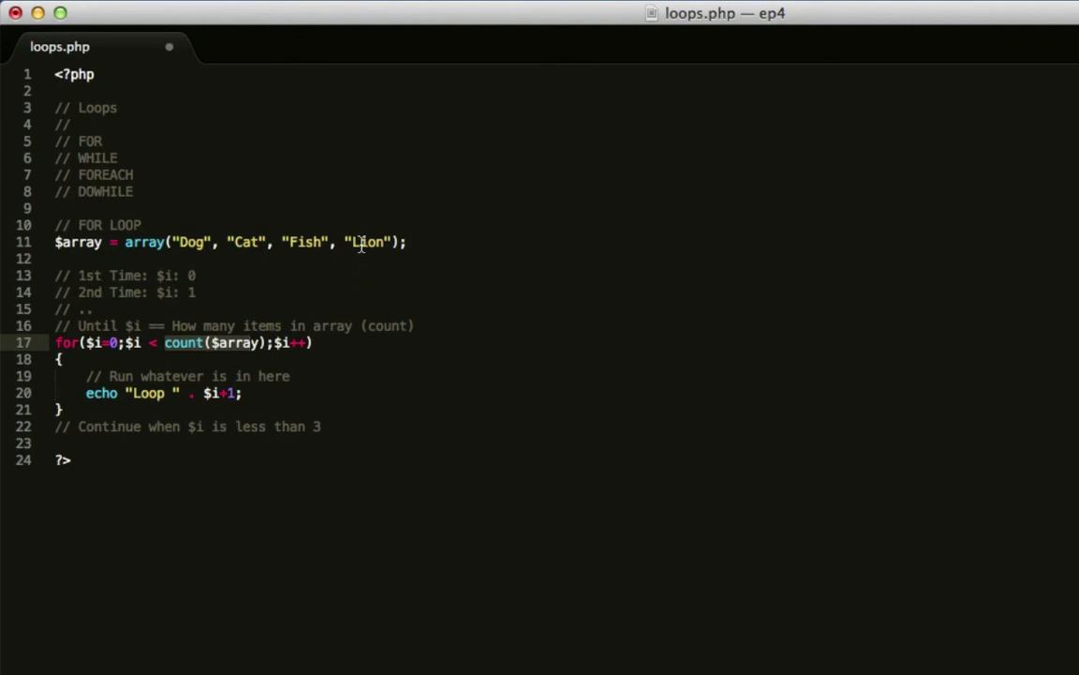
pyautogui.press('Backspace')
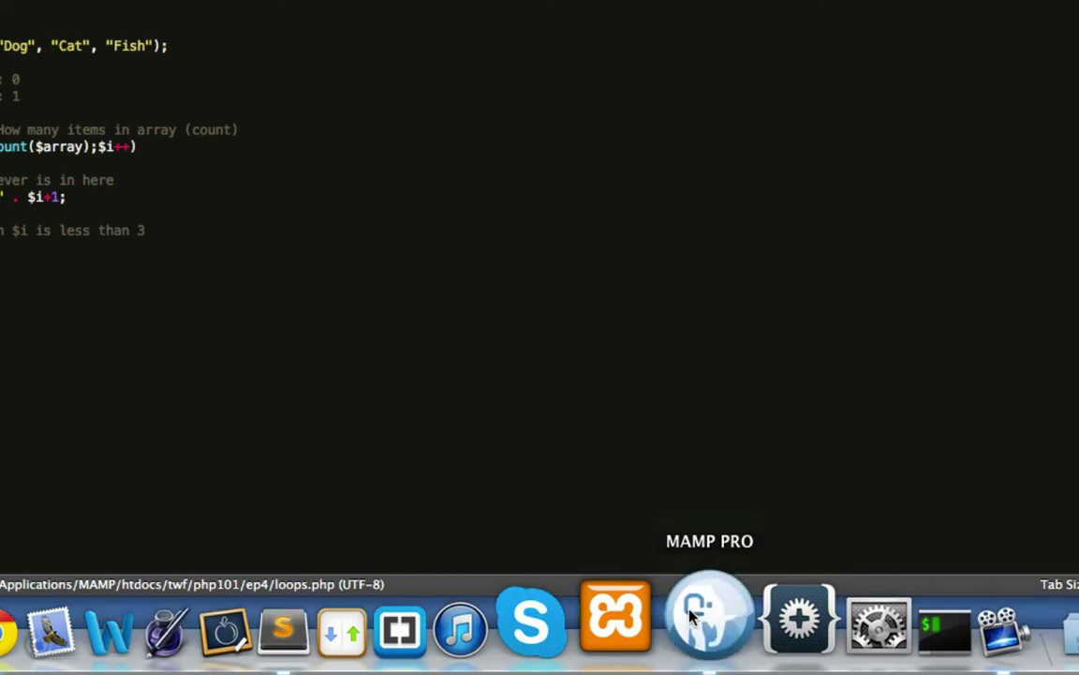
pyautogui.moveTo(360, 504)
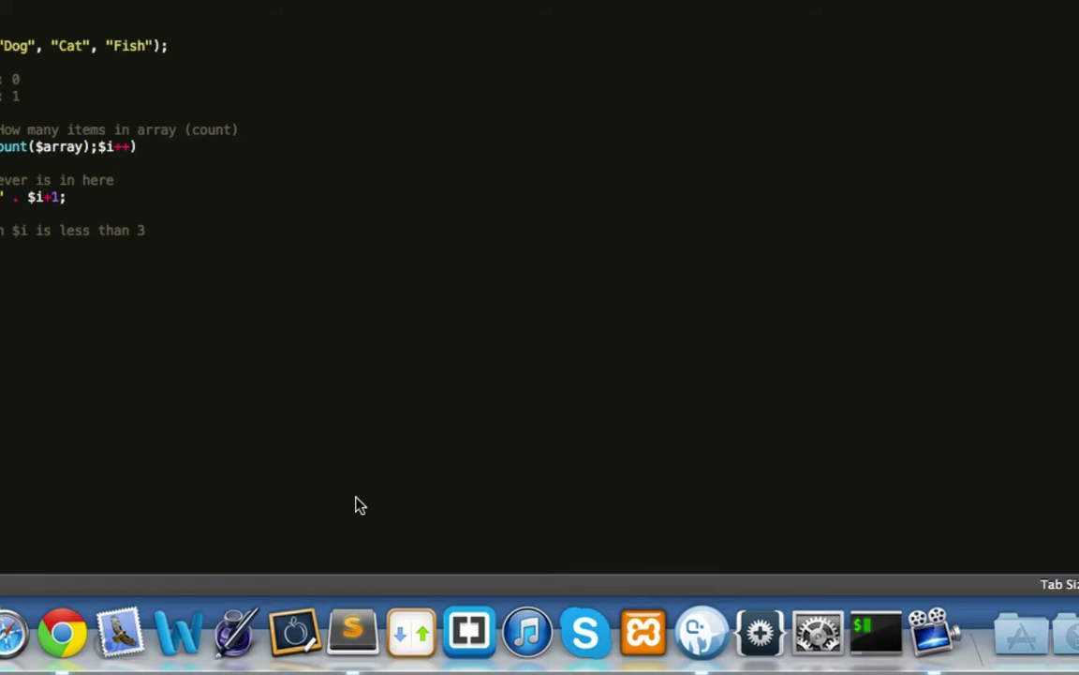
pyautogui.moveTo(176, 476)
pyautogui.write('localhost/')
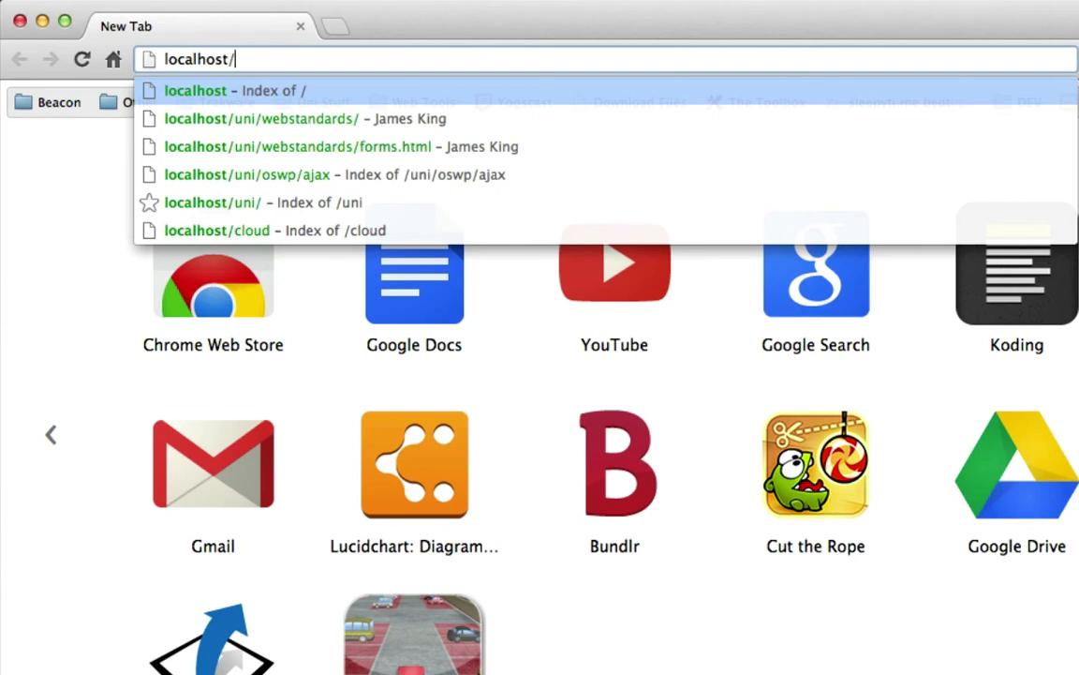
# Step: Browse to localhost/twf/php101/ep4 in Chrome and run loops.php from the listing
pyautogui.write('twf/php101/ep4/')
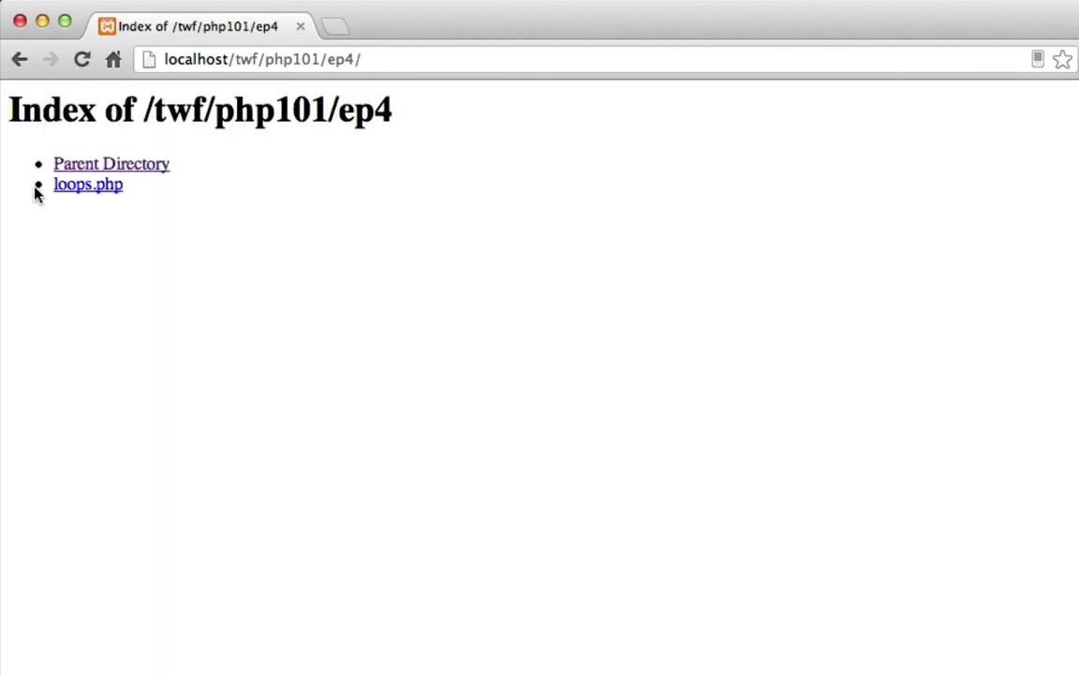
pyautogui.moveTo(51, 199)
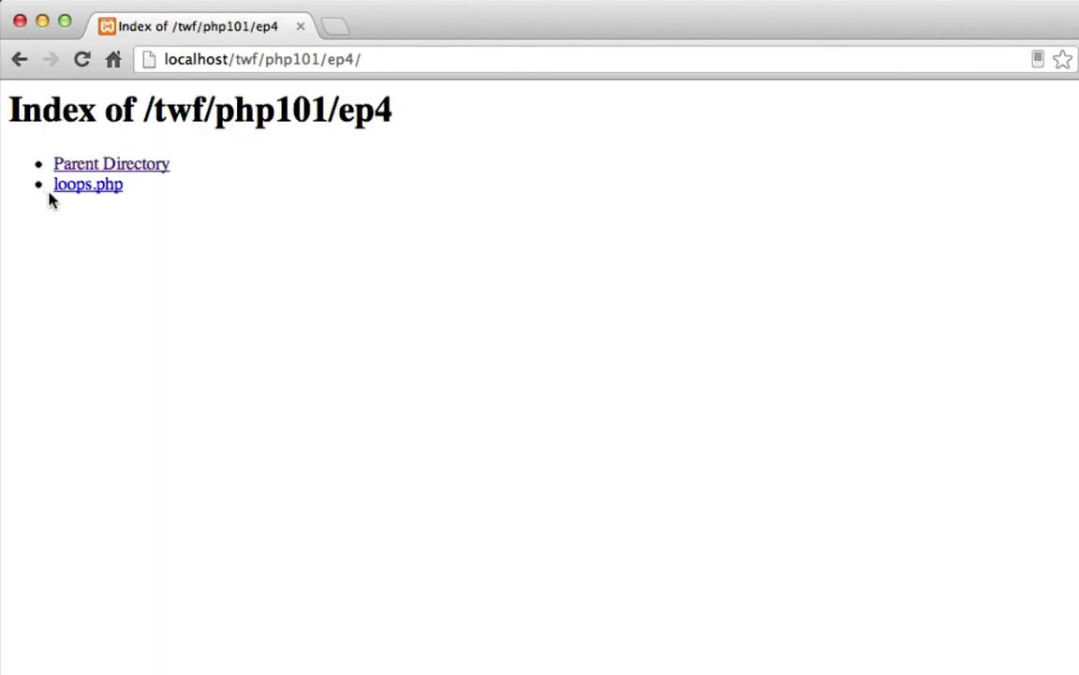
pyautogui.click(87, 183)
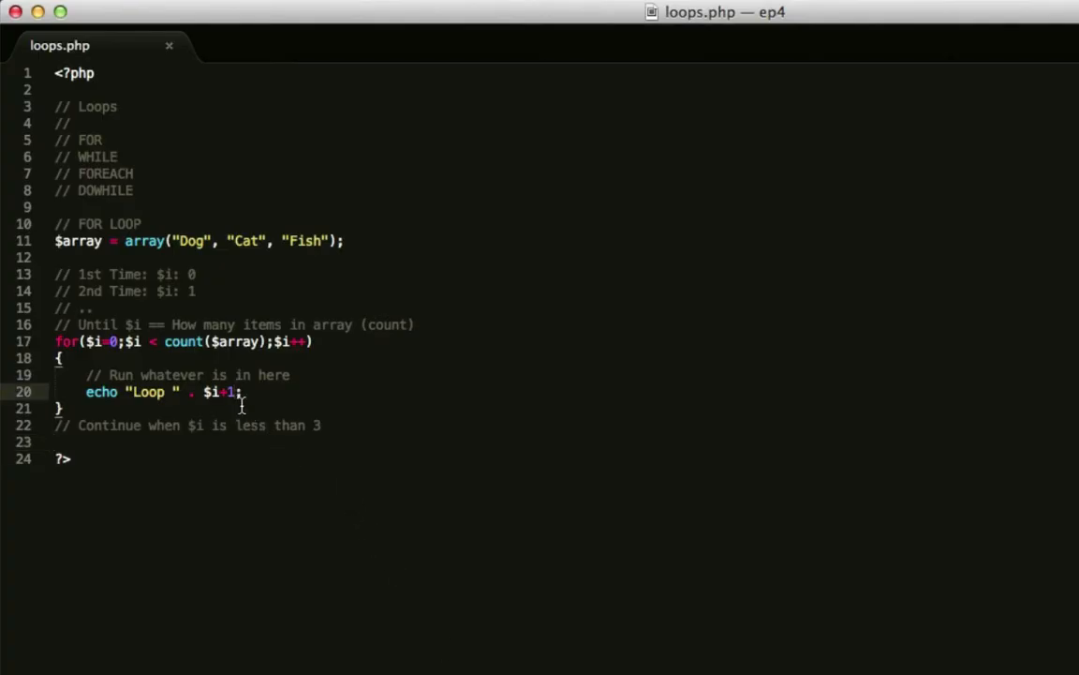
# Step: Add $count = $i+1; above the echo and make it echo Loop plus $count with a <br>
pyautogui.press('BackSpace')
pyautogui.write('//')
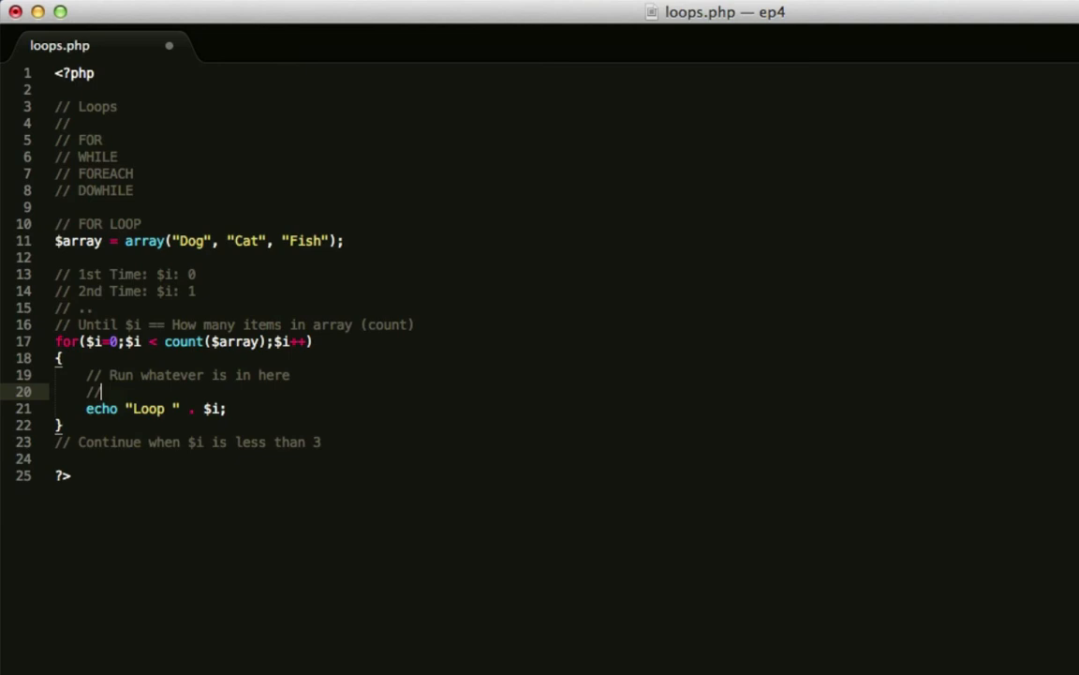
pyautogui.write('$count =')
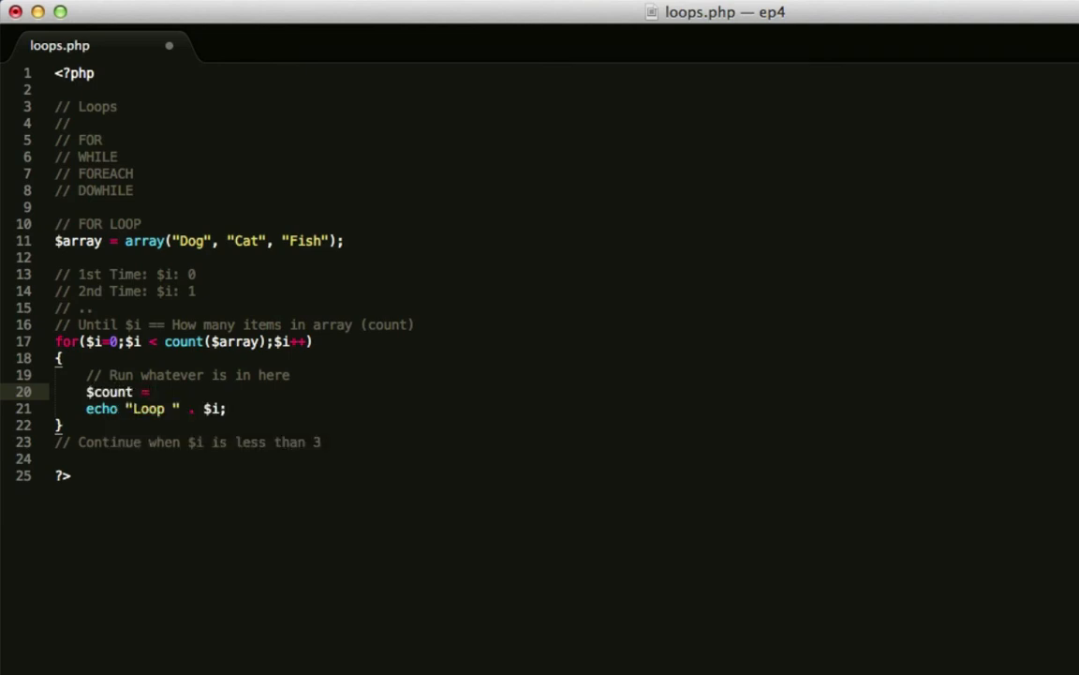
pyautogui.write('$i+1;')
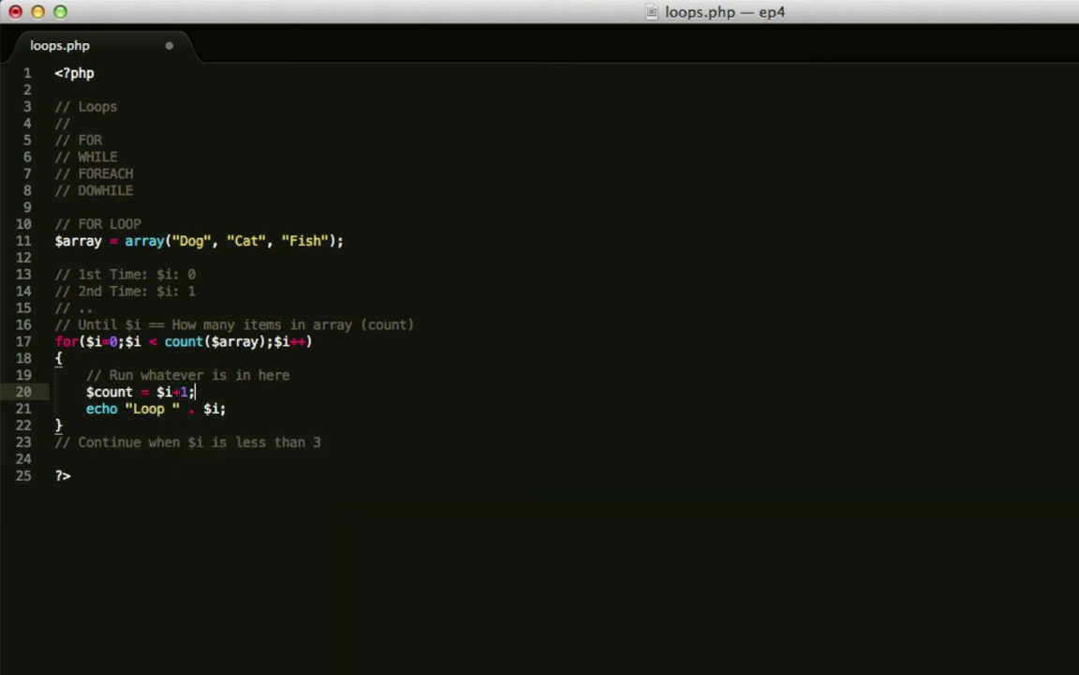
pyautogui.write('$count')
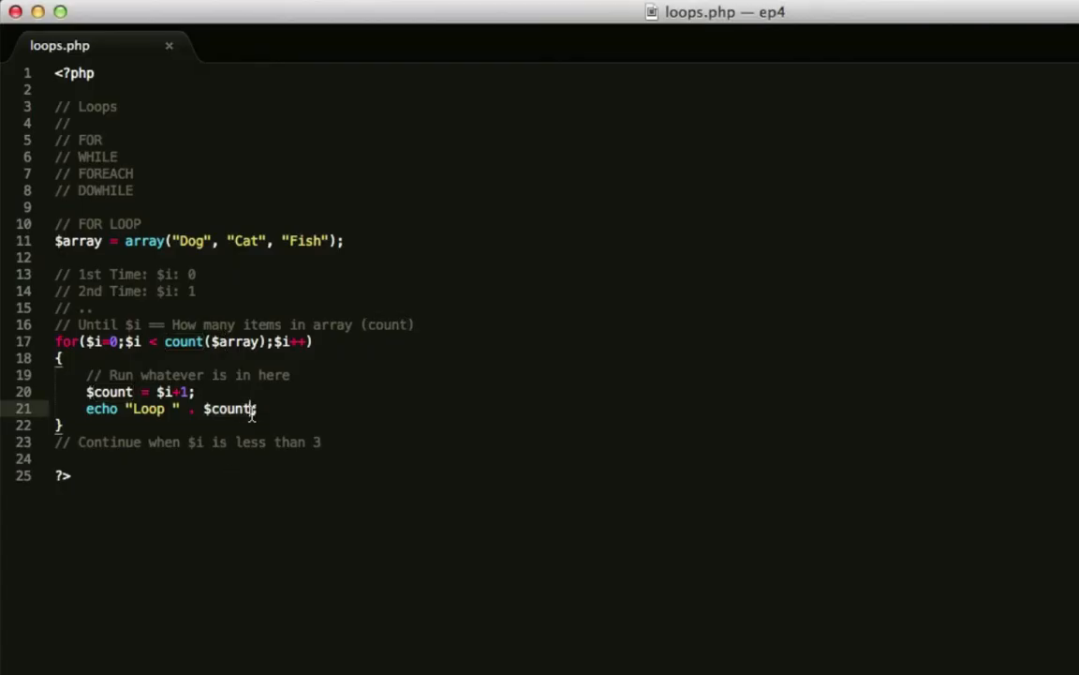
pyautogui.write('. "<br')
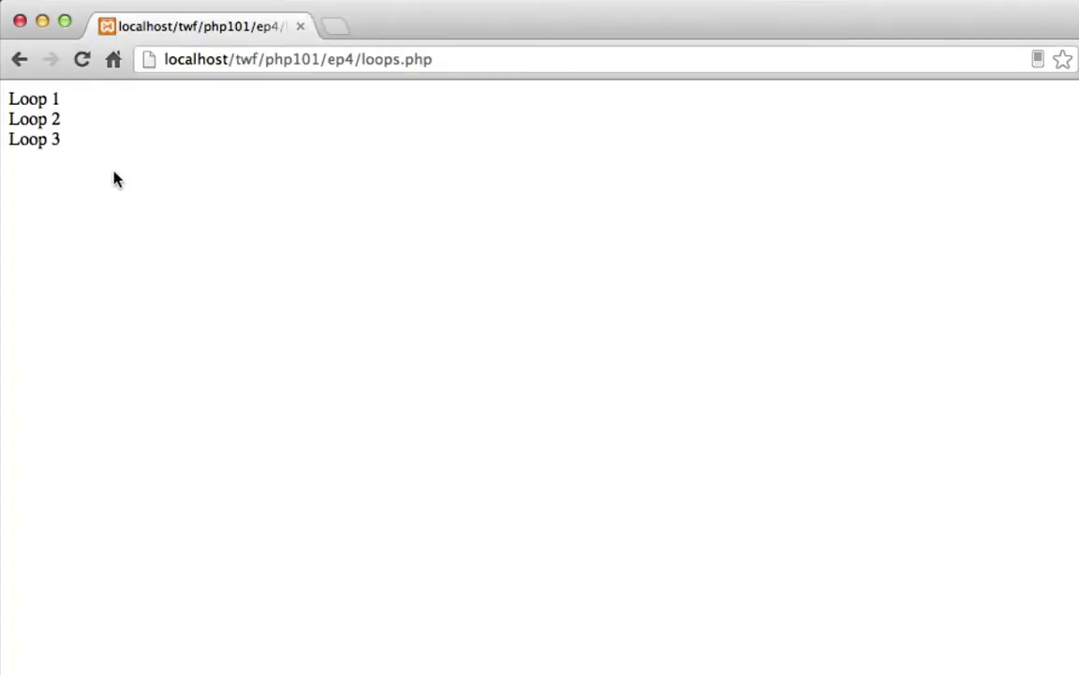
pyautogui.moveTo(62, 218)
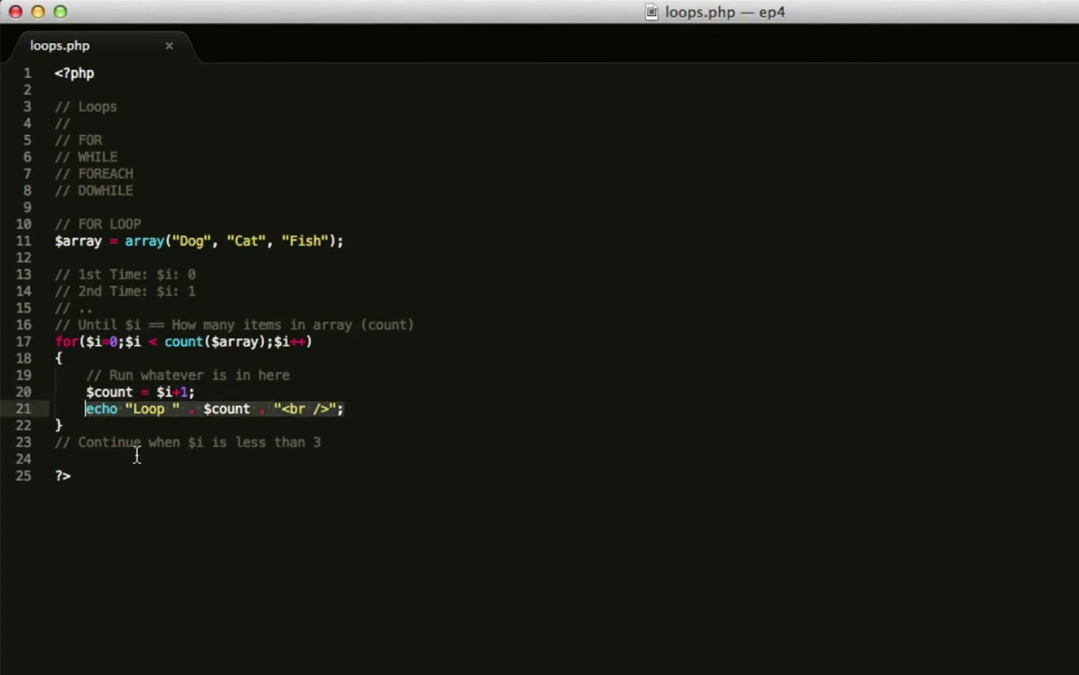
# Step: Below the for loop, add a // WHILE comment and $array = array("Dog", "Cat", "Fish");
pyautogui.click(321, 441)
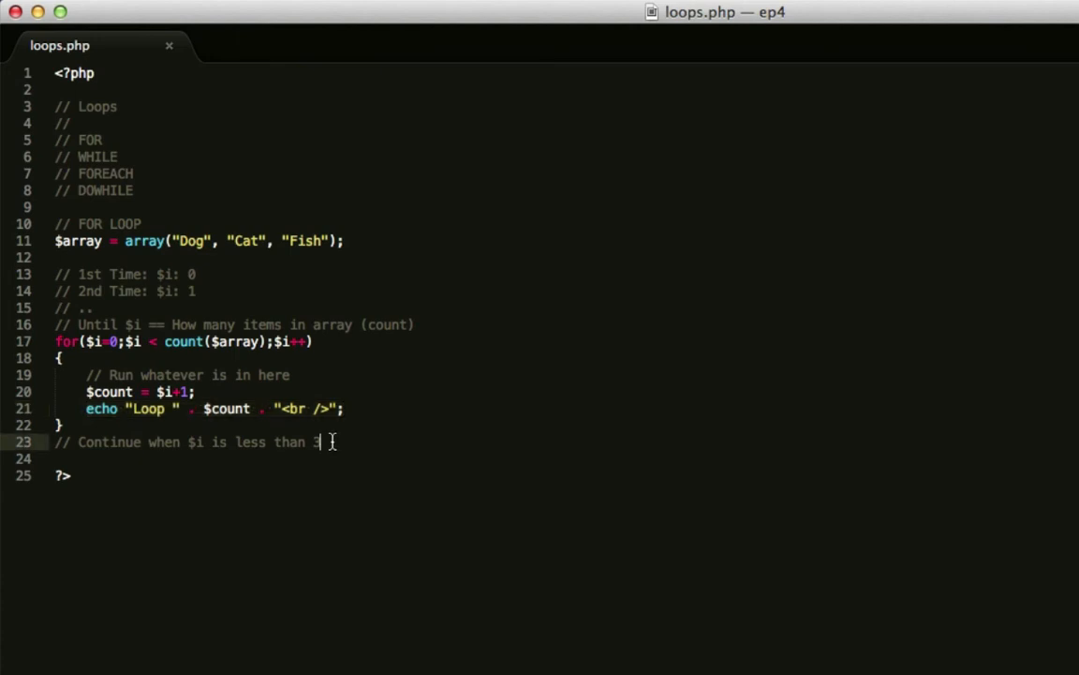
pyautogui.press('enter')
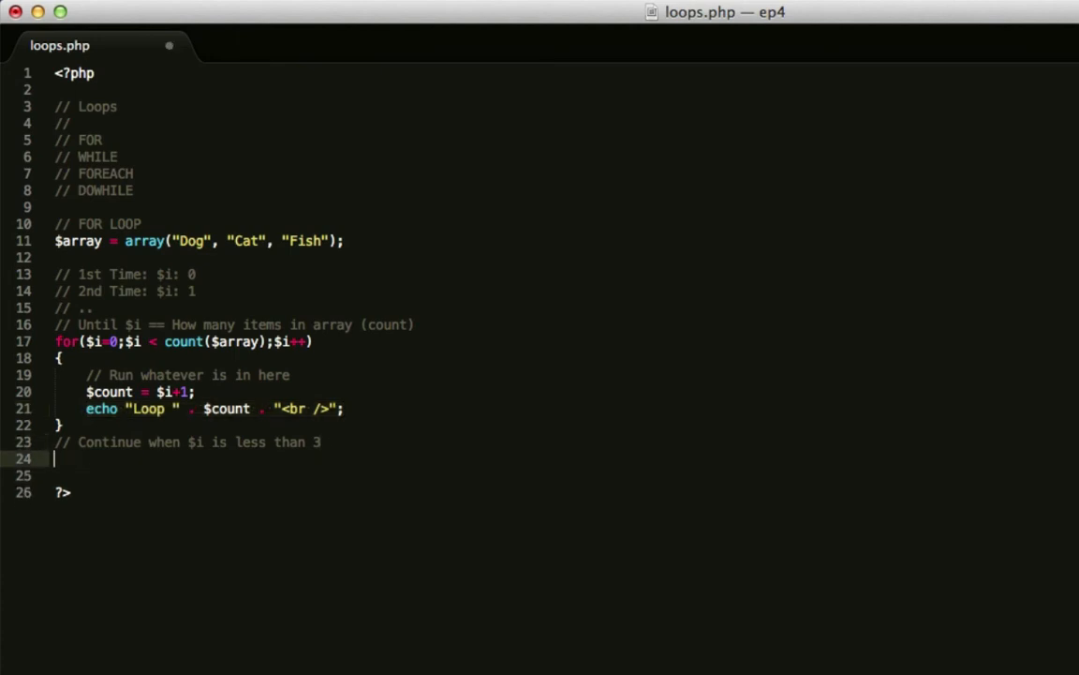
pyautogui.write('// Wil')
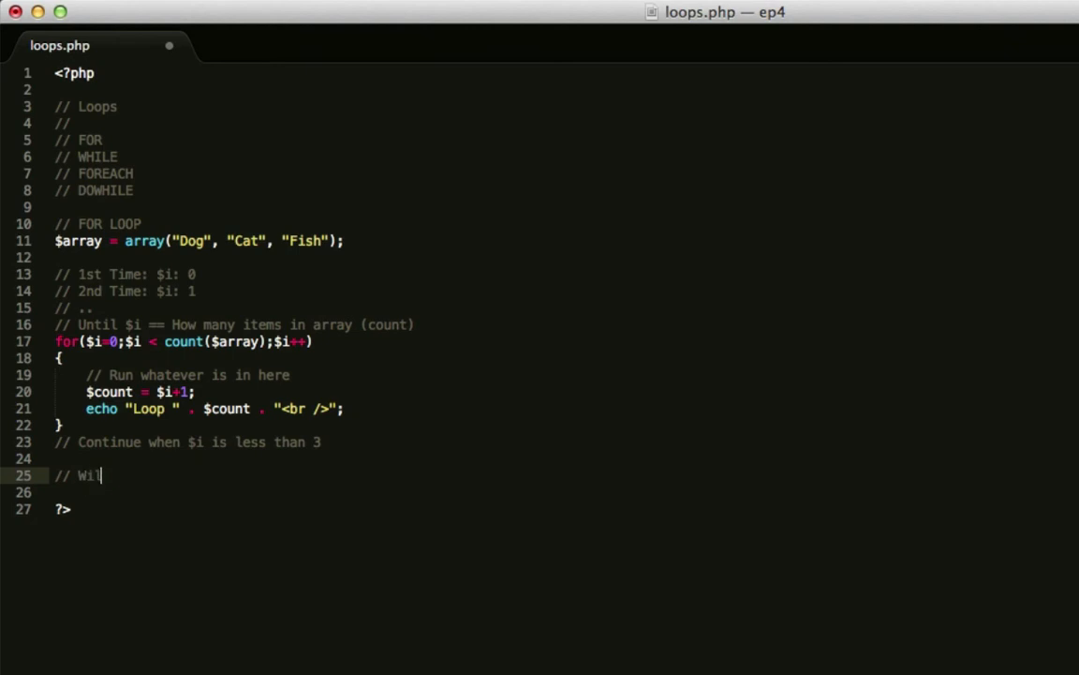
pyautogui.write('HILE')
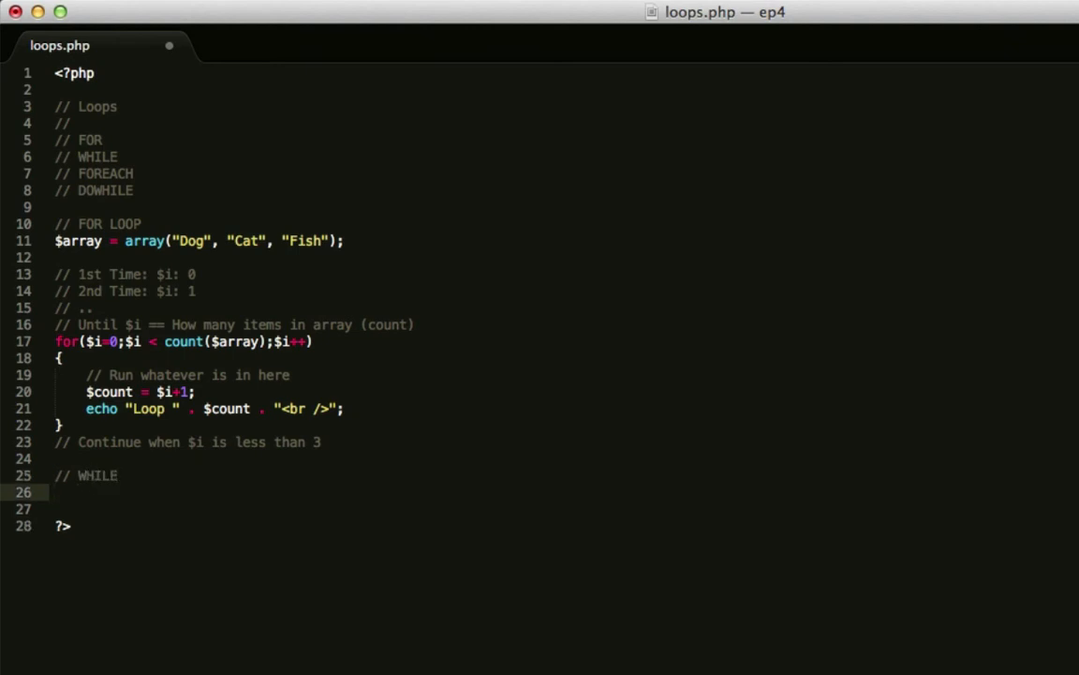
pyautogui.write('$array =')
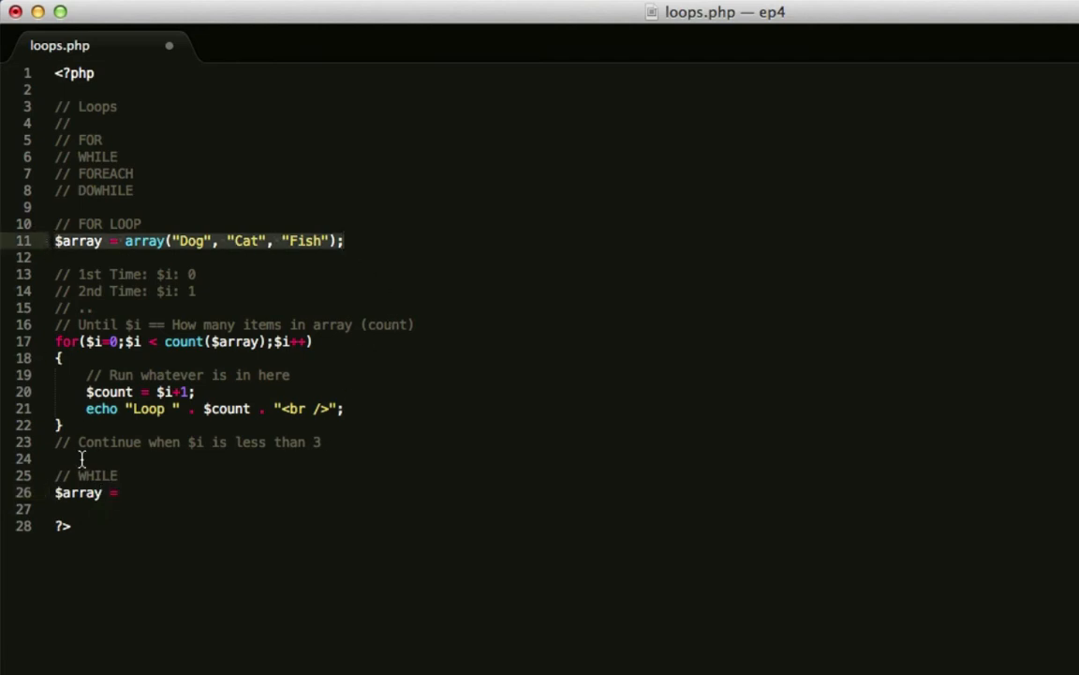
pyautogui.write('array("Dog", "Cat", "Fish");')
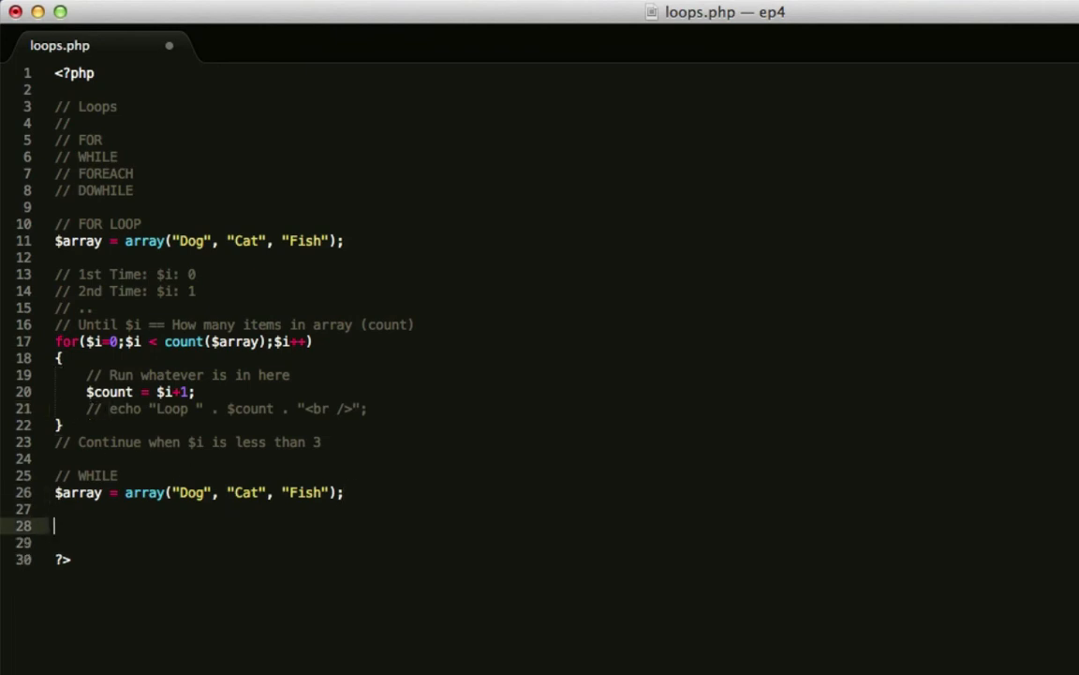
# Step: Write an empty while($end) loop and begin a $count = 0 line above it
pyautogui.write('while()')
pyautogui.click(562, 543)
pyautogui.write('{')
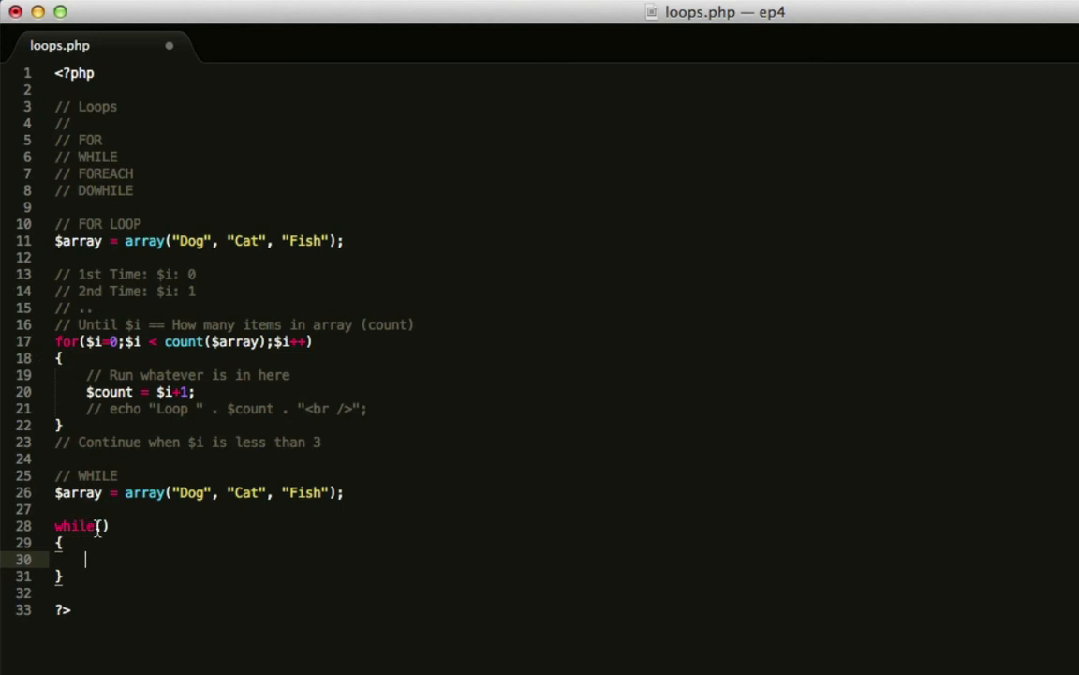
pyautogui.write('$')
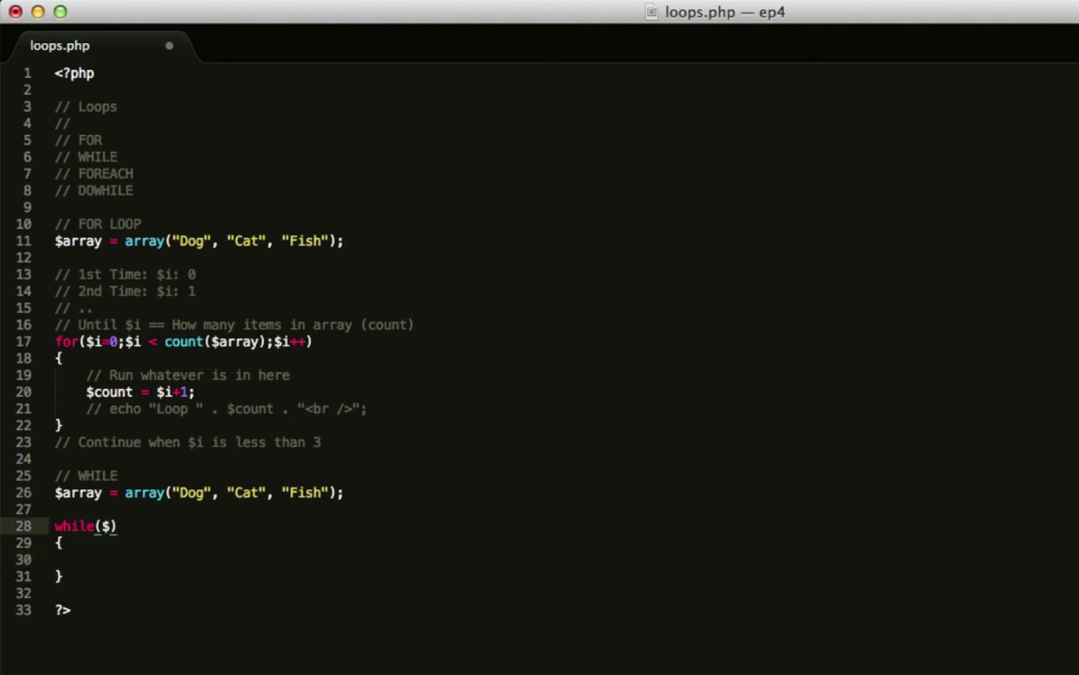
pyautogui.write('end')
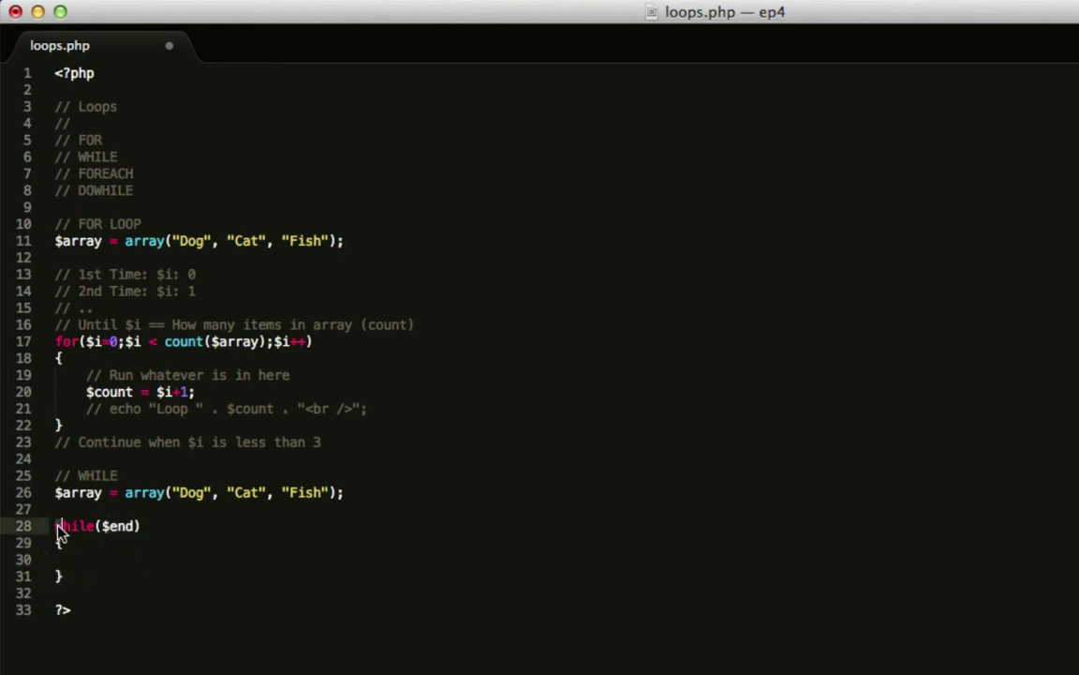
pyautogui.doubleClick(76, 525)
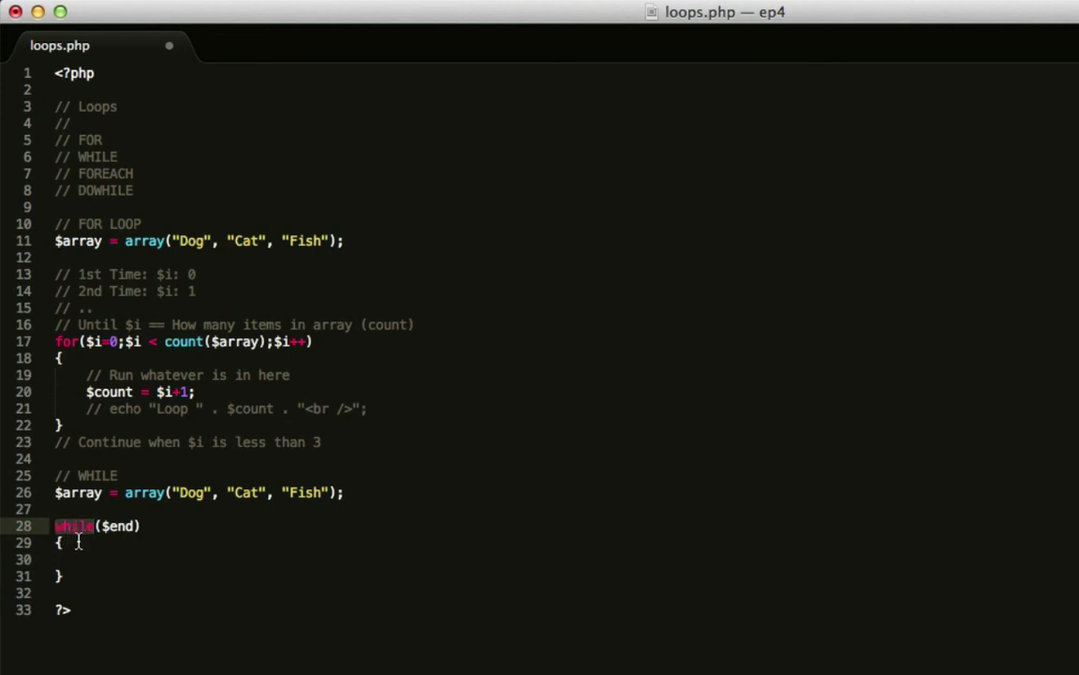
pyautogui.moveTo(99, 525)
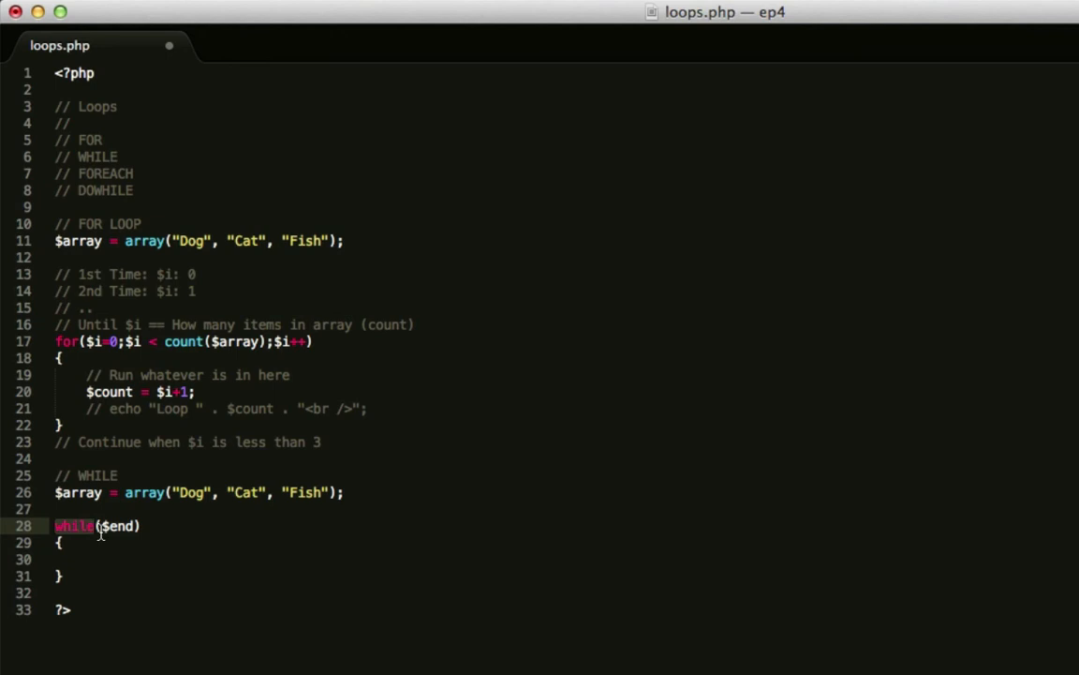
pyautogui.moveTo(100, 532)
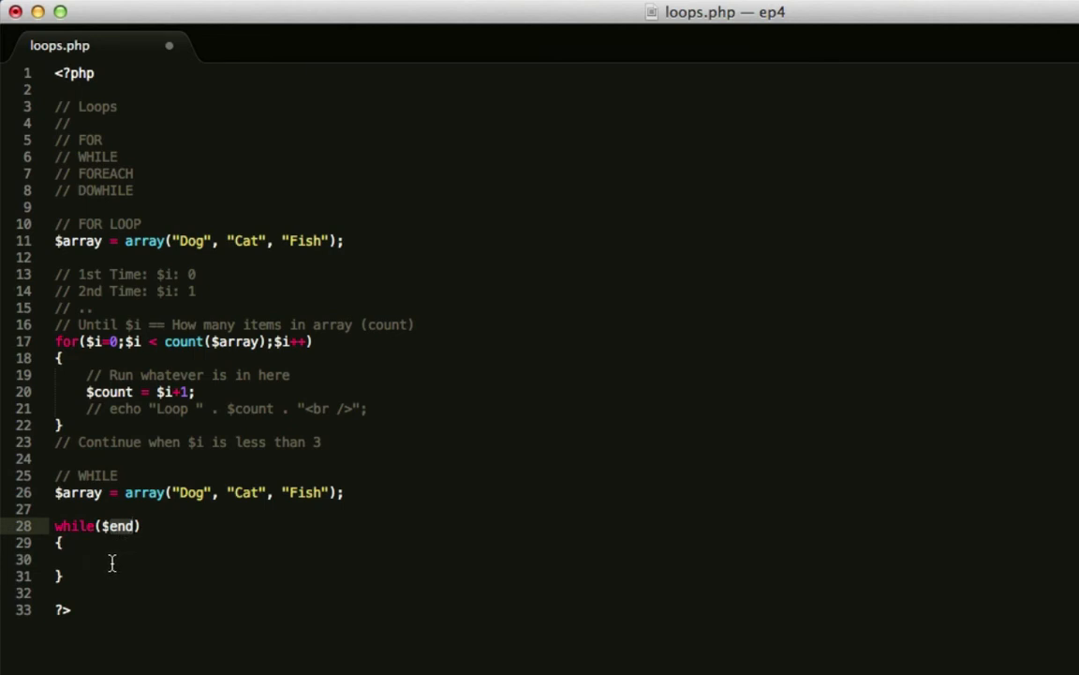
pyautogui.click(122, 559)
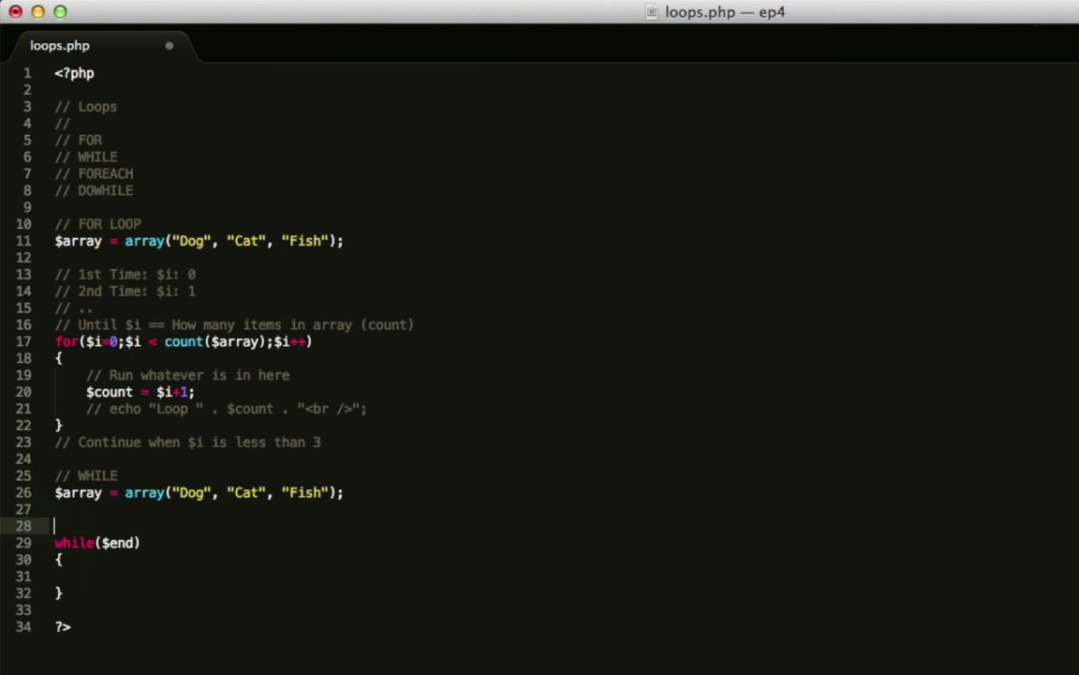
pyautogui.write('$count = 0')
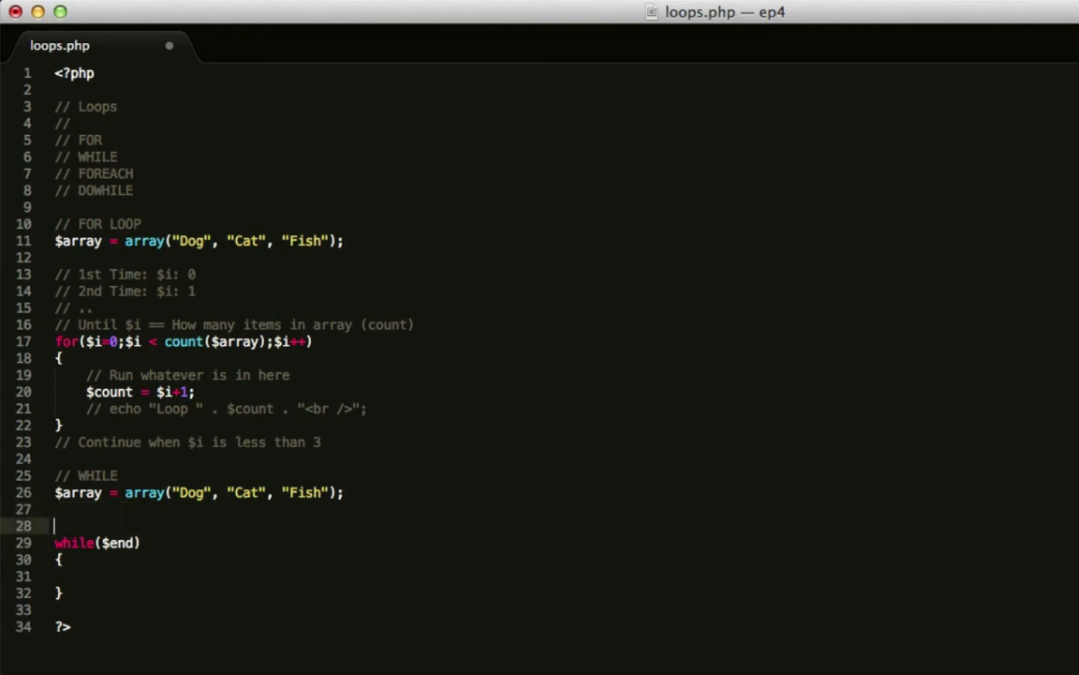
# Step: Initialise $end = false; above the loop and make the condition test !$end
pyautogui.write('$end =')
pyautogui.click(97, 542)
pyautogui.write('!')
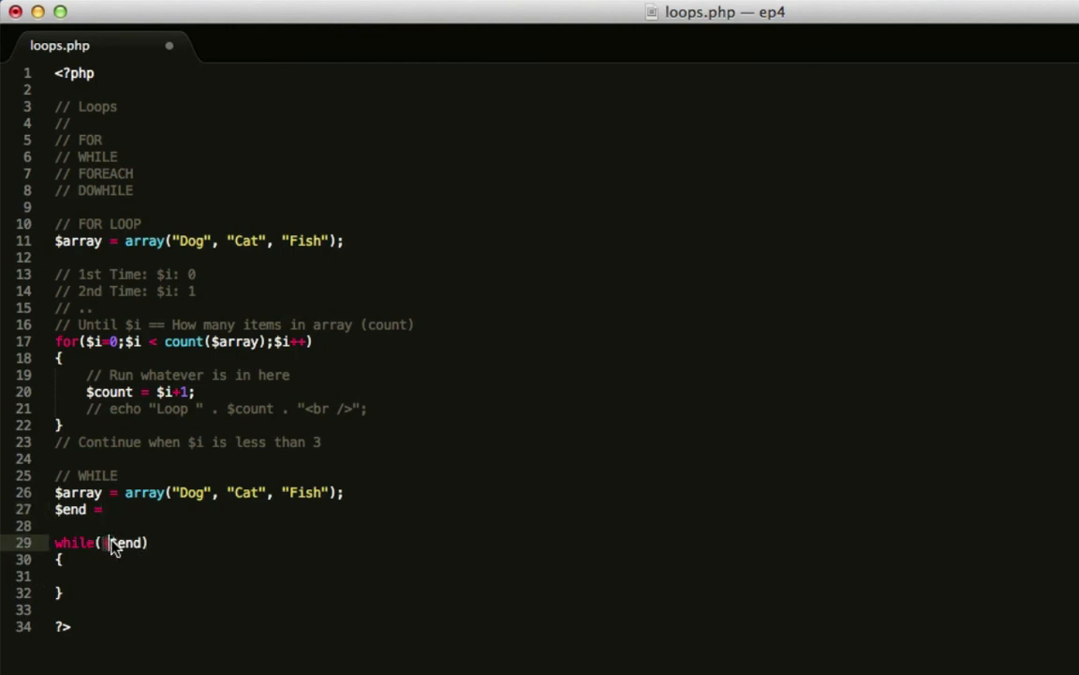
pyautogui.write('f')
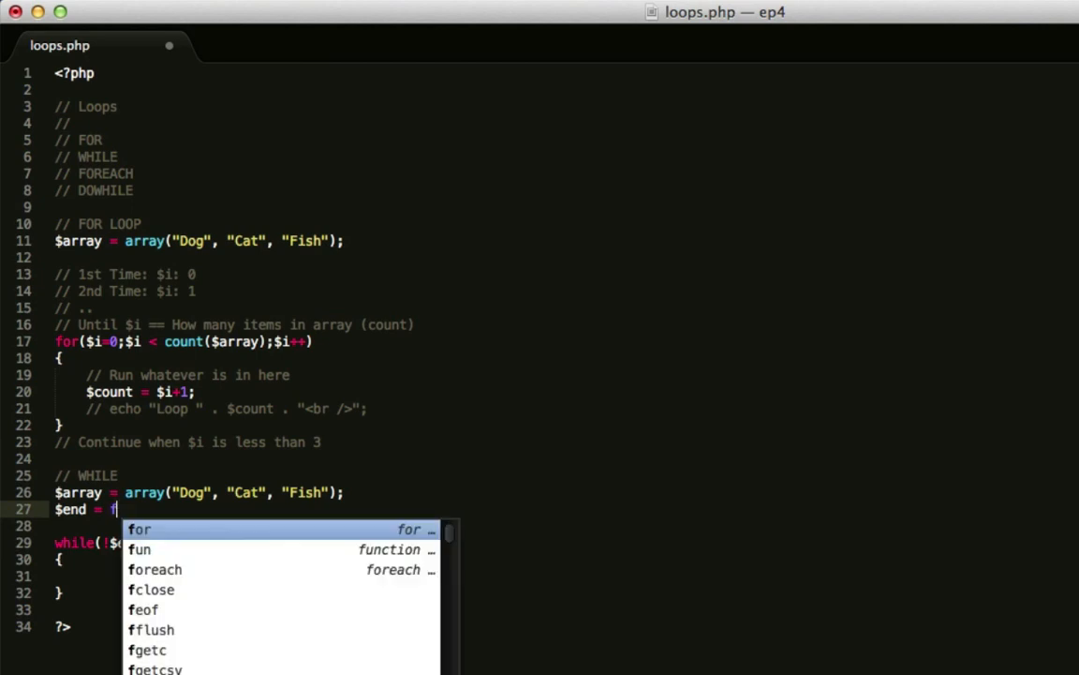
pyautogui.write('alse;')
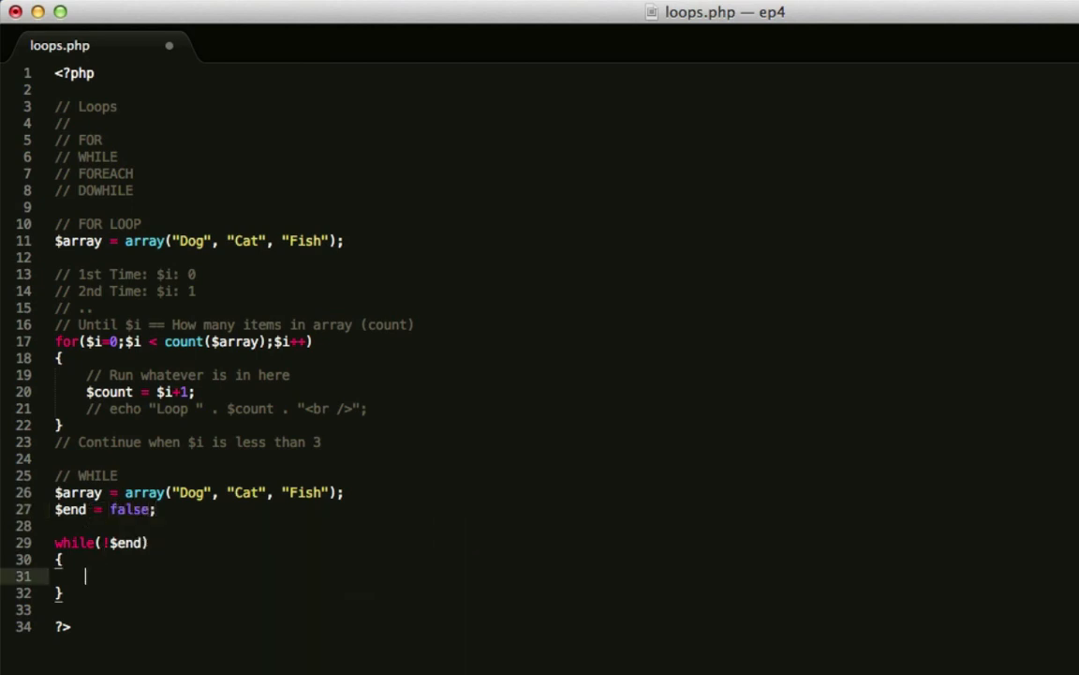
pyautogui.write('if(')
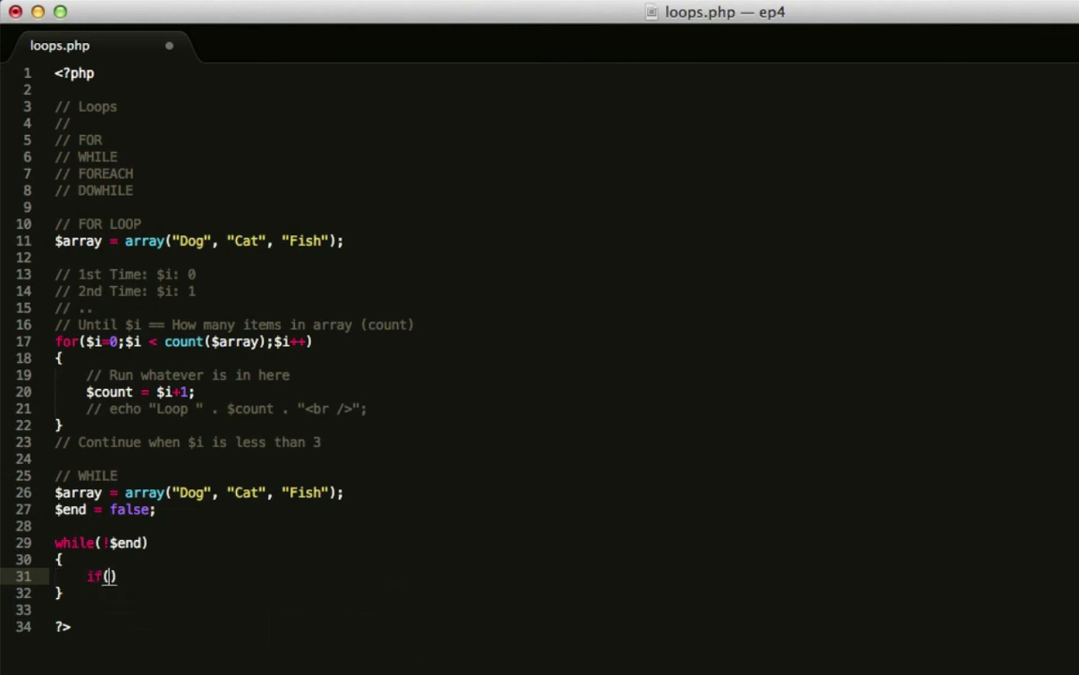
pyautogui.write('$')
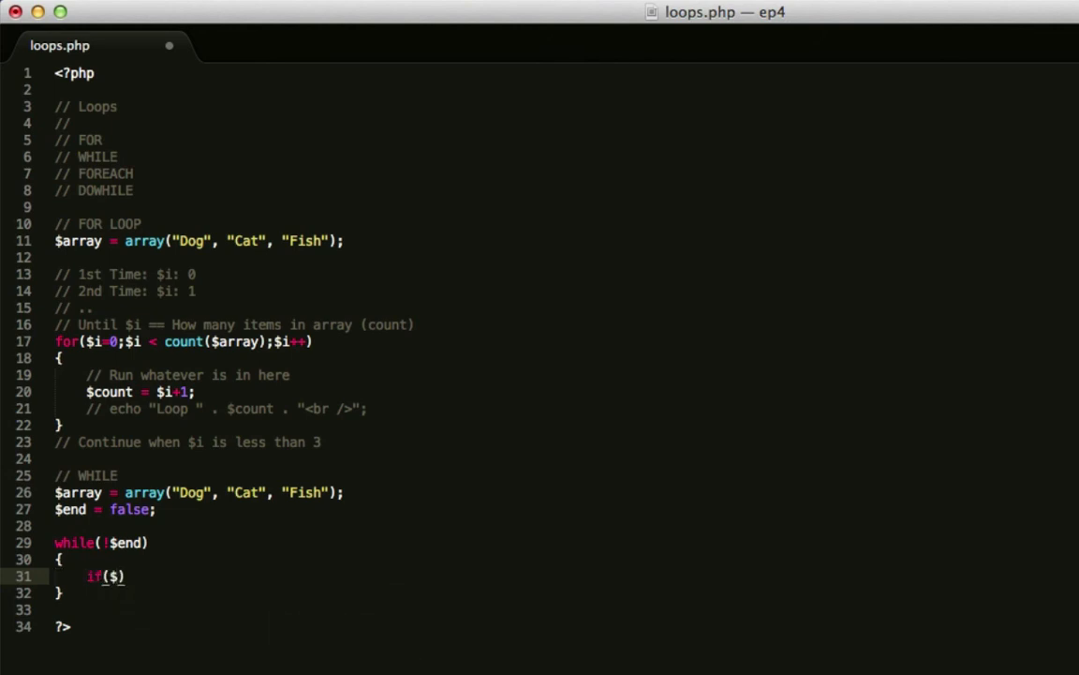
# Step: Add a comment inside the loop: loop until $end is changed
pyautogui.write('hello')
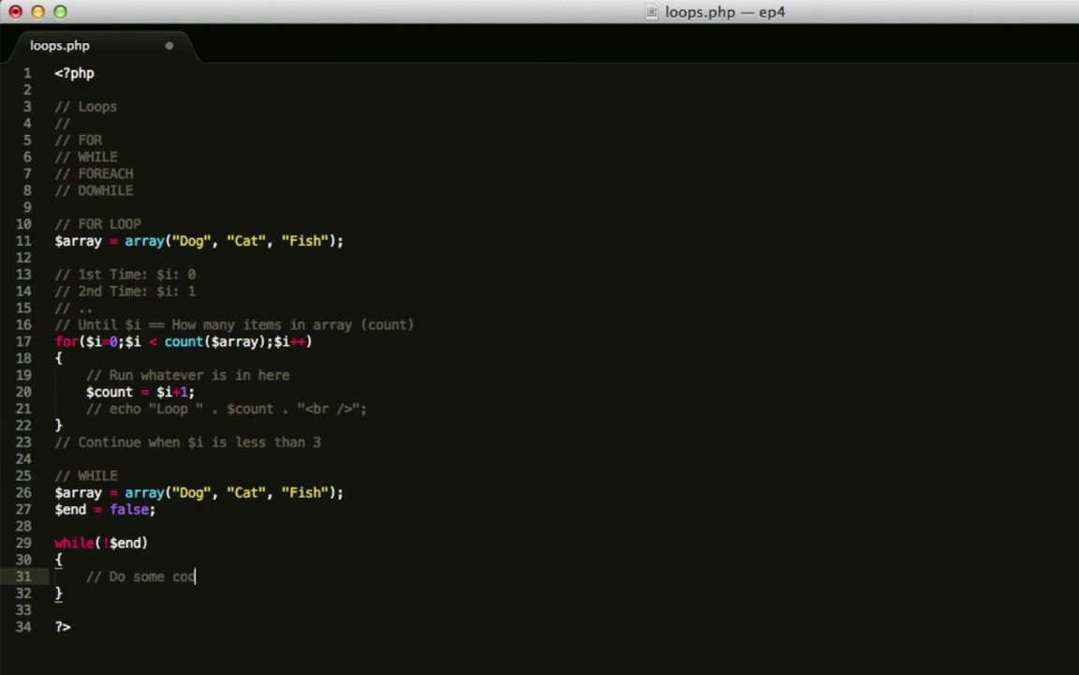
pyautogui.write('e to loop')
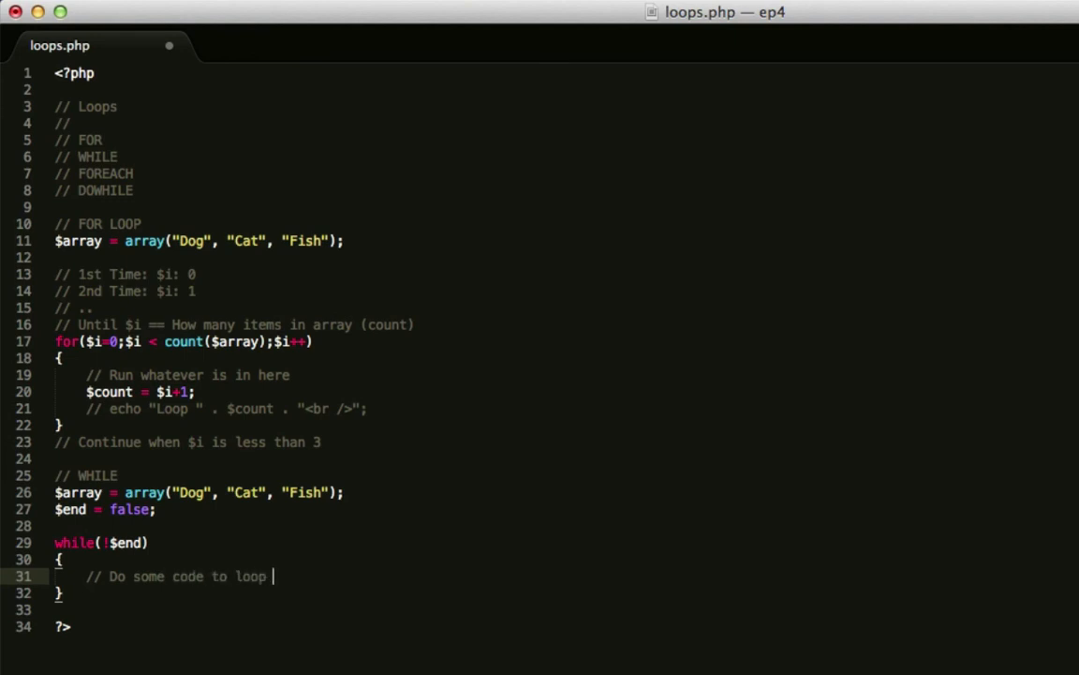
pyautogui.write('until $')
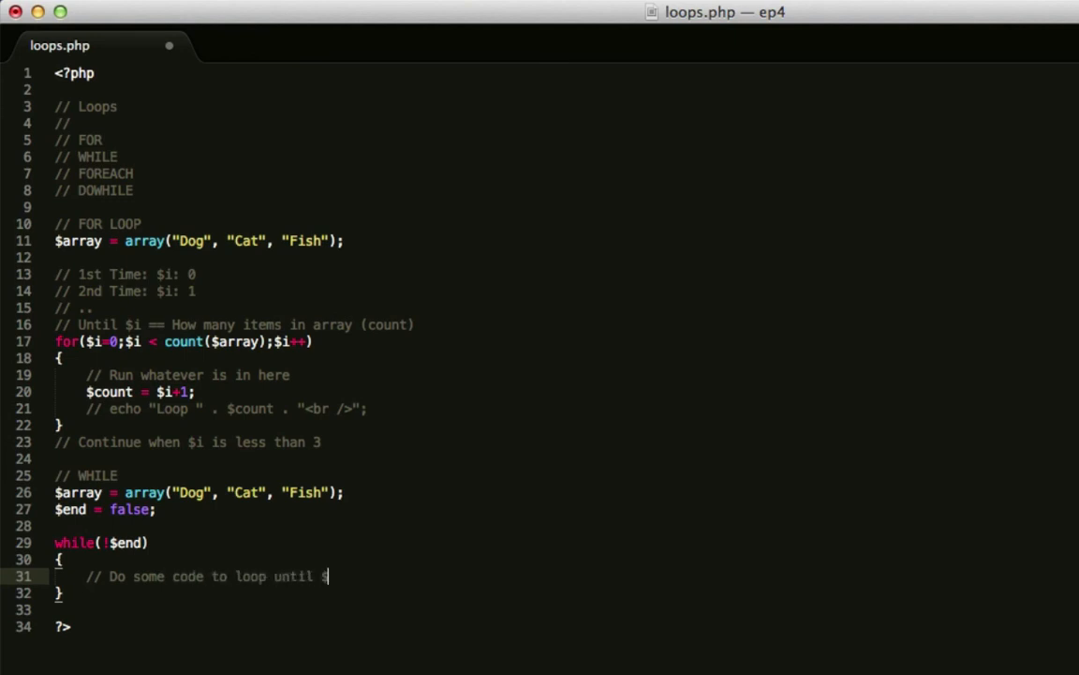
pyautogui.write('end is changed.')
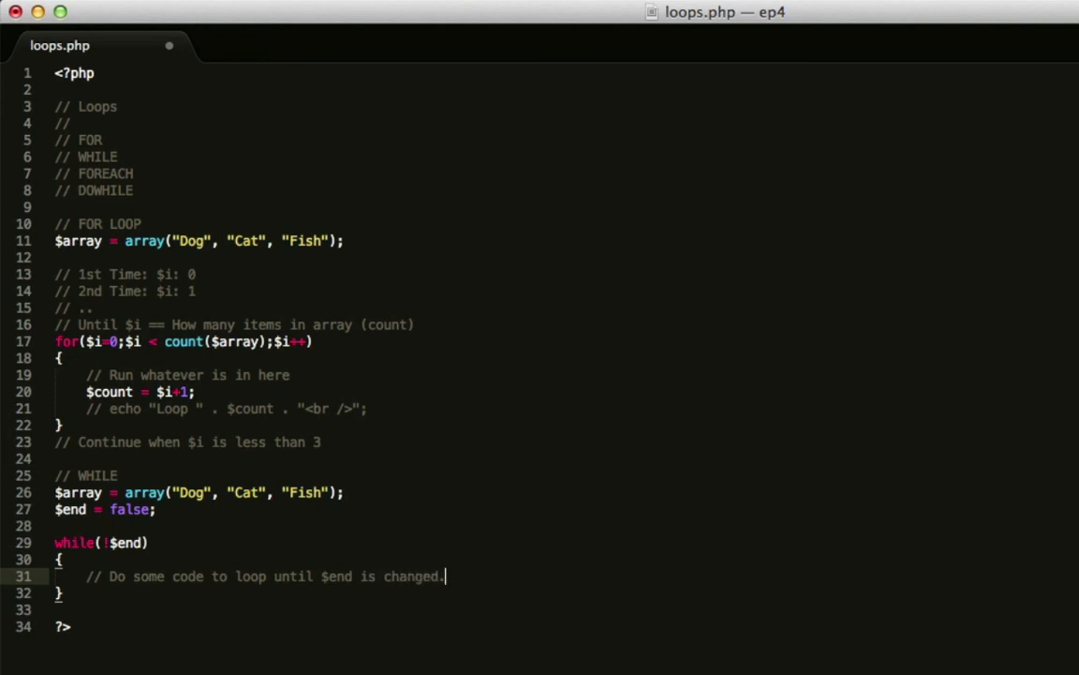
# Step: Insert $end = false; on a new line below the loop's comment
pyautogui.press('enter')
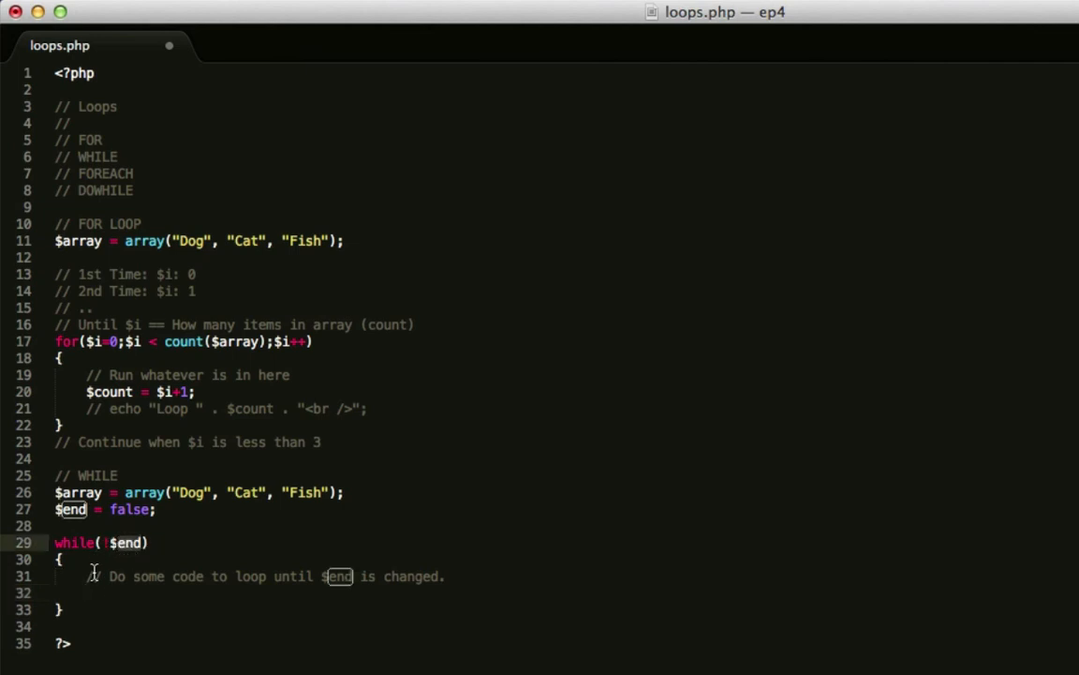
pyautogui.moveTo(186, 613)
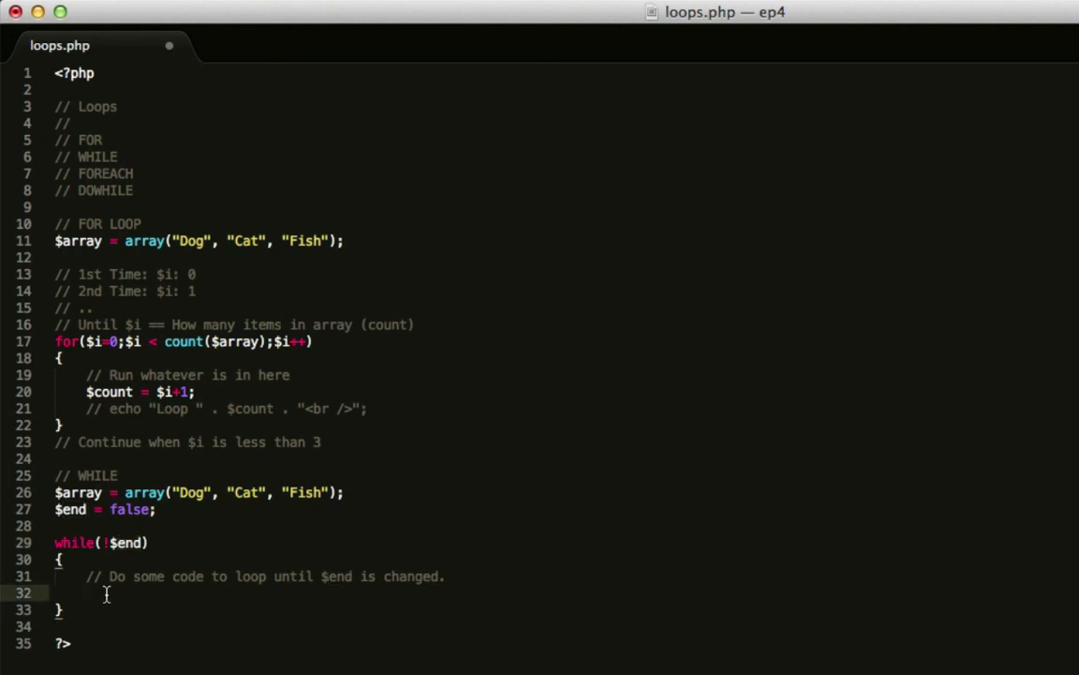
pyautogui.write('$end = false;')
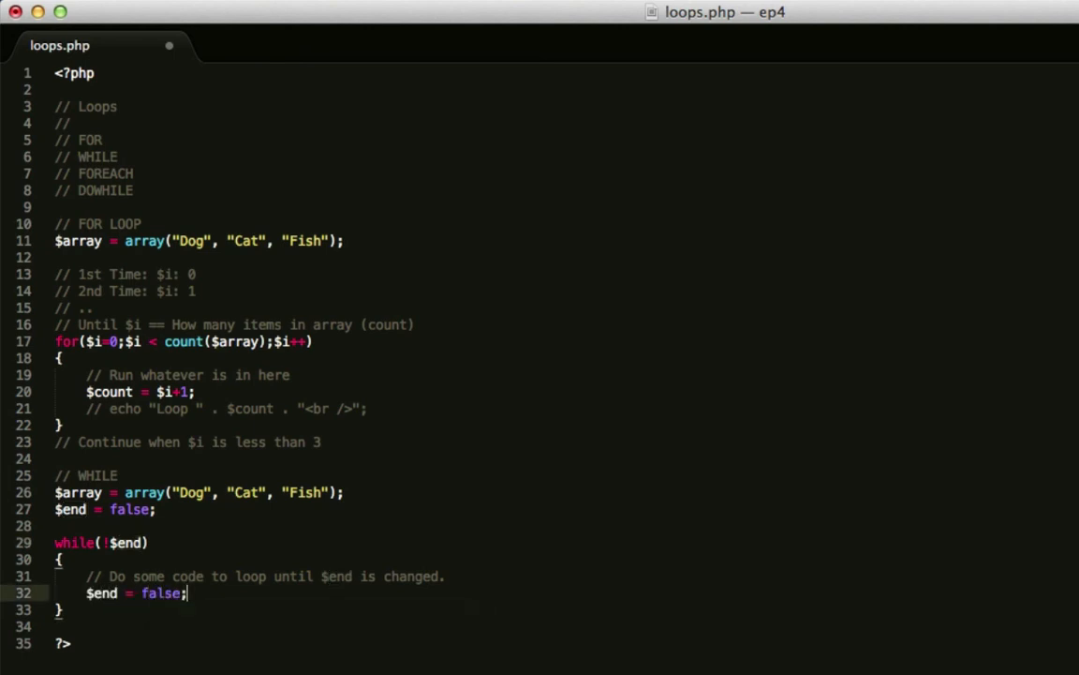
pyautogui.scroll(-3)
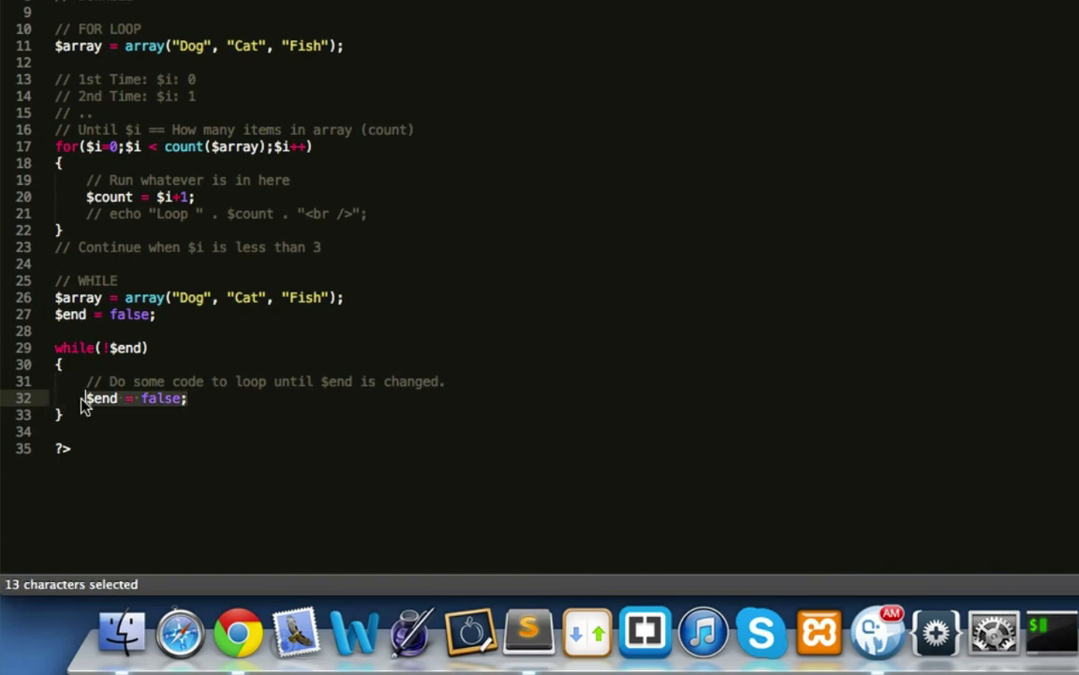
# Step: Add if($loopBreaker) setting $end = true, with else setting $loopBreak = true
pyautogui.write('if($lol)')
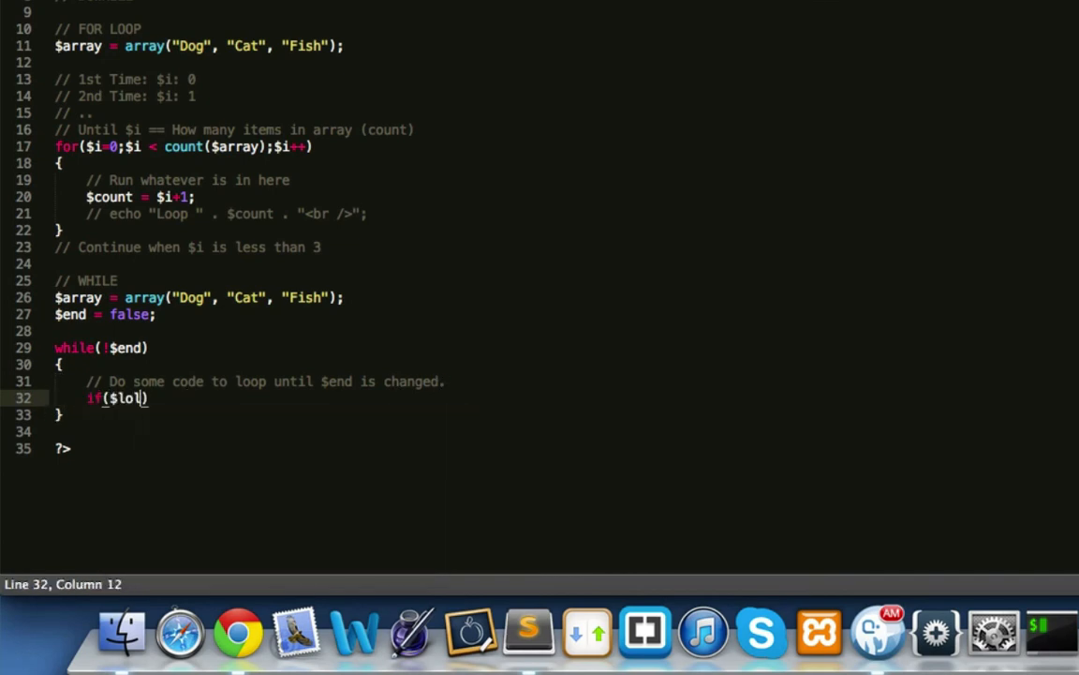
pyautogui.press('BackSpace')
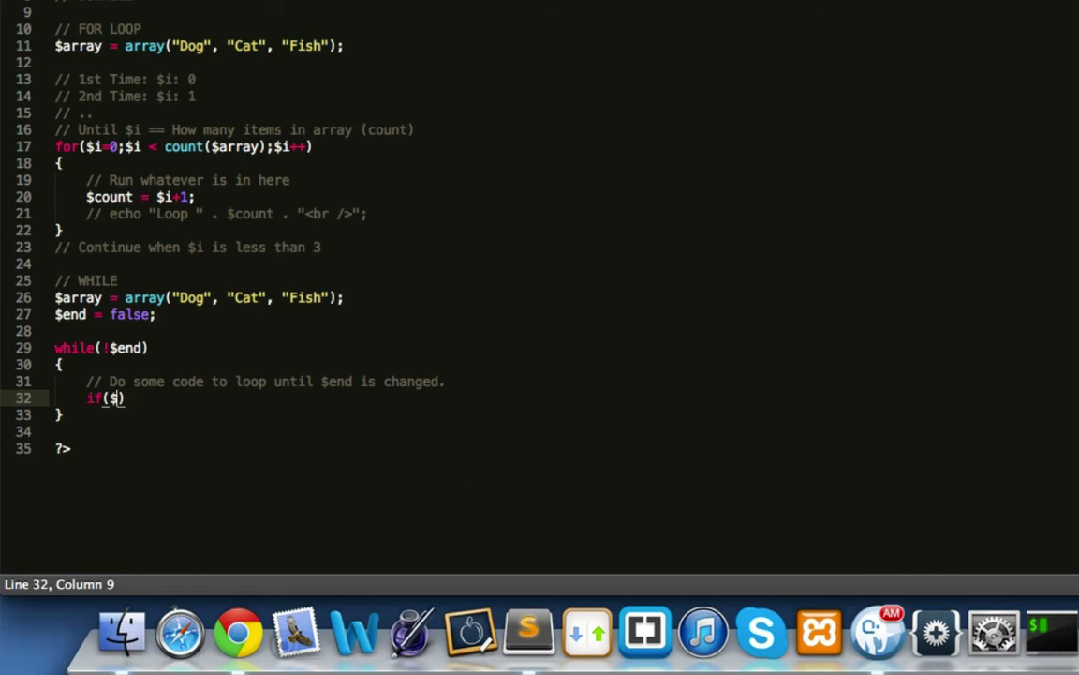
pyautogui.write('loopBraker')
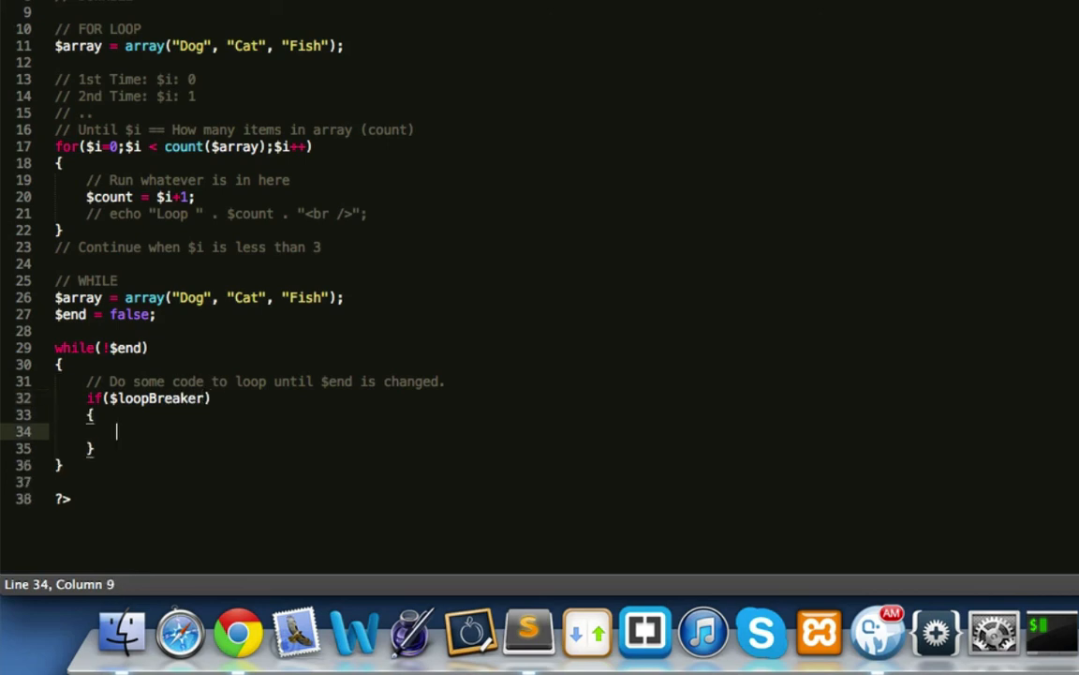
pyautogui.write('$end = true;')
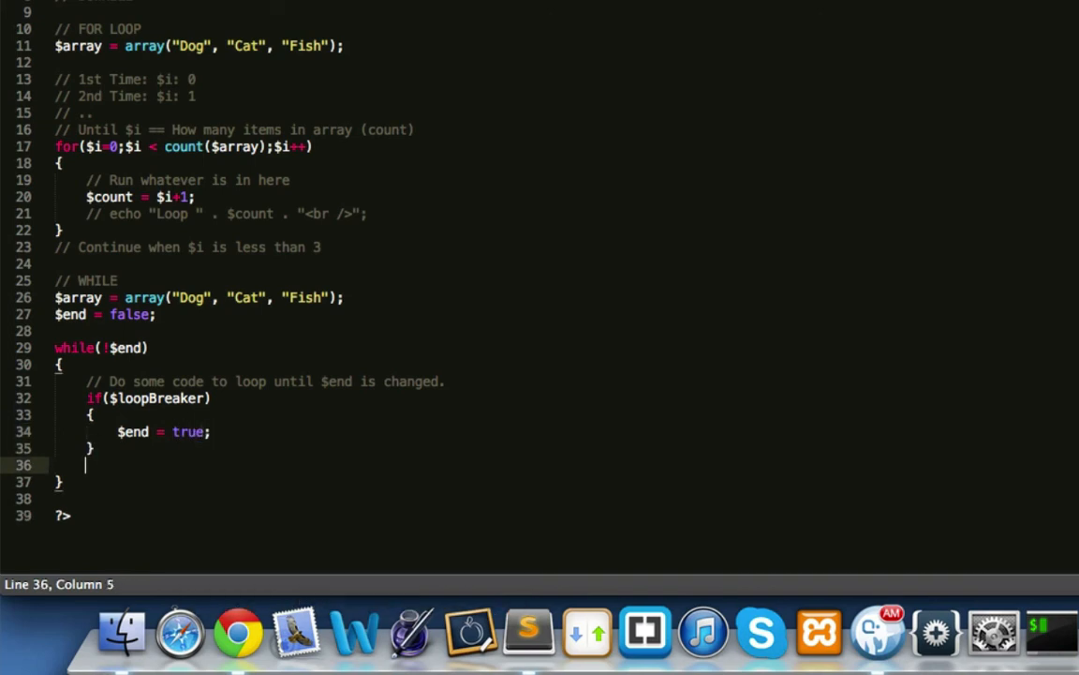
pyautogui.write('else')
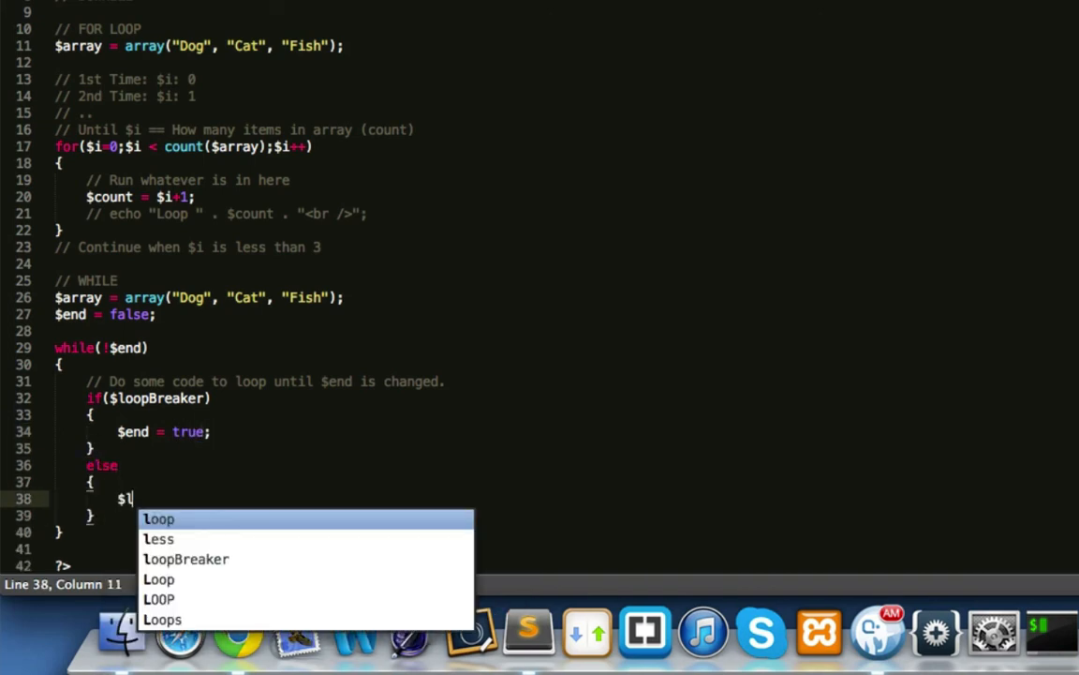
pyautogui.write('oopBreak = true;')
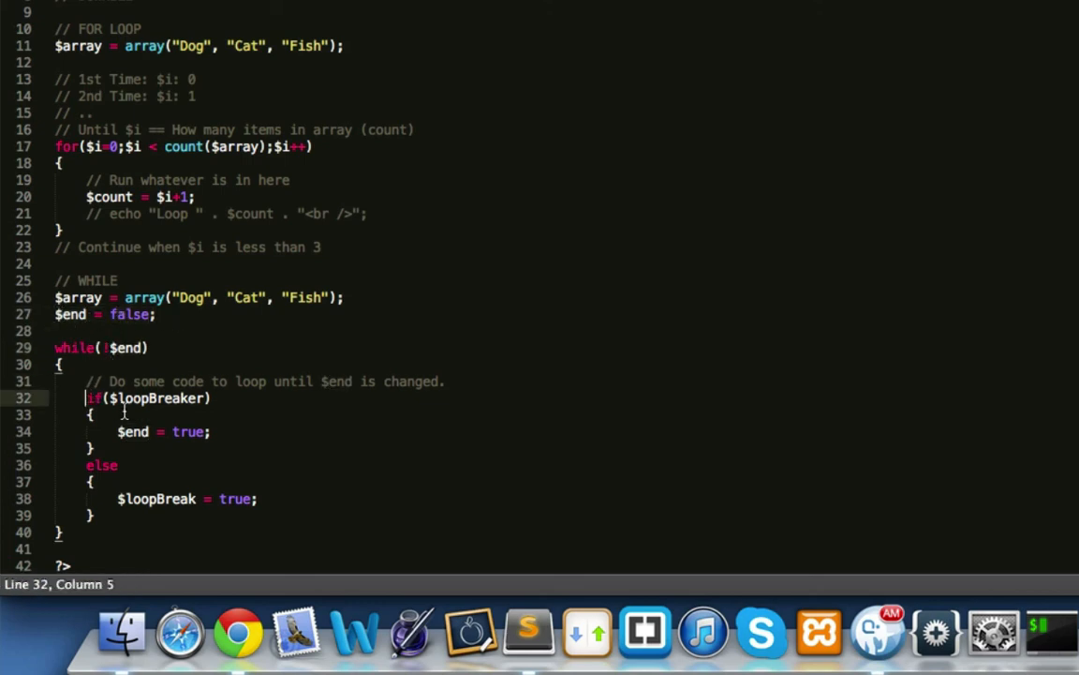
# Step: Rename $loopBreak to $loopBreaker in the else branch and start echo "Looped" after it
pyautogui.doubleClick(157, 397)
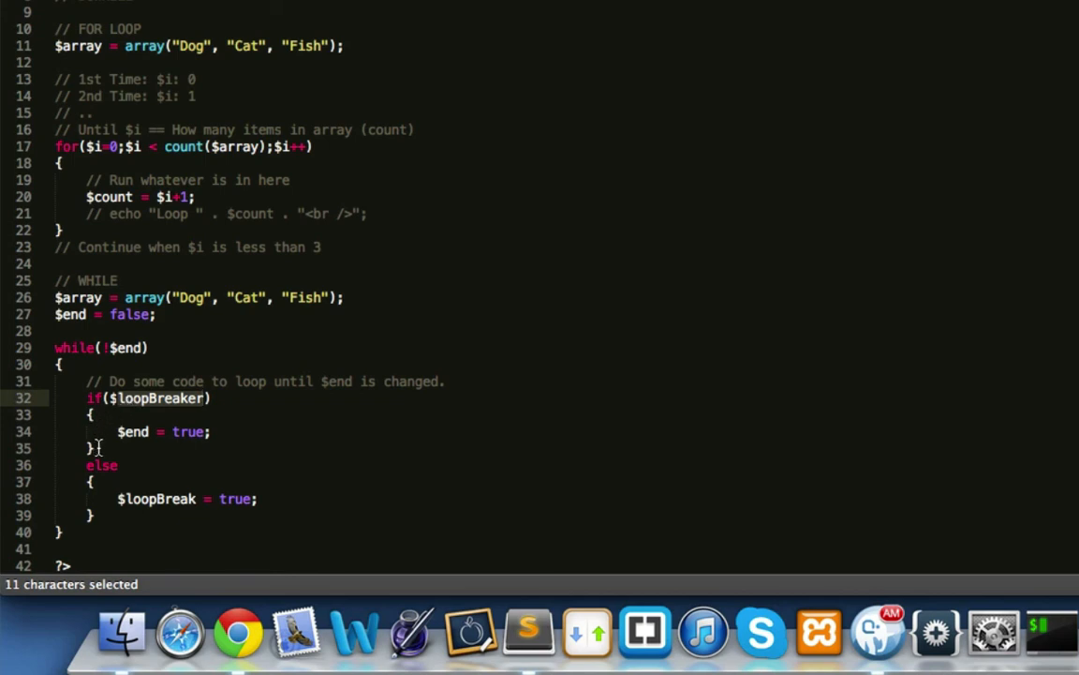
pyautogui.doubleClick(102, 464)
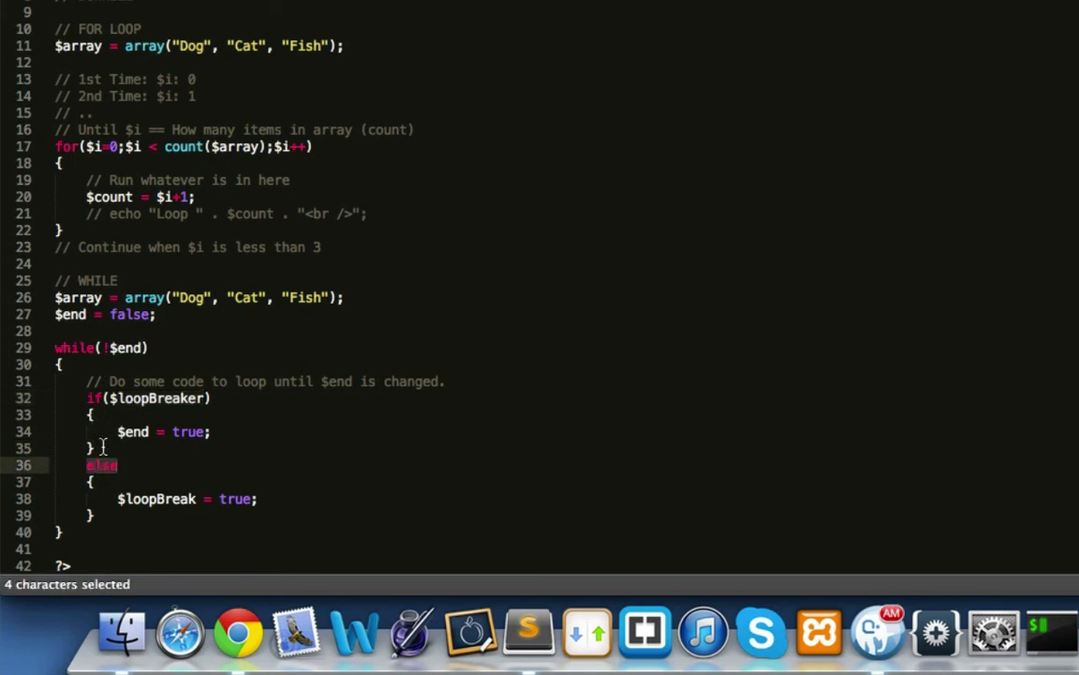
pyautogui.moveTo(135, 475)
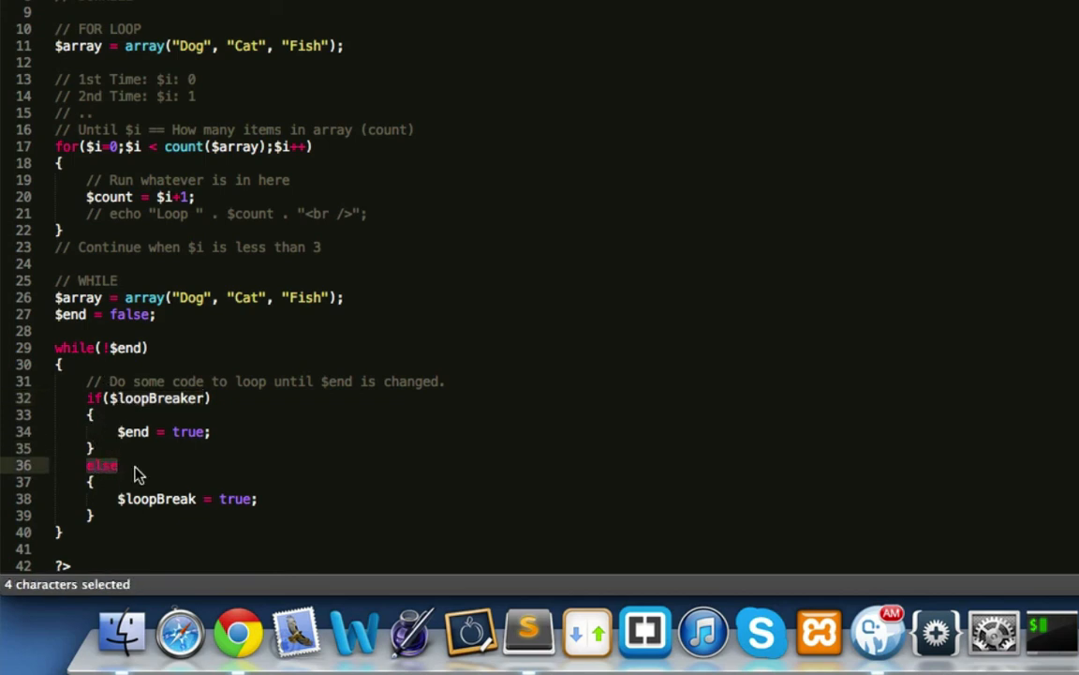
pyautogui.moveTo(194, 503)
pyautogui.write('er')
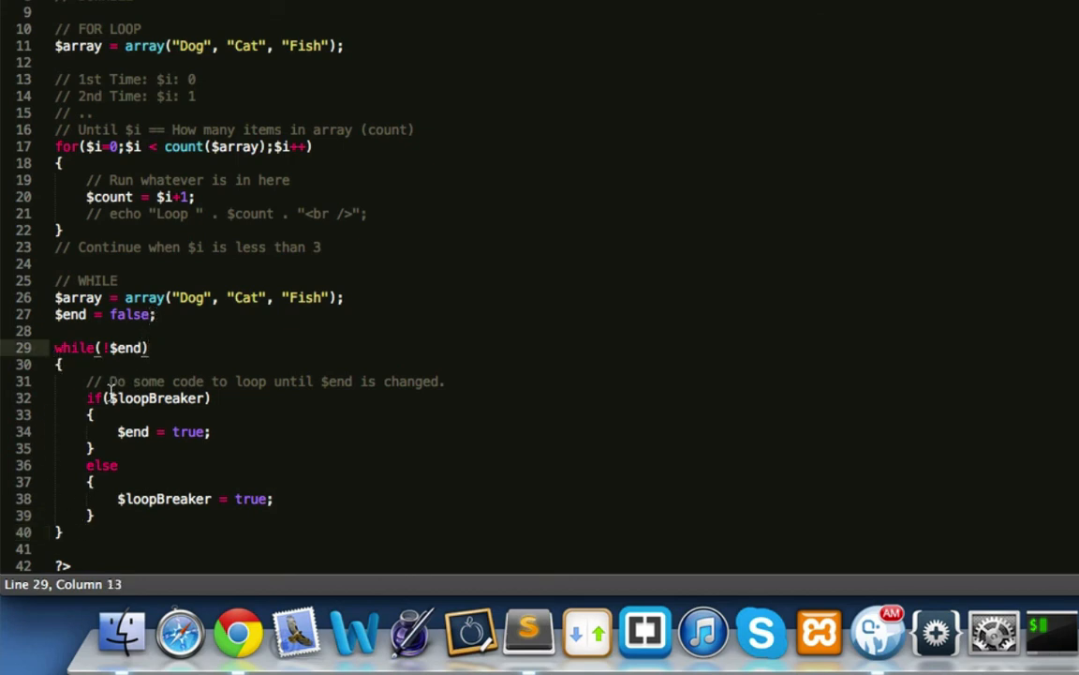
pyautogui.doubleClick(154, 398)
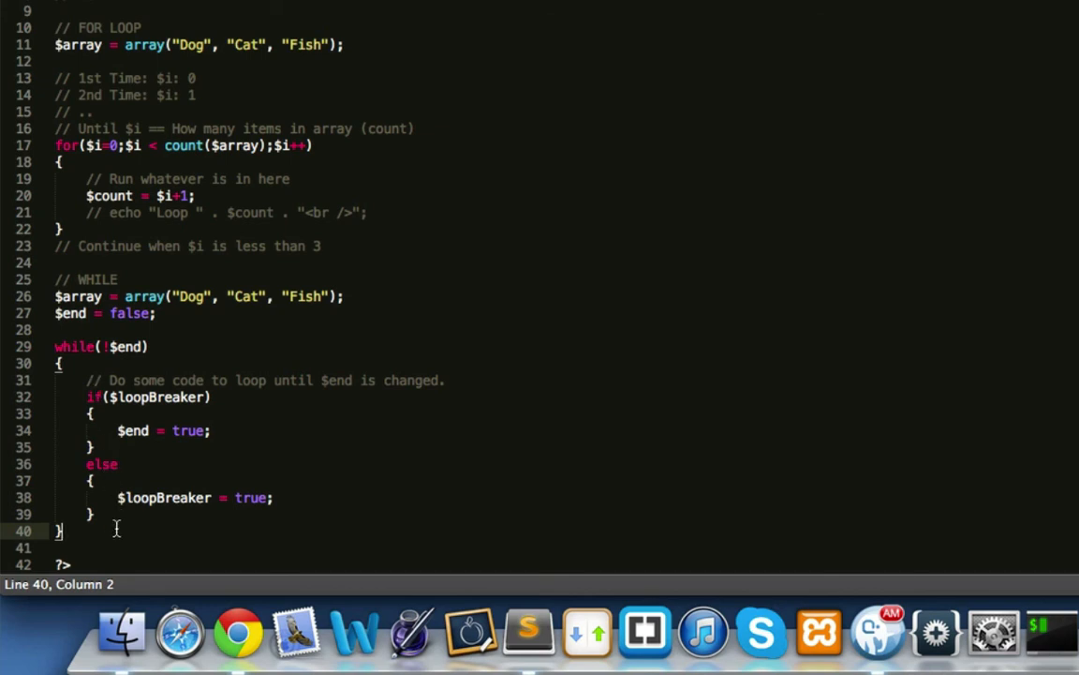
pyautogui.write('echo ""')
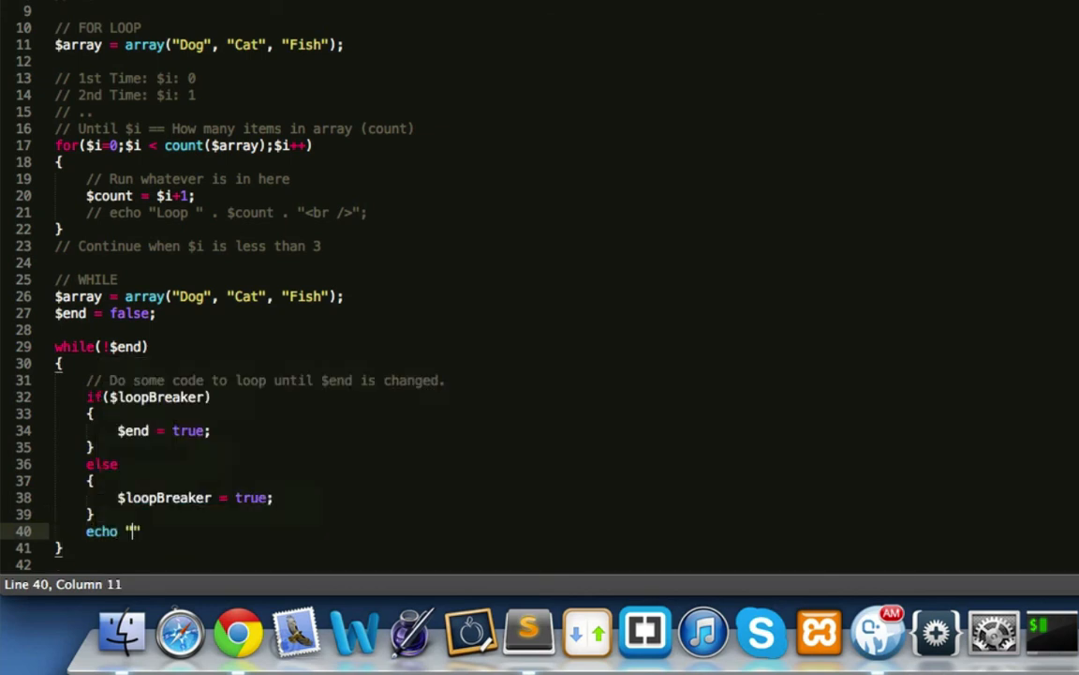
pyautogui.write('Looped')
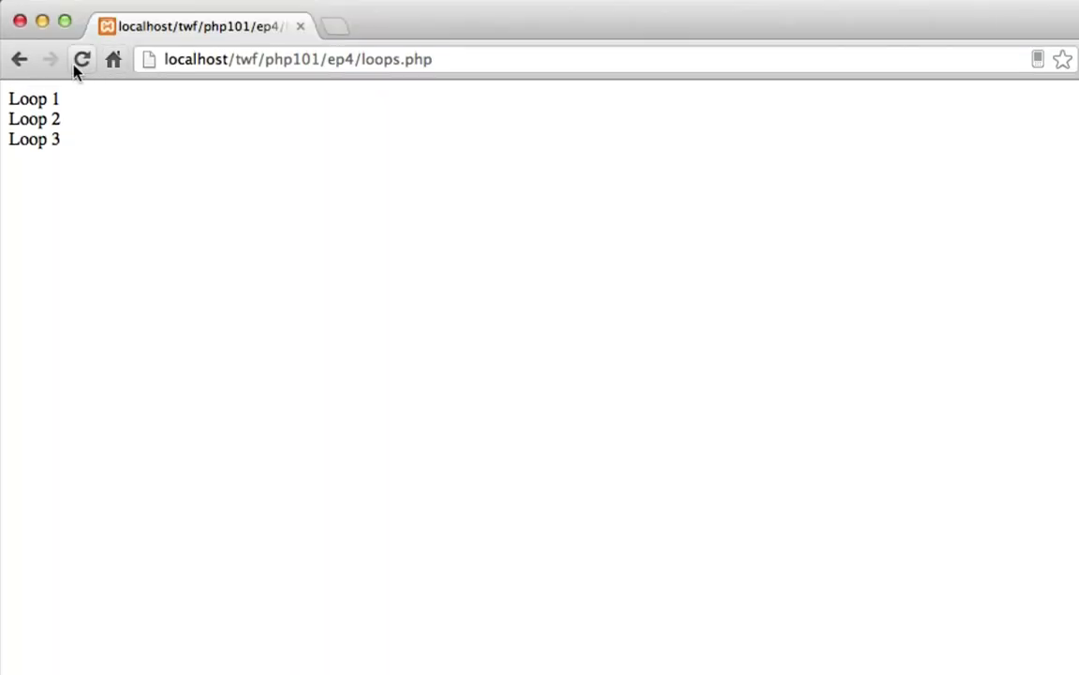
# Step: Reload loops.php and inspect the undefined loopBreaker notice for line 33
pyautogui.click(81, 59)
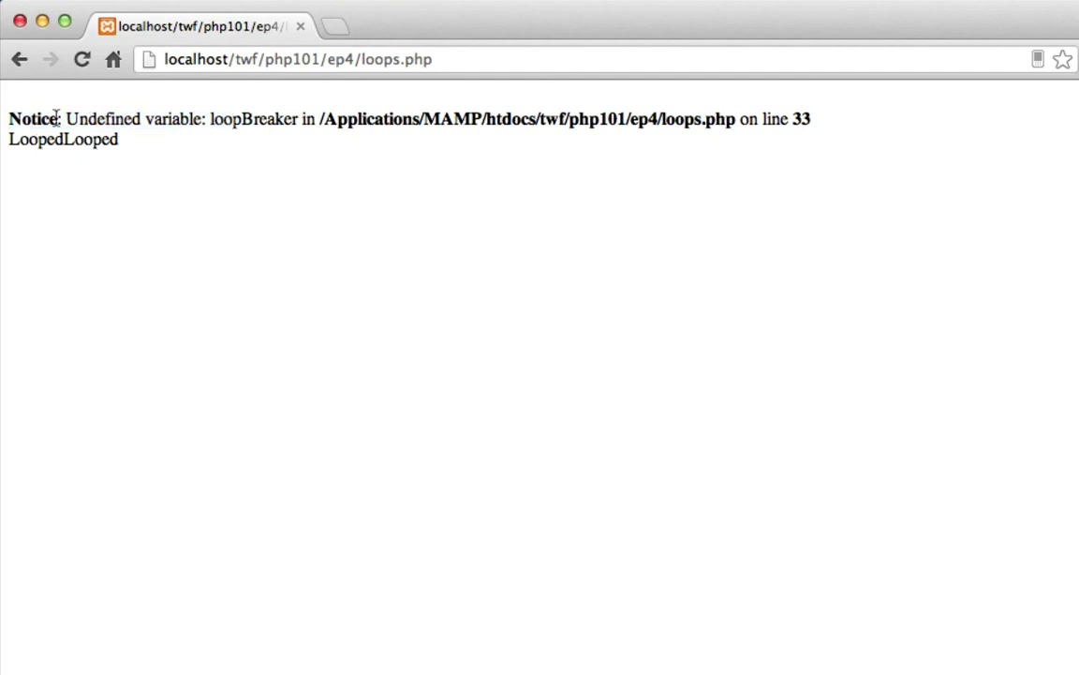
pyautogui.doubleClick(102, 118)
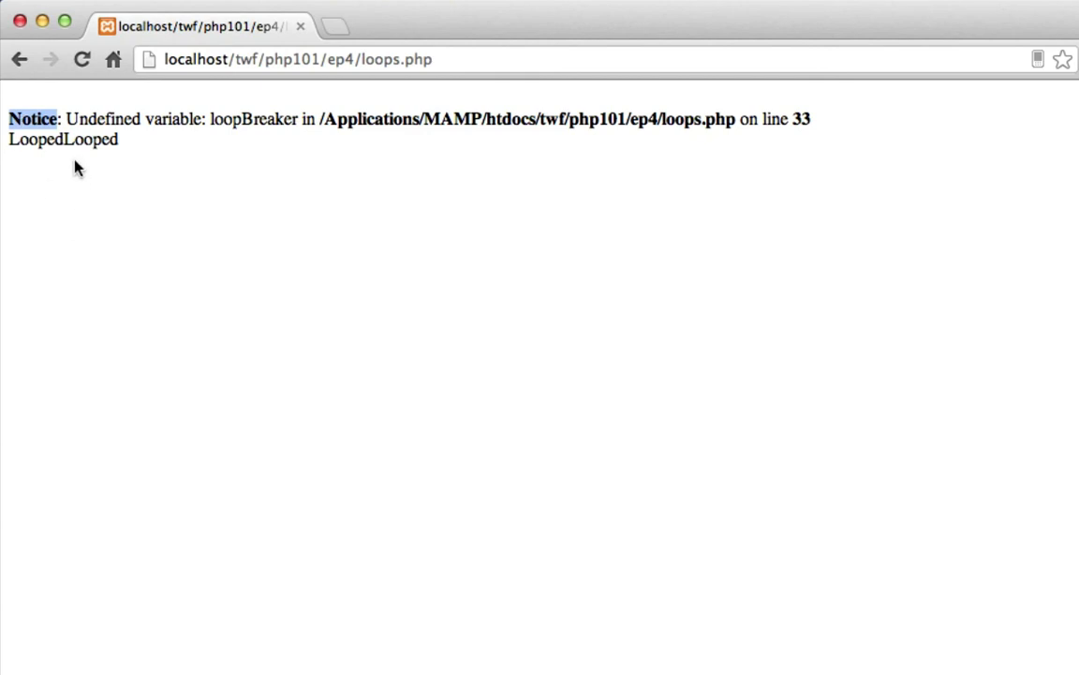
pyautogui.moveTo(255, 259)
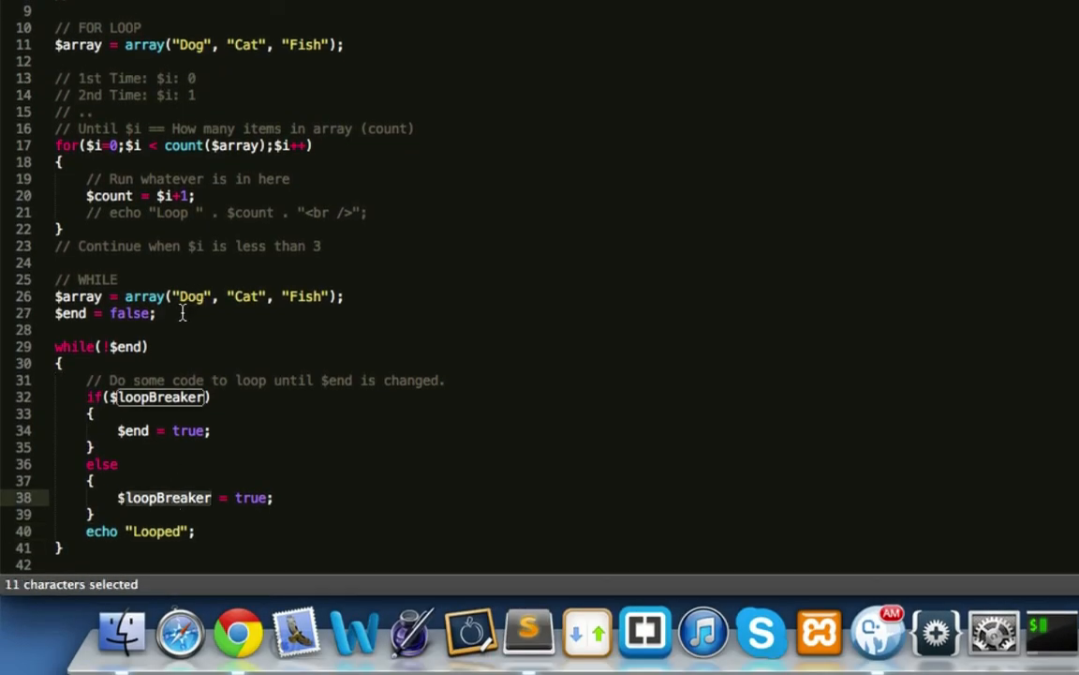
# Step: Declare $loopBreaker = false; before the while loop and check its uses
pyautogui.write('$loop')
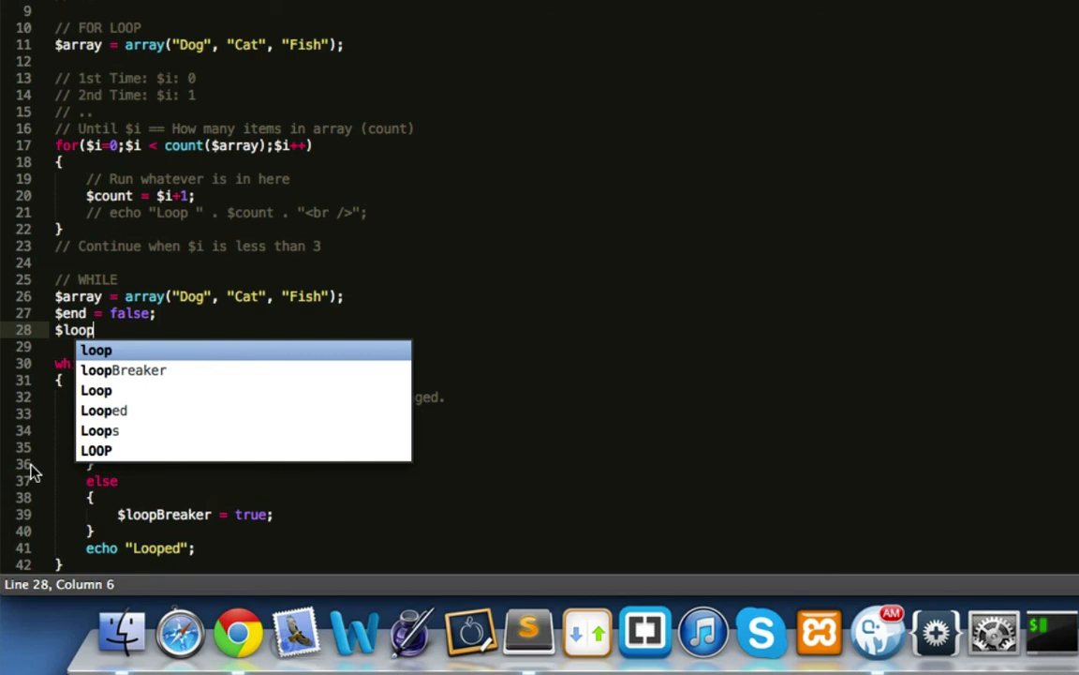
pyautogui.write('e')
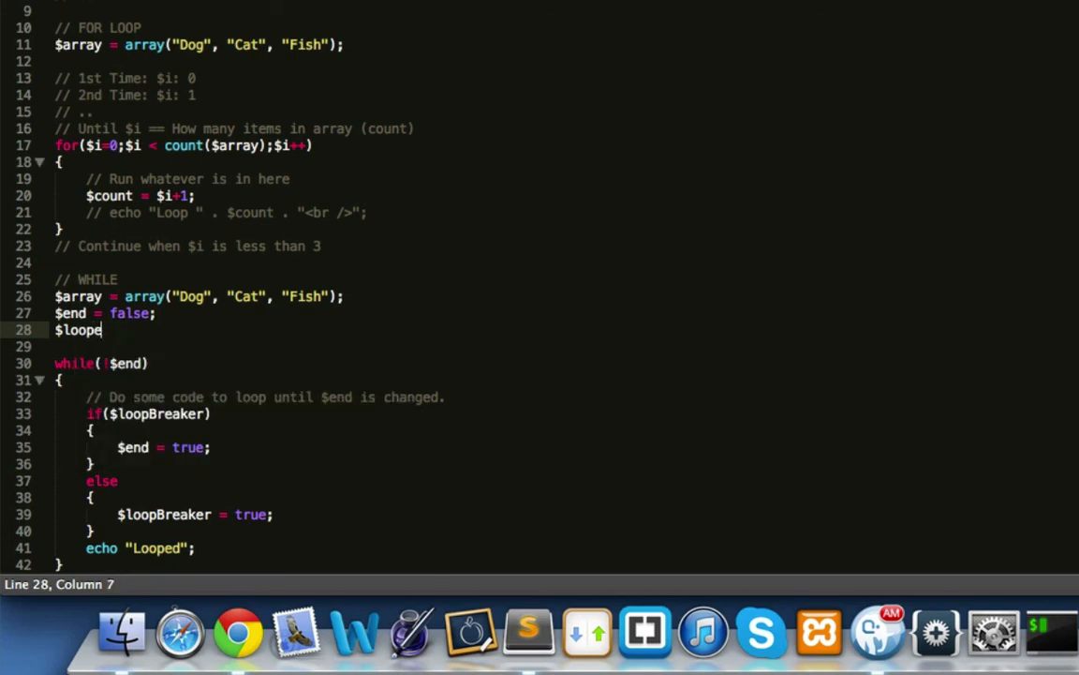
pyautogui.write('Break')
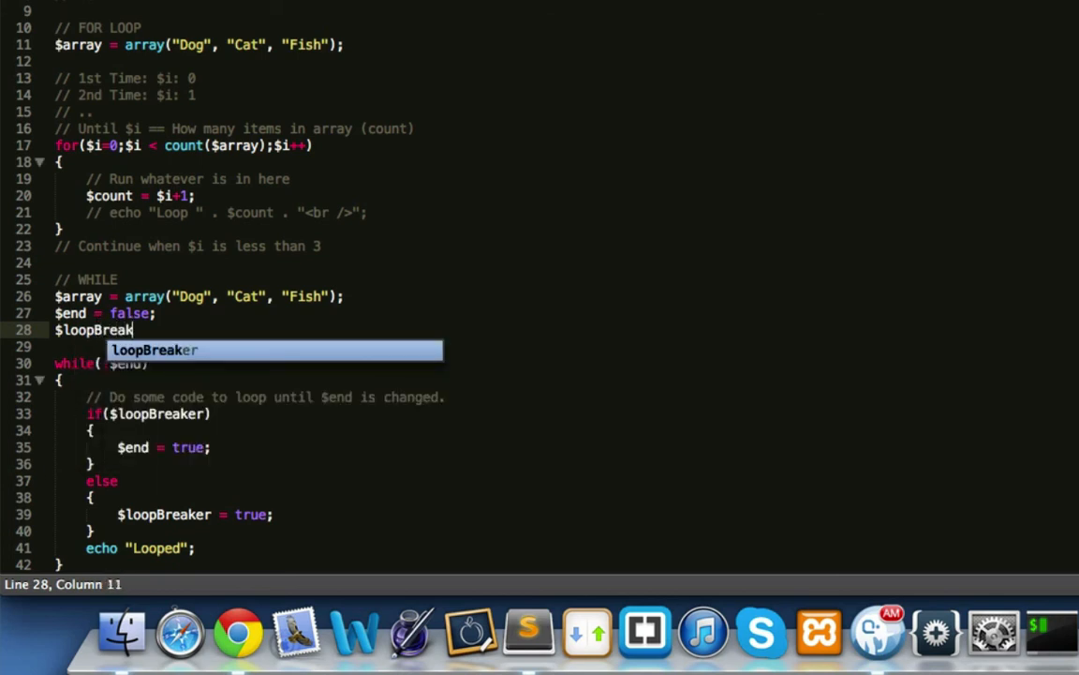
pyautogui.write('= faks')
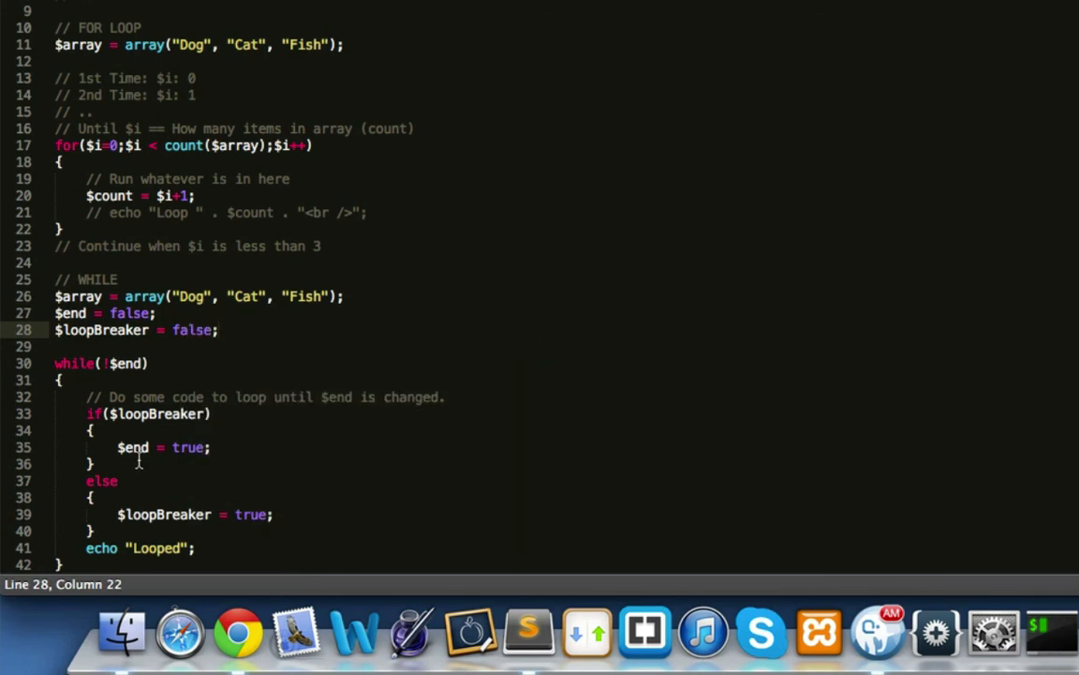
pyautogui.doubleClick(156, 414)
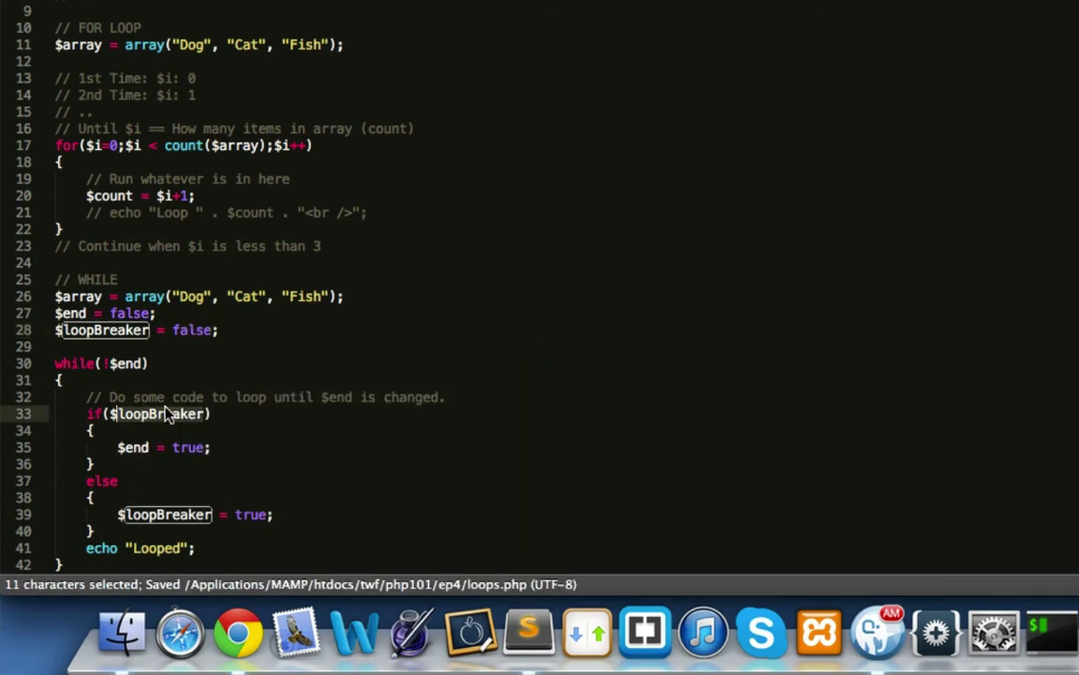
pyautogui.click(83, 60)
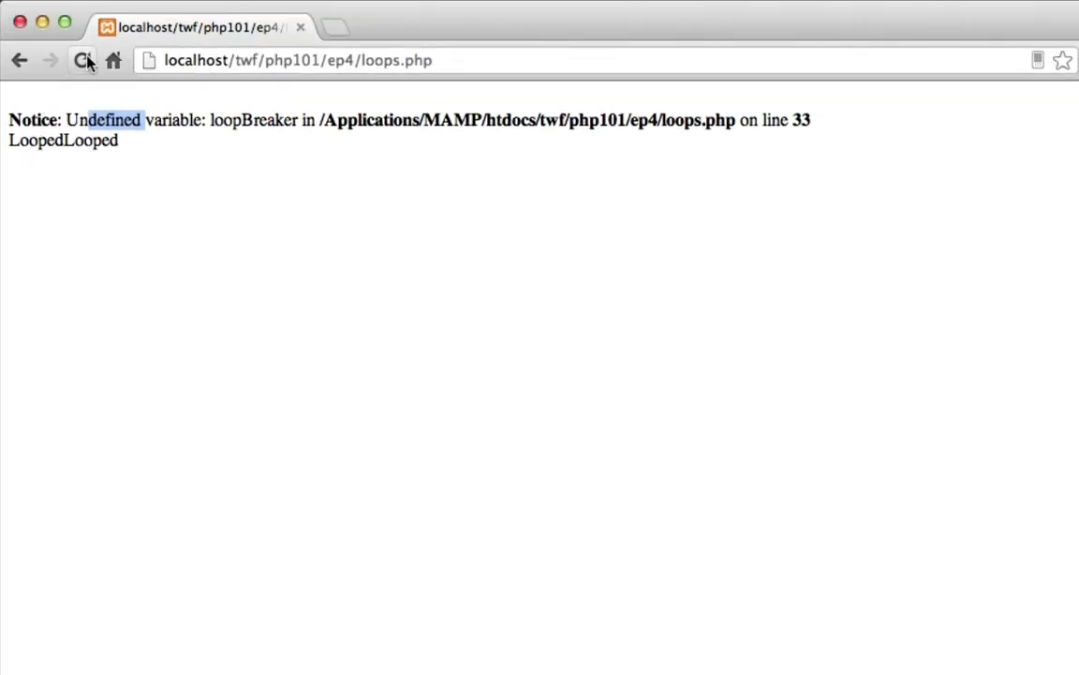
# Step: Reload loops.php in Chrome to test the initialised $loopBreaker
pyautogui.click(82, 60)
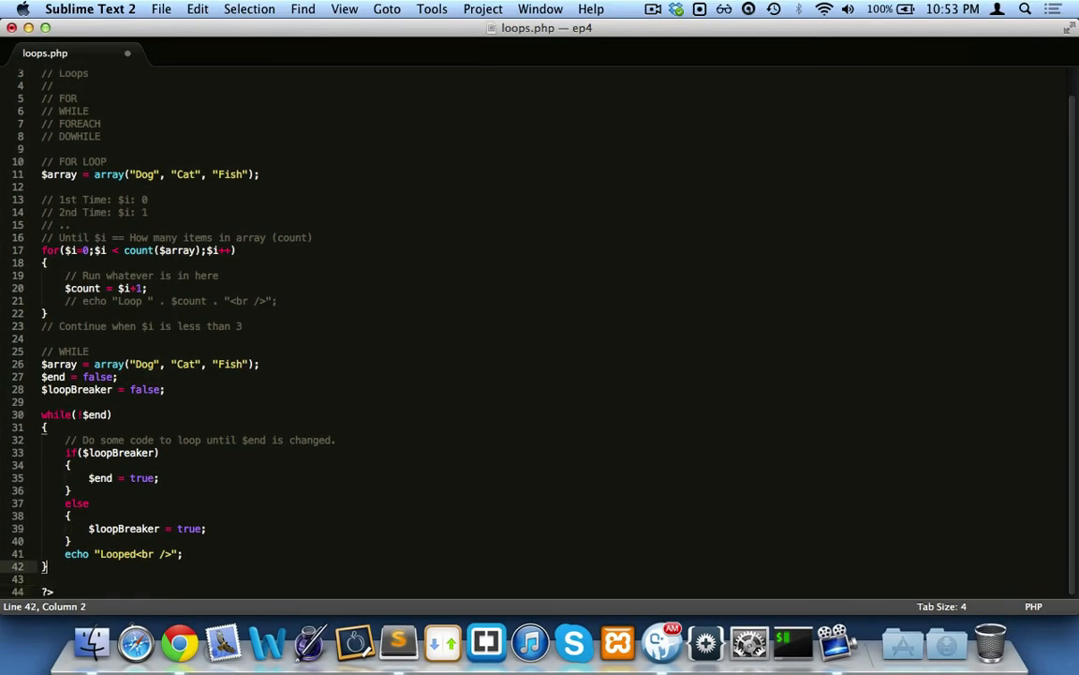
# Step: Save loops.php with the Looped<br /> echo and return to the commented-out for-loop echo
pyautogui.press('cmd+s')
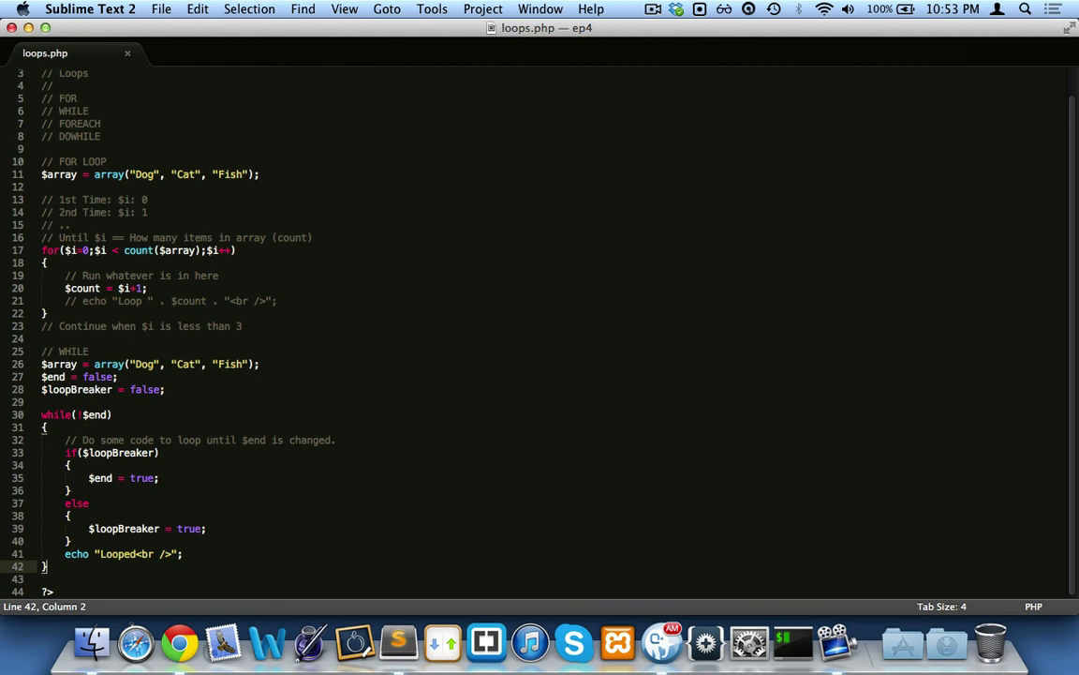
pyautogui.moveTo(115, 401)
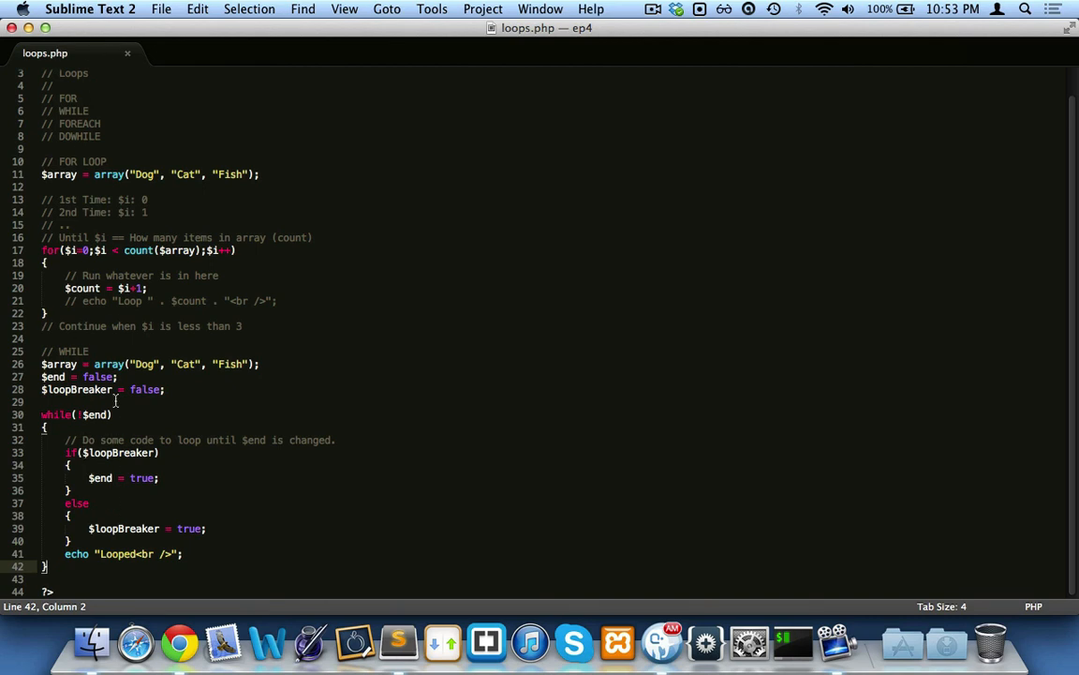
pyautogui.click(82, 578)
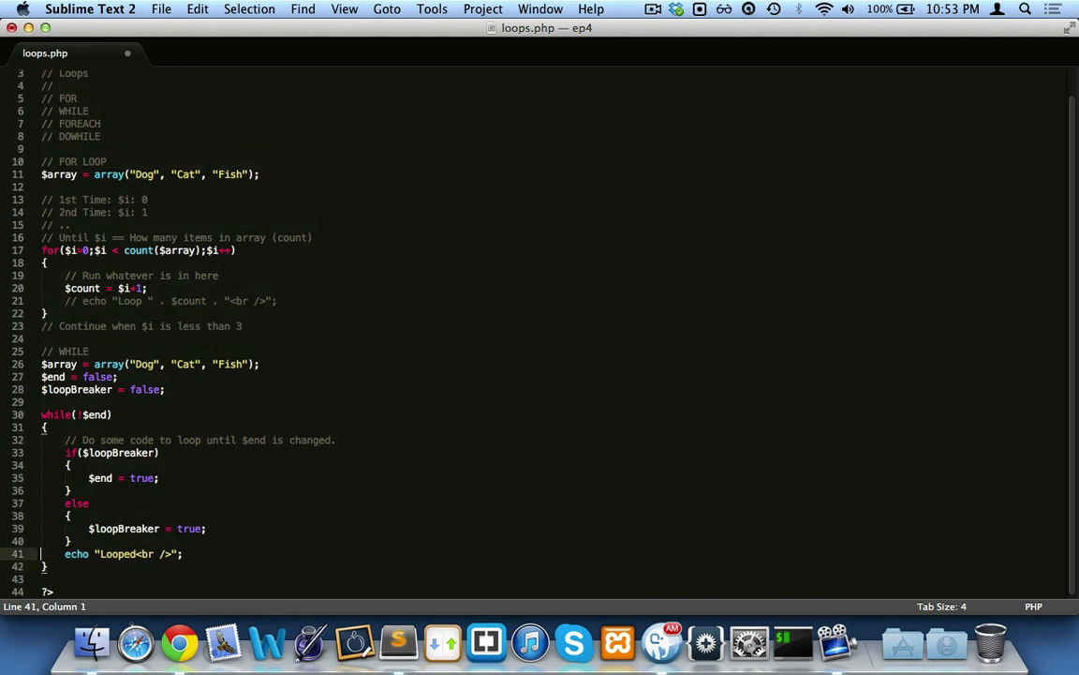
pyautogui.click(75, 301)
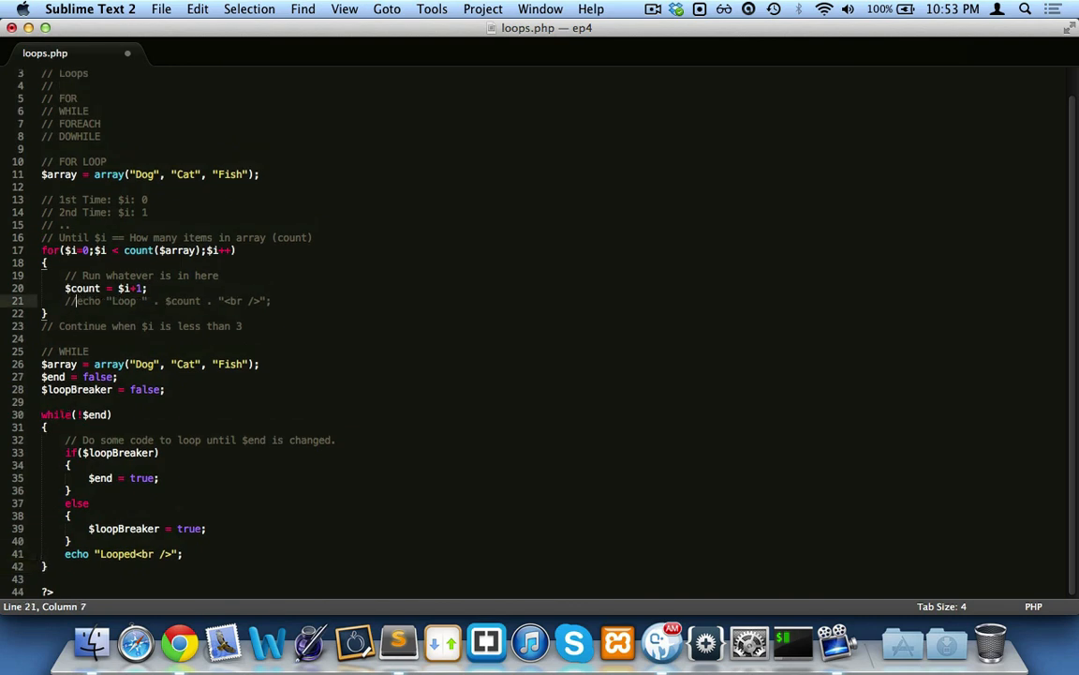